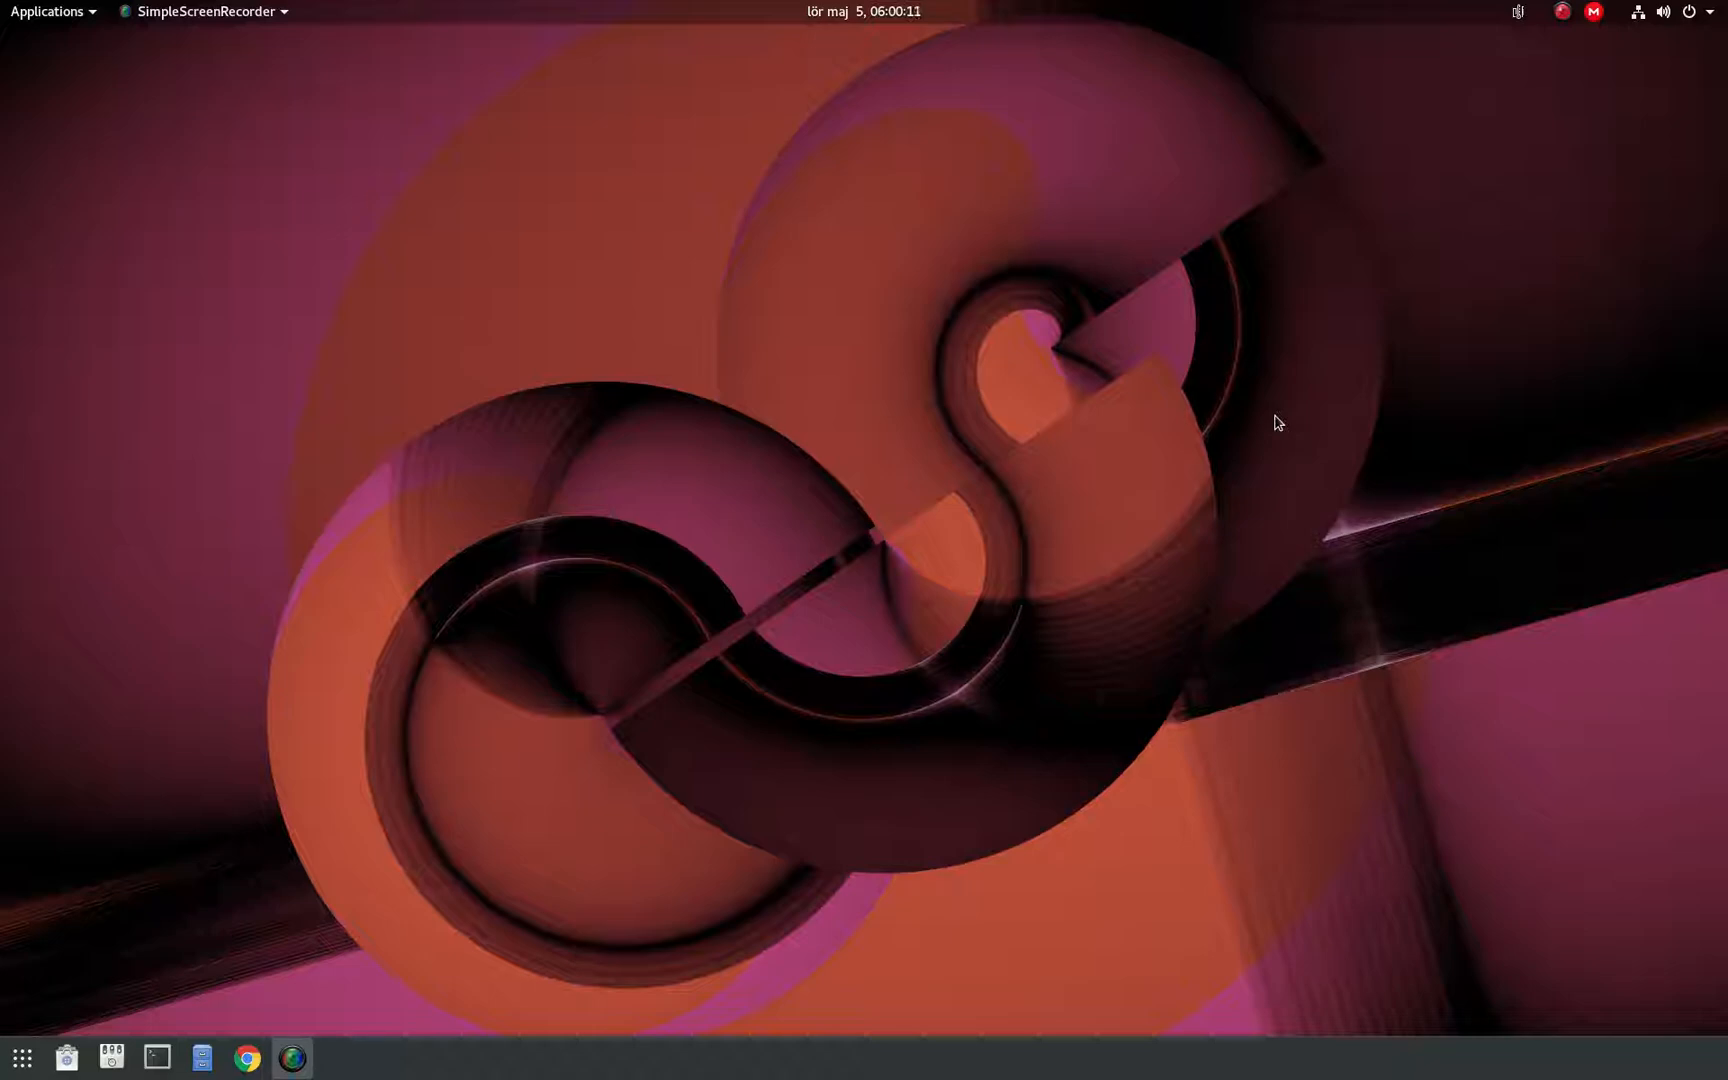
mouse_move(1078, 468)
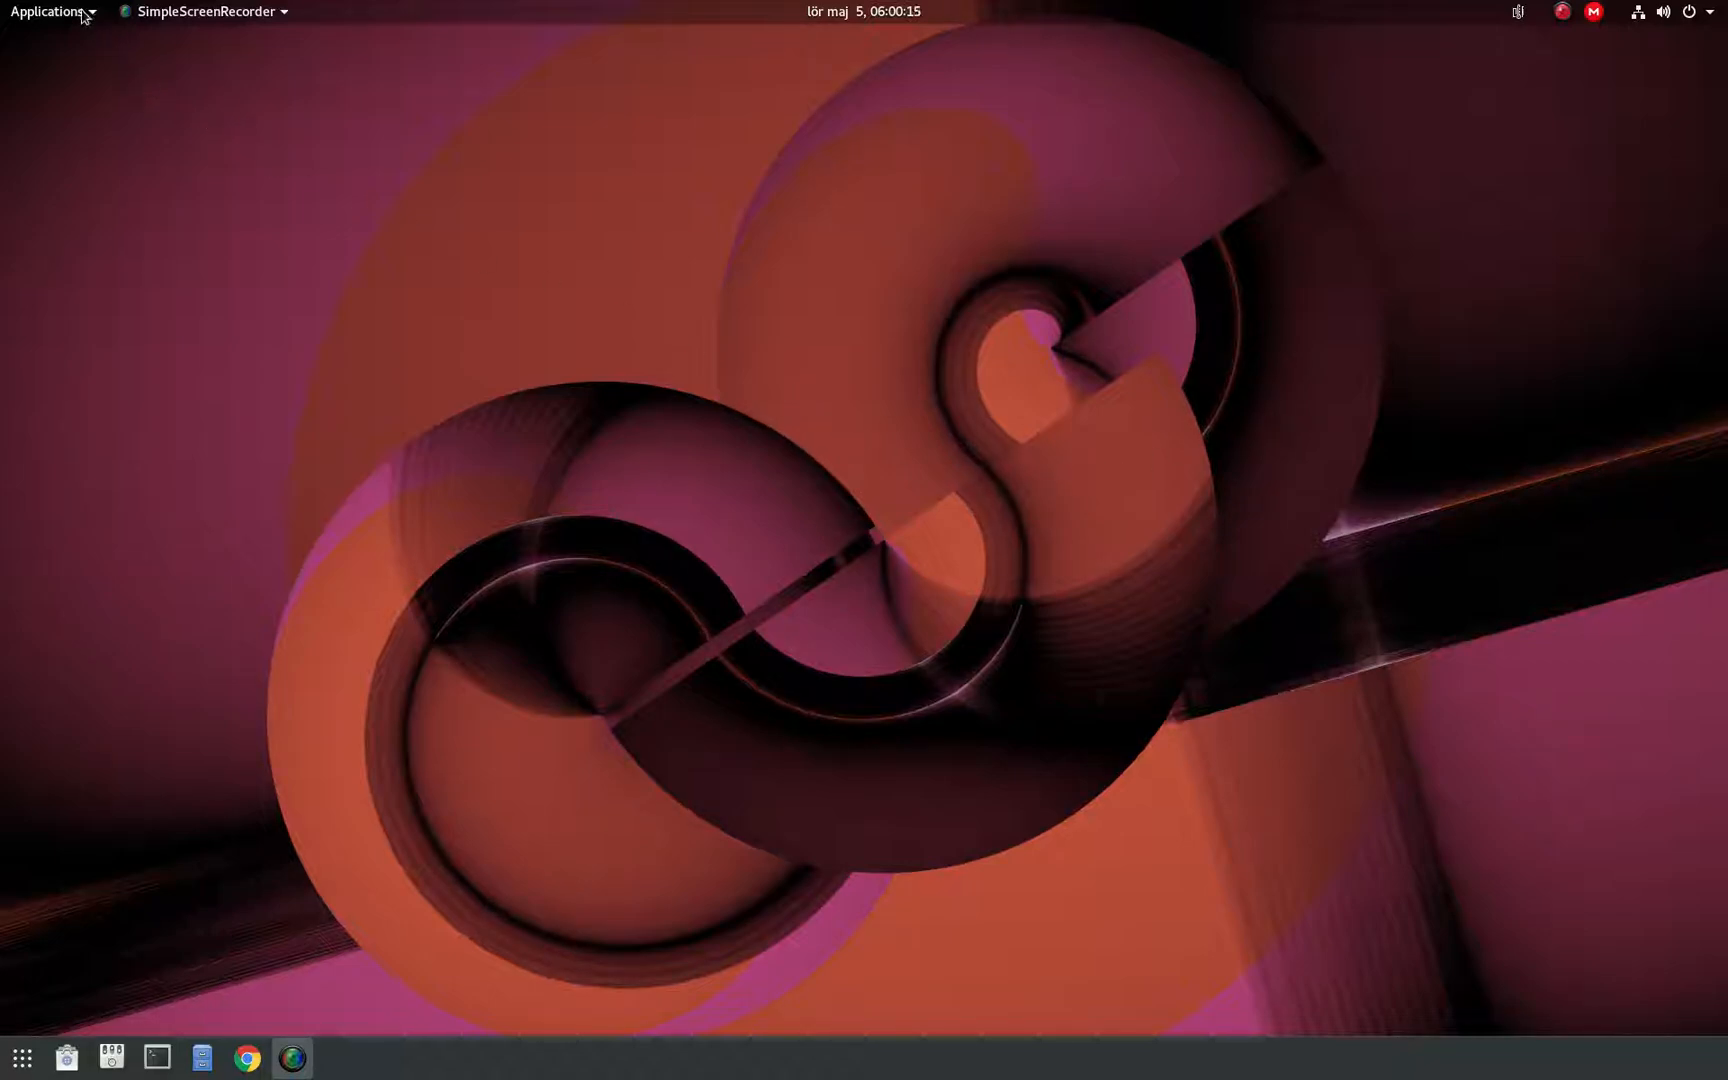
Check the computer's hardware and OS details in Settings, then close Settings.
left_click(47, 12)
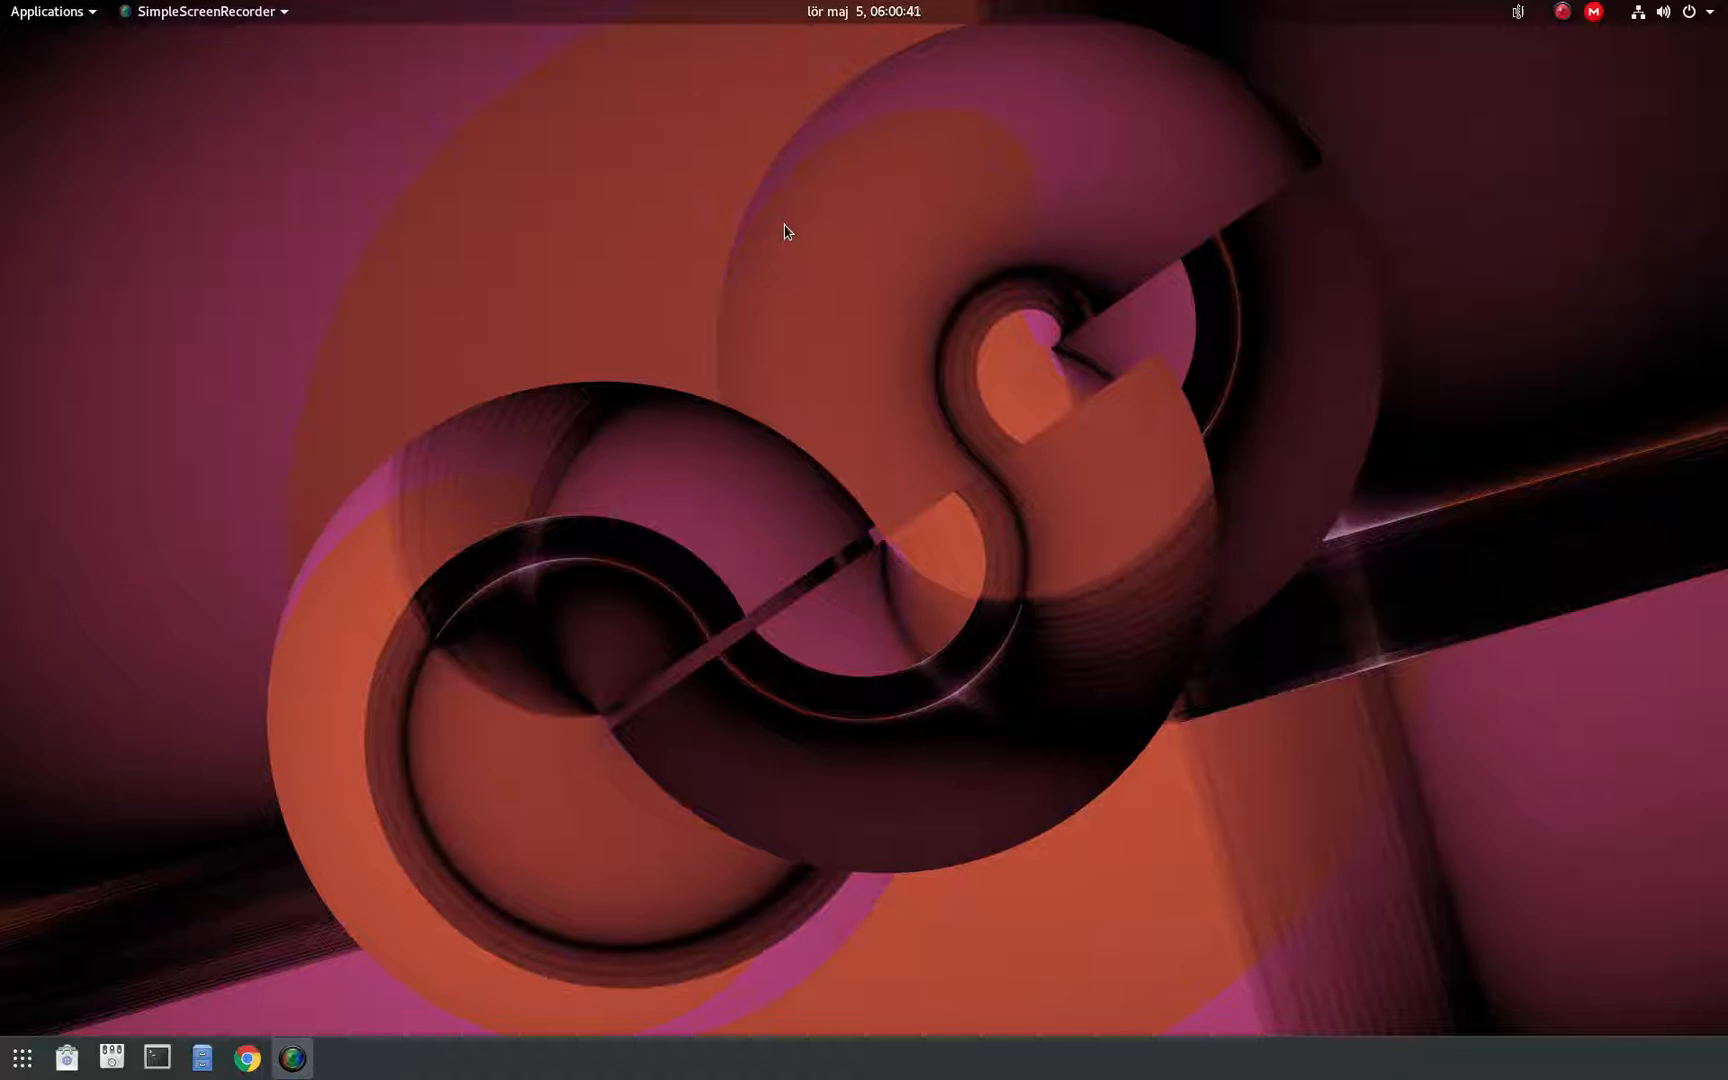
mouse_move(1682, 20)
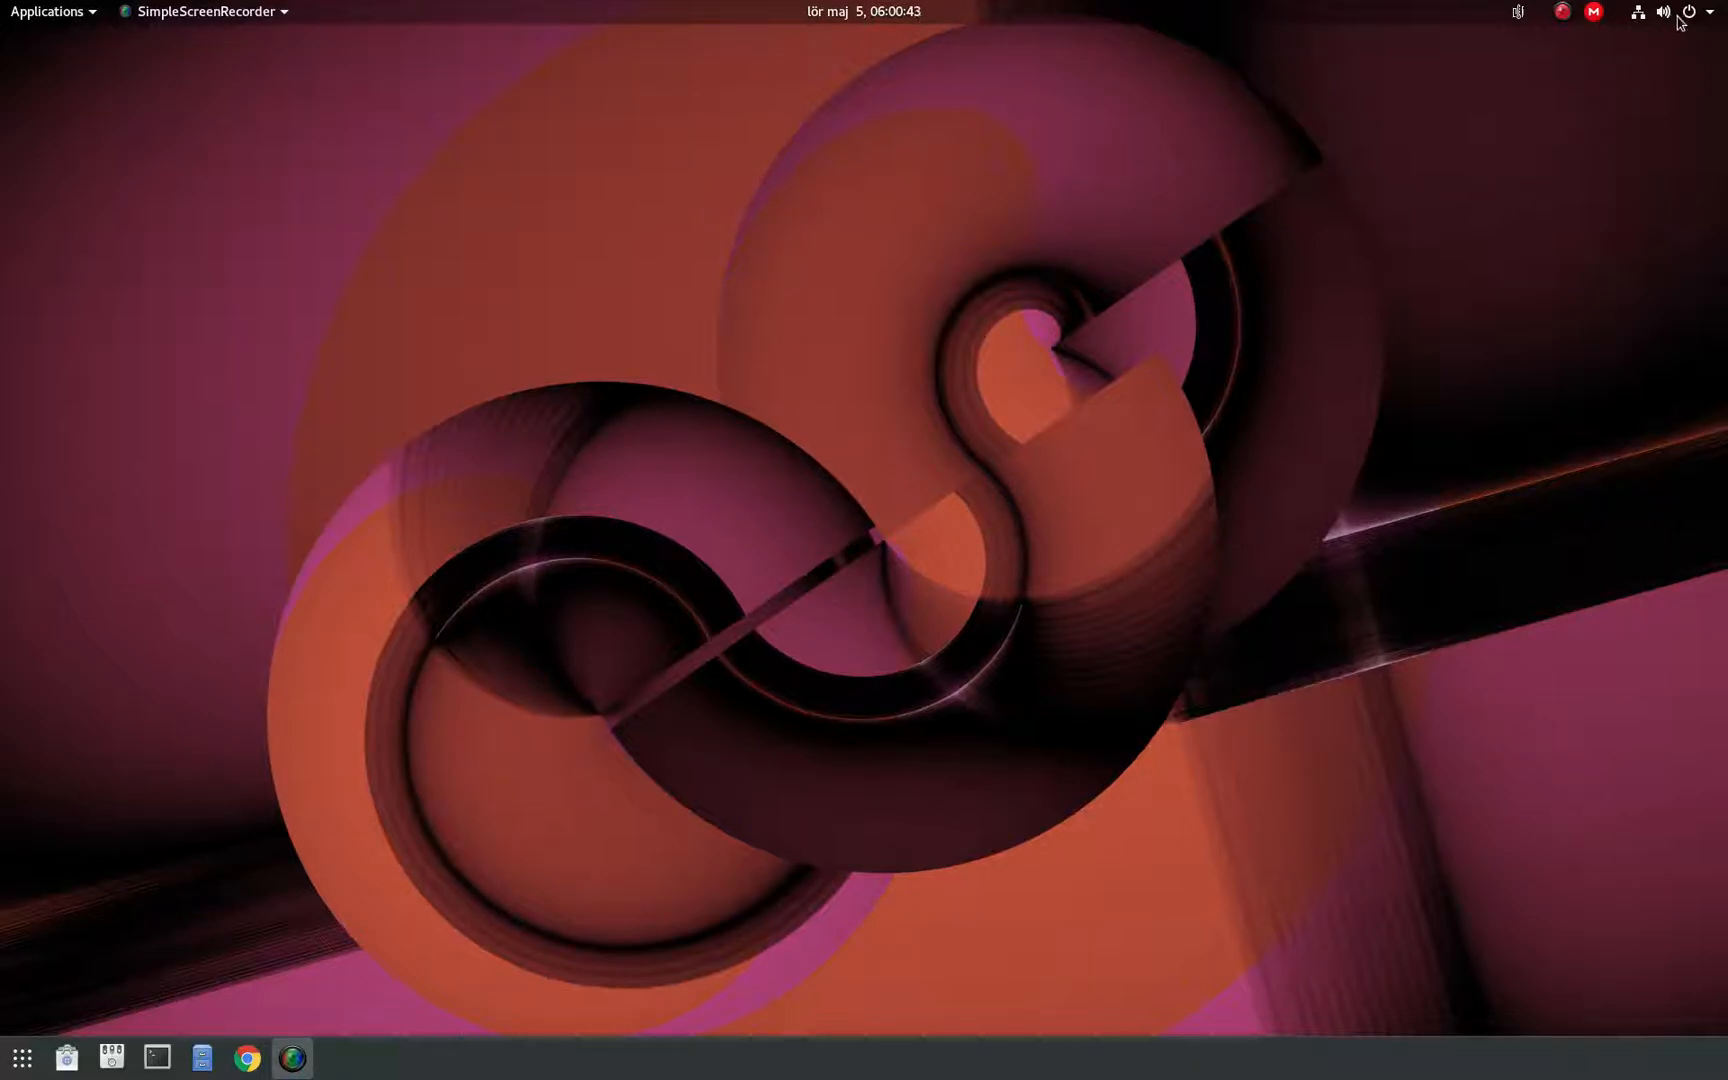
left_click(1641, 11)
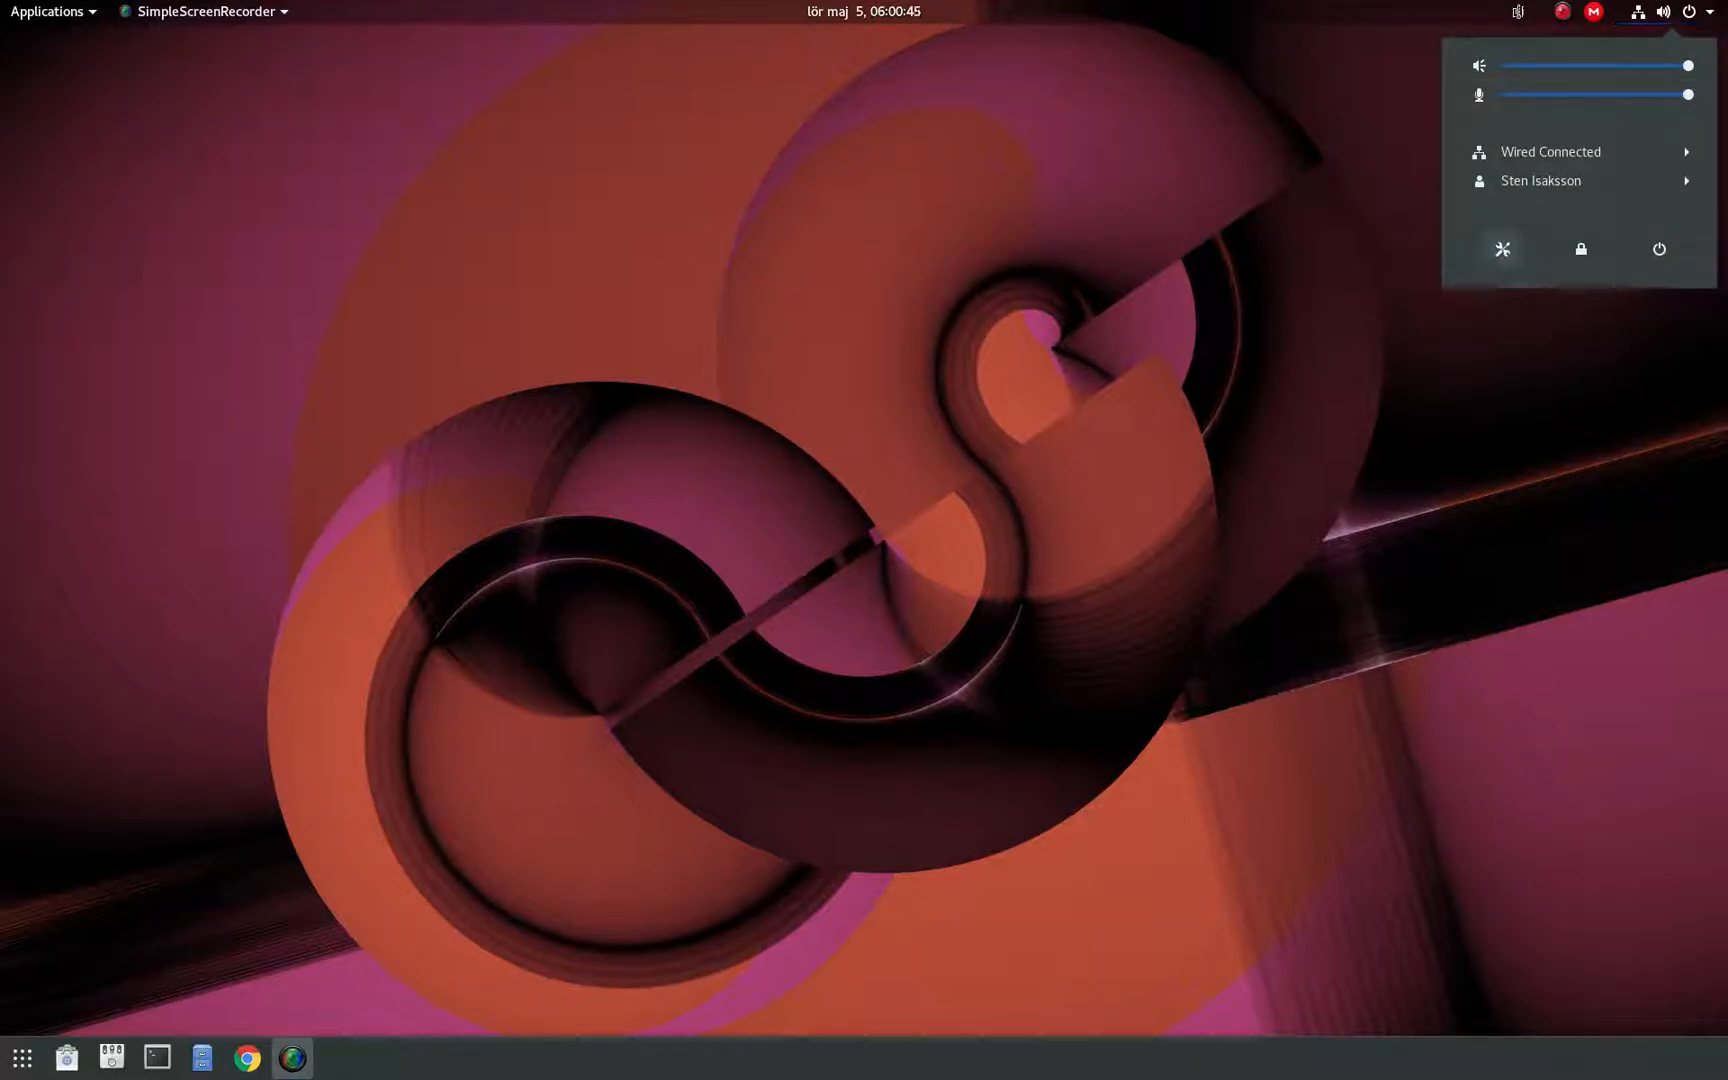
left_click(1501, 248)
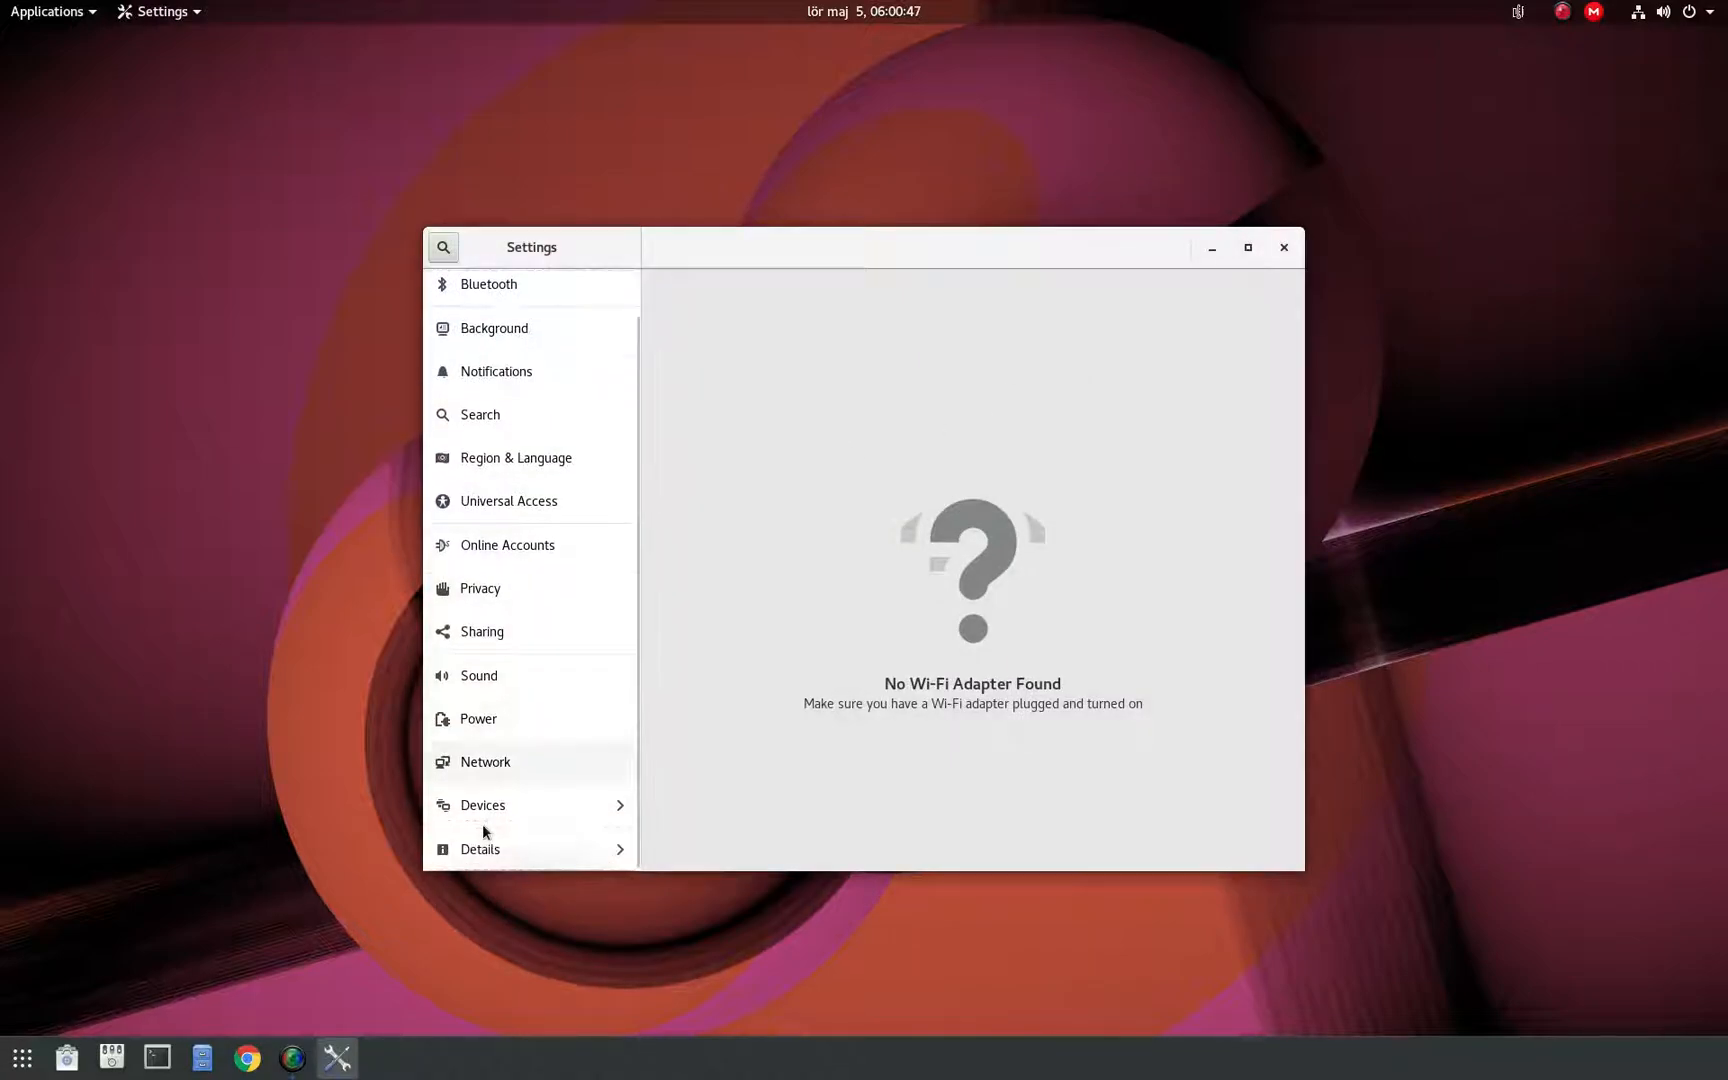
left_click(479, 849)
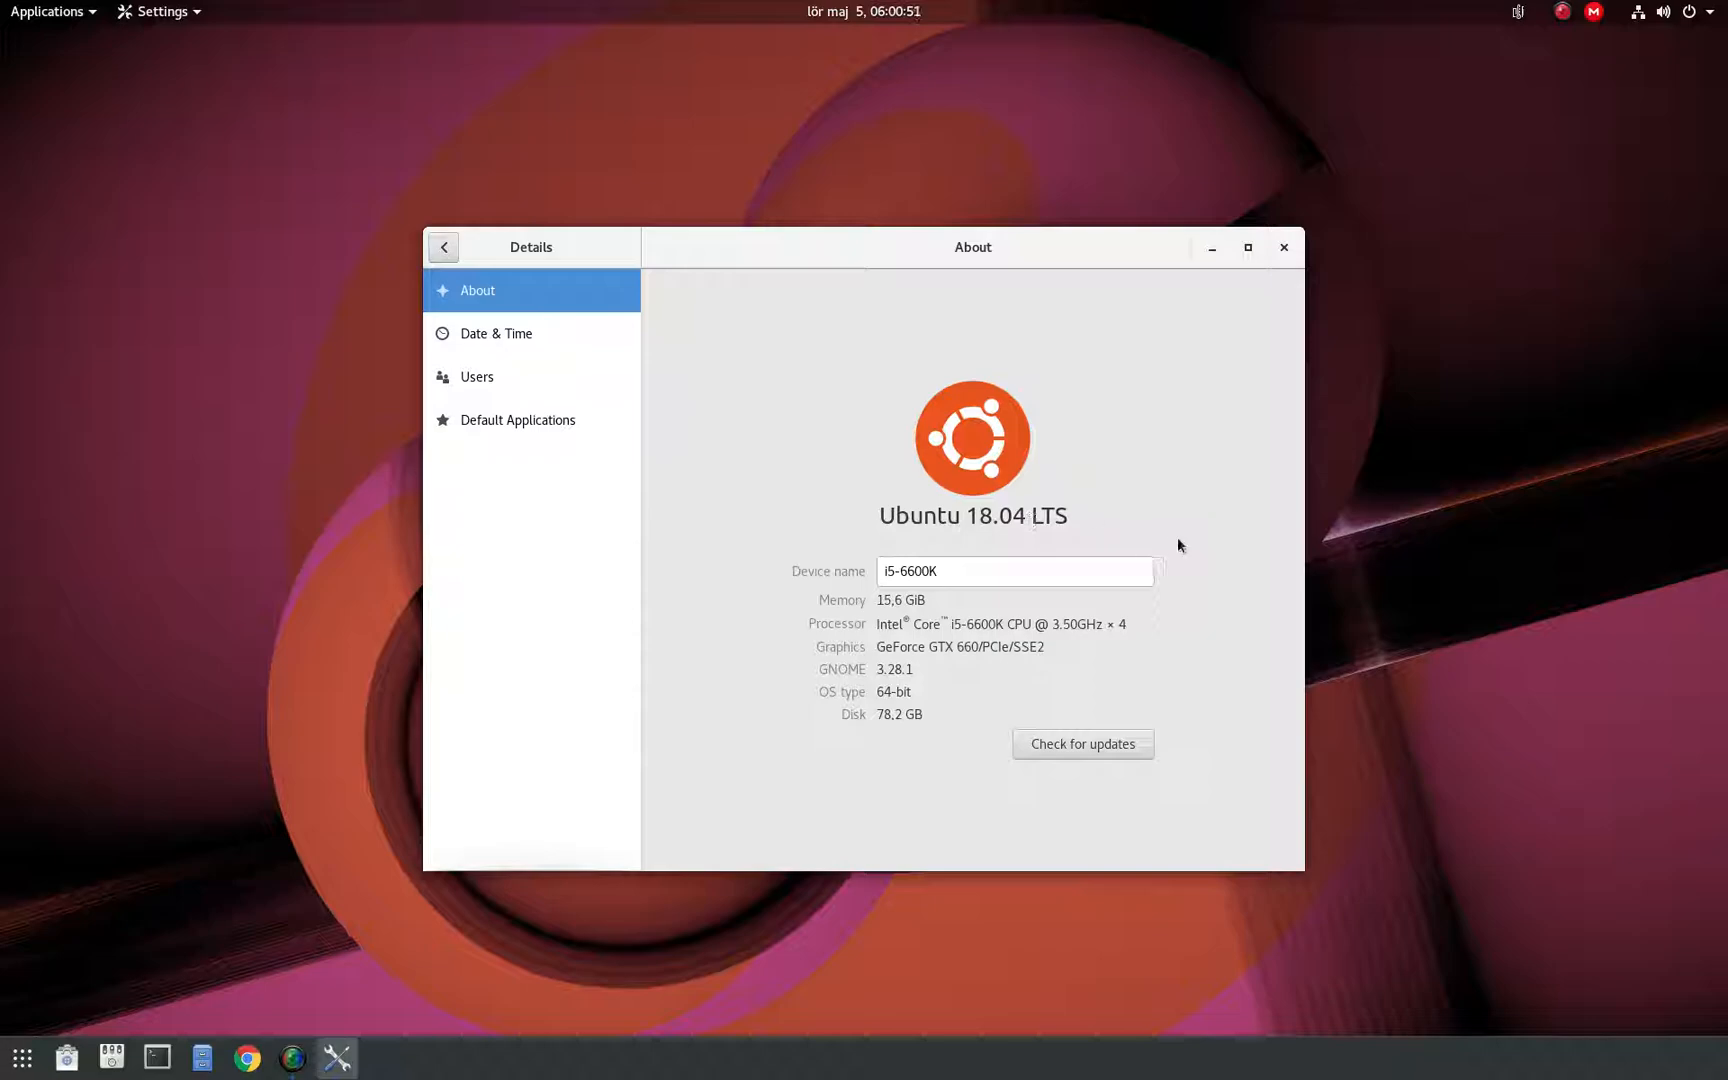
mouse_move(1179, 537)
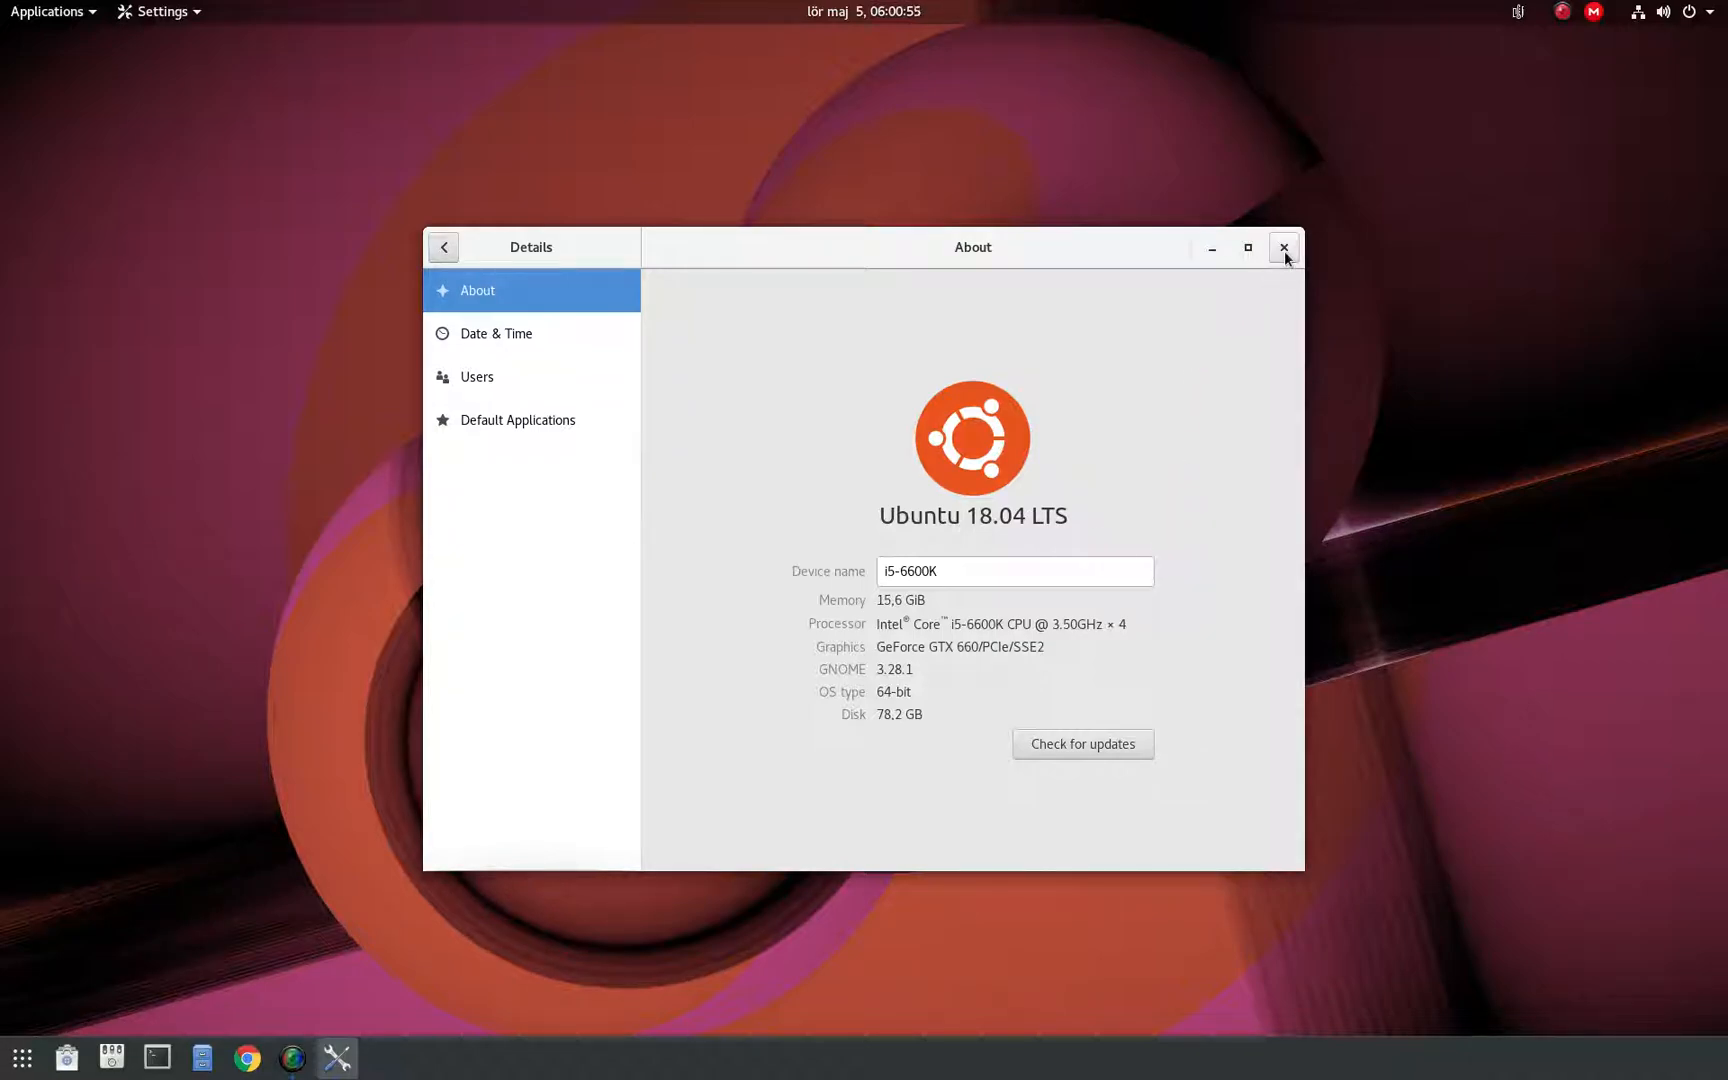
left_click(1283, 247)
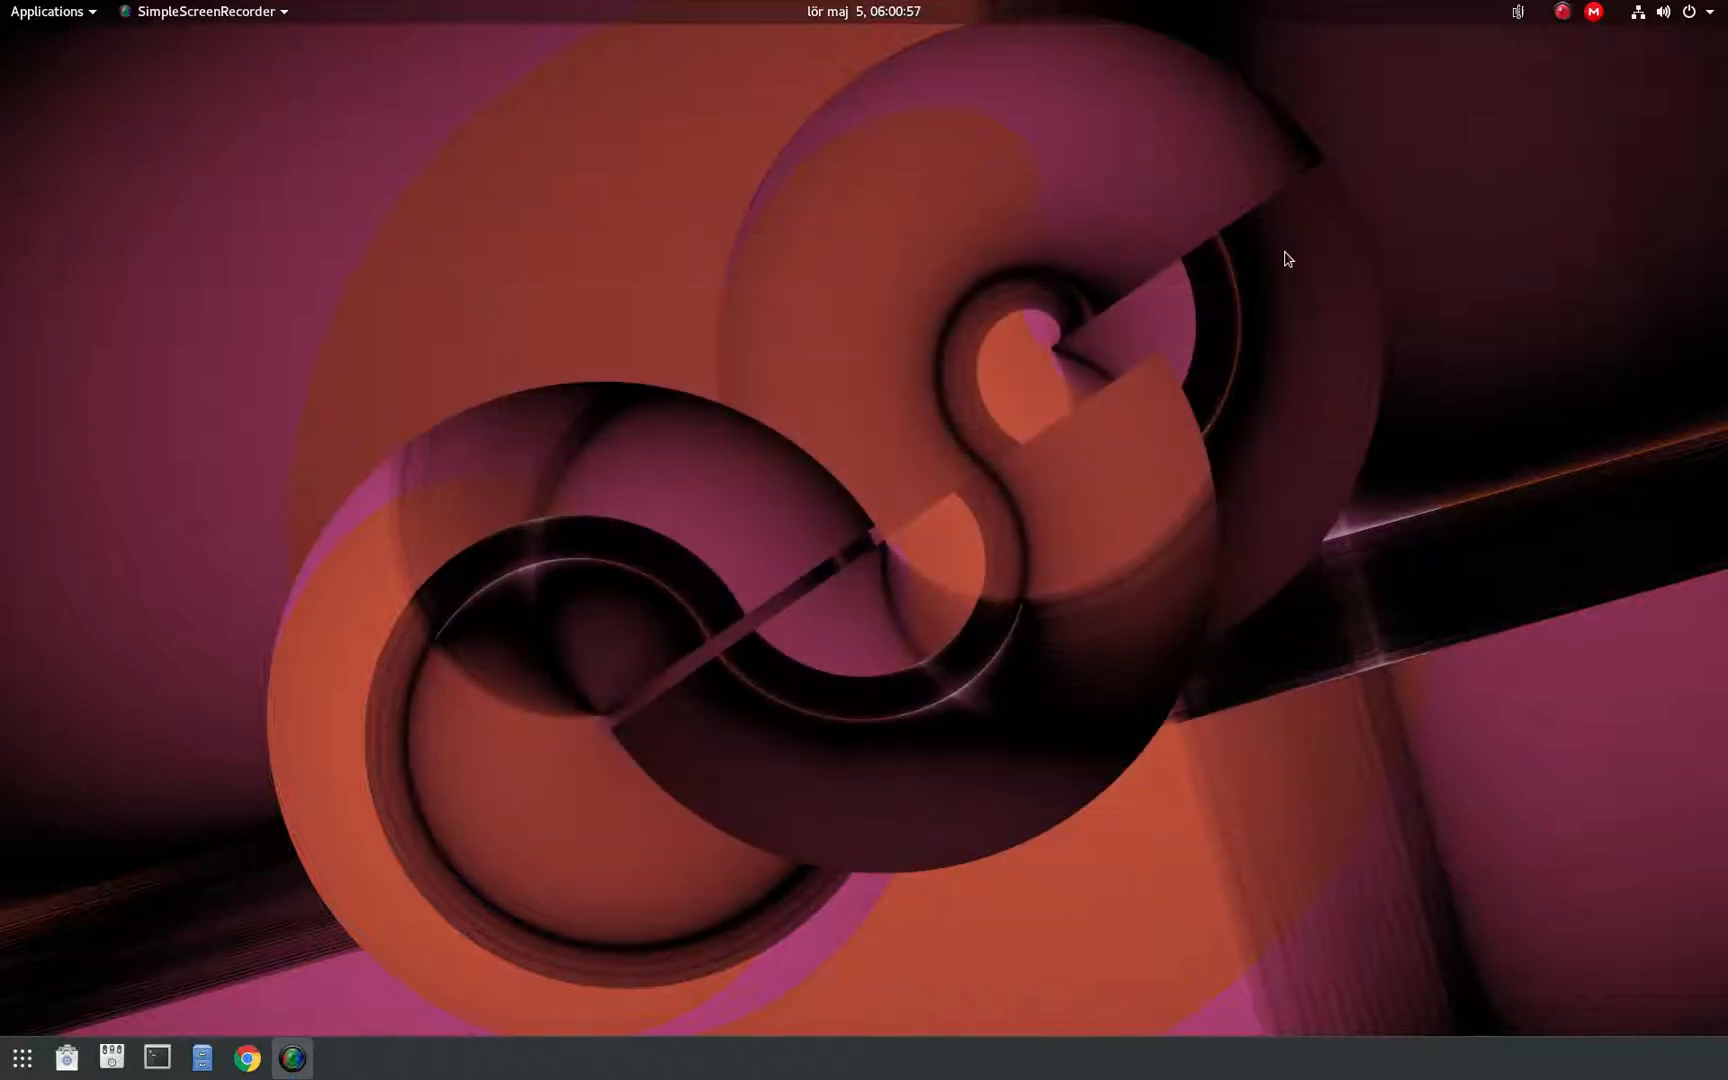
mouse_move(572, 680)
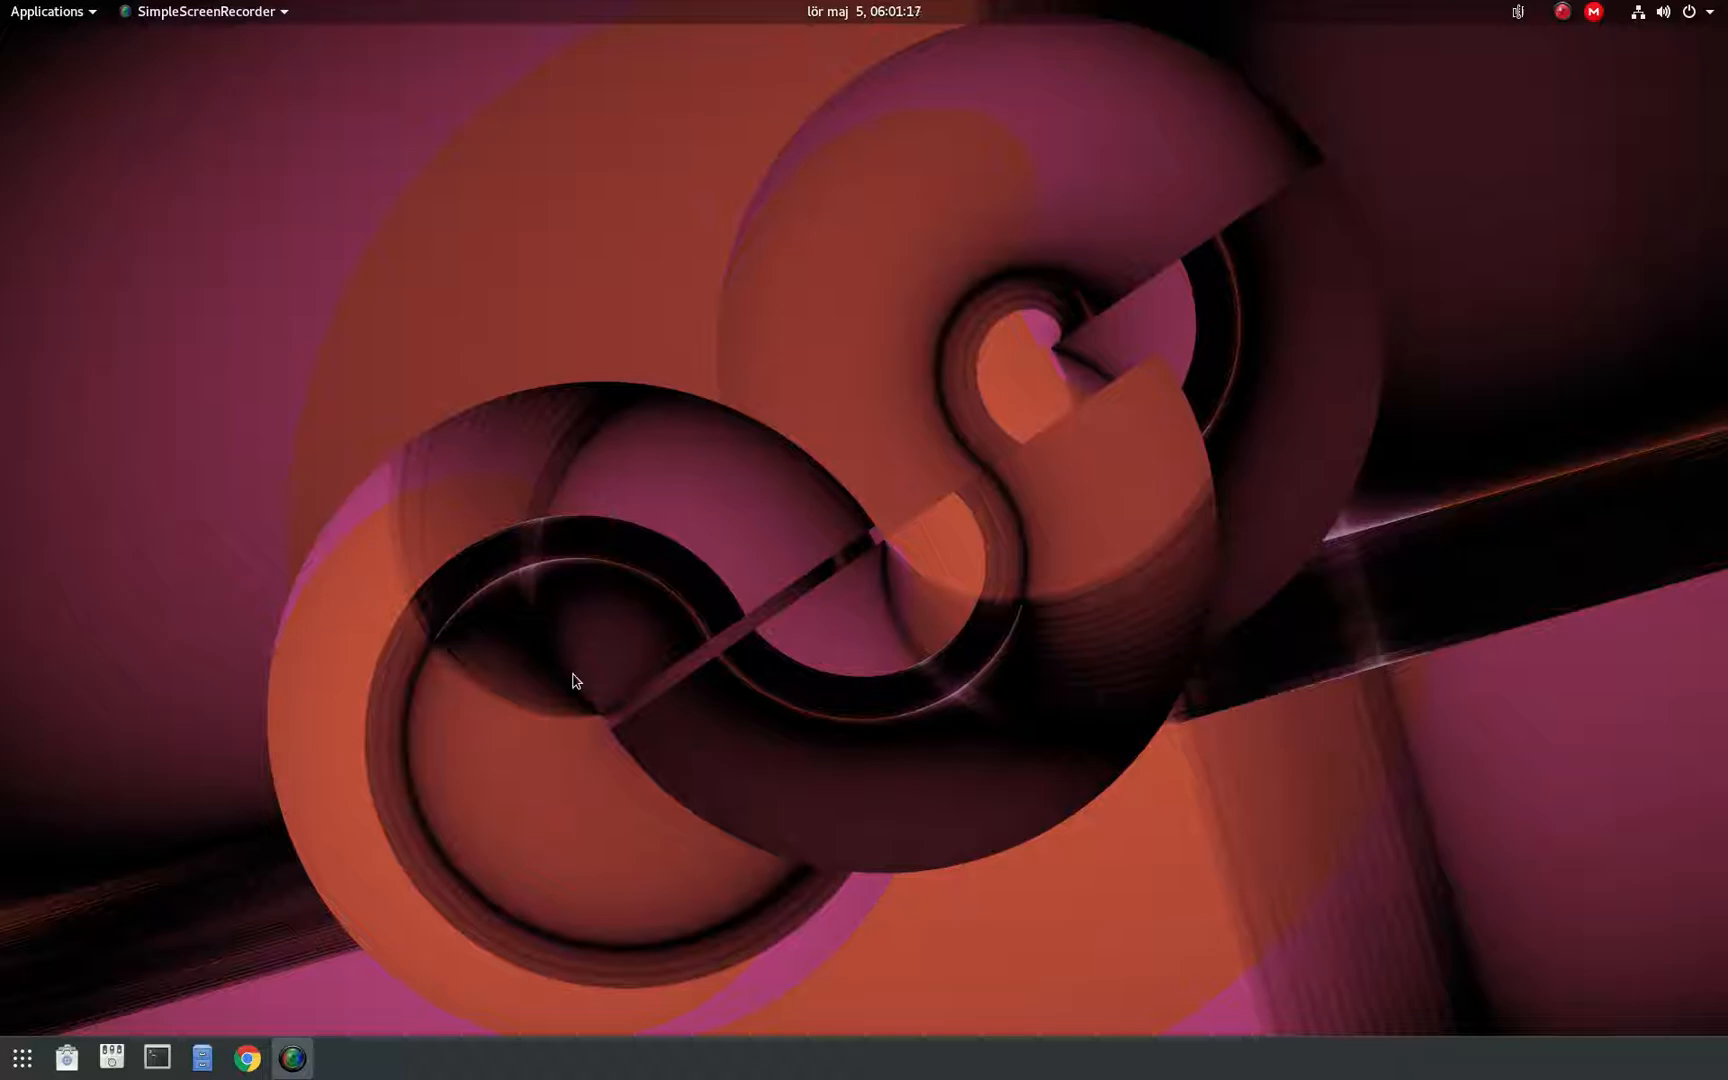
Search Activities for 'soft' to find Software & Updates.
type("soft")
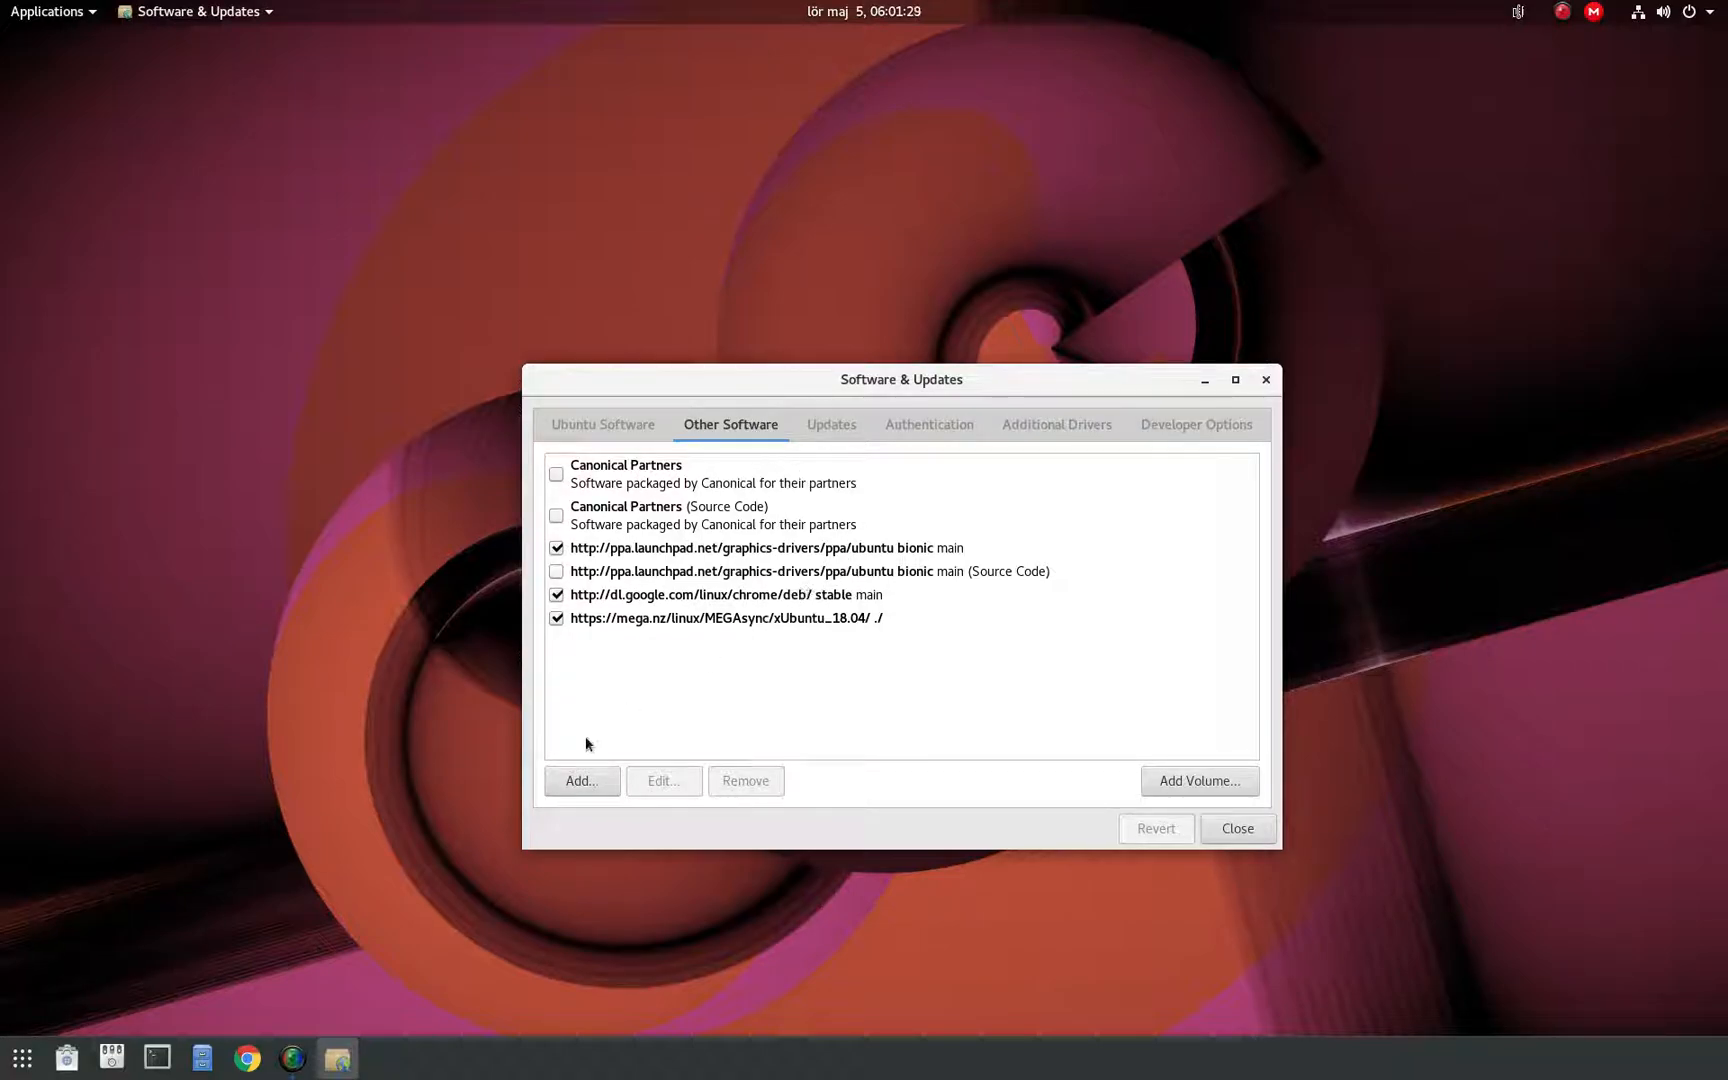
left_click(581, 780)
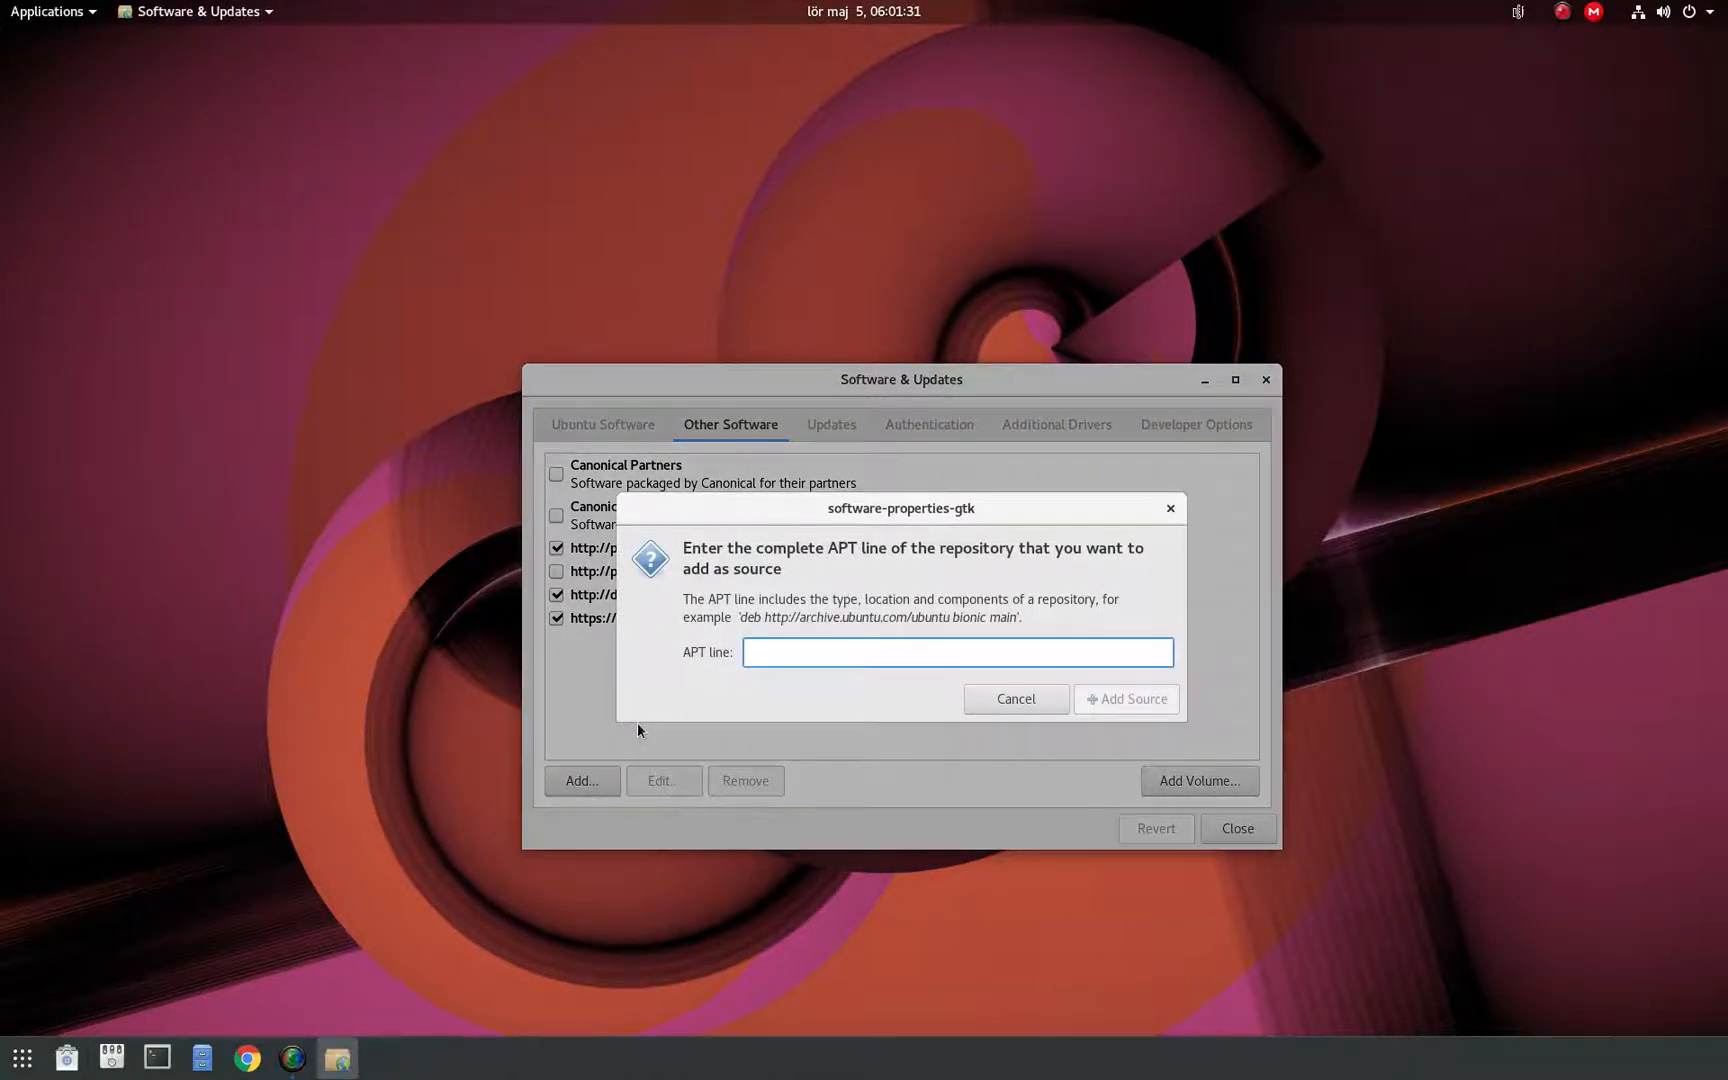
type("ppa")
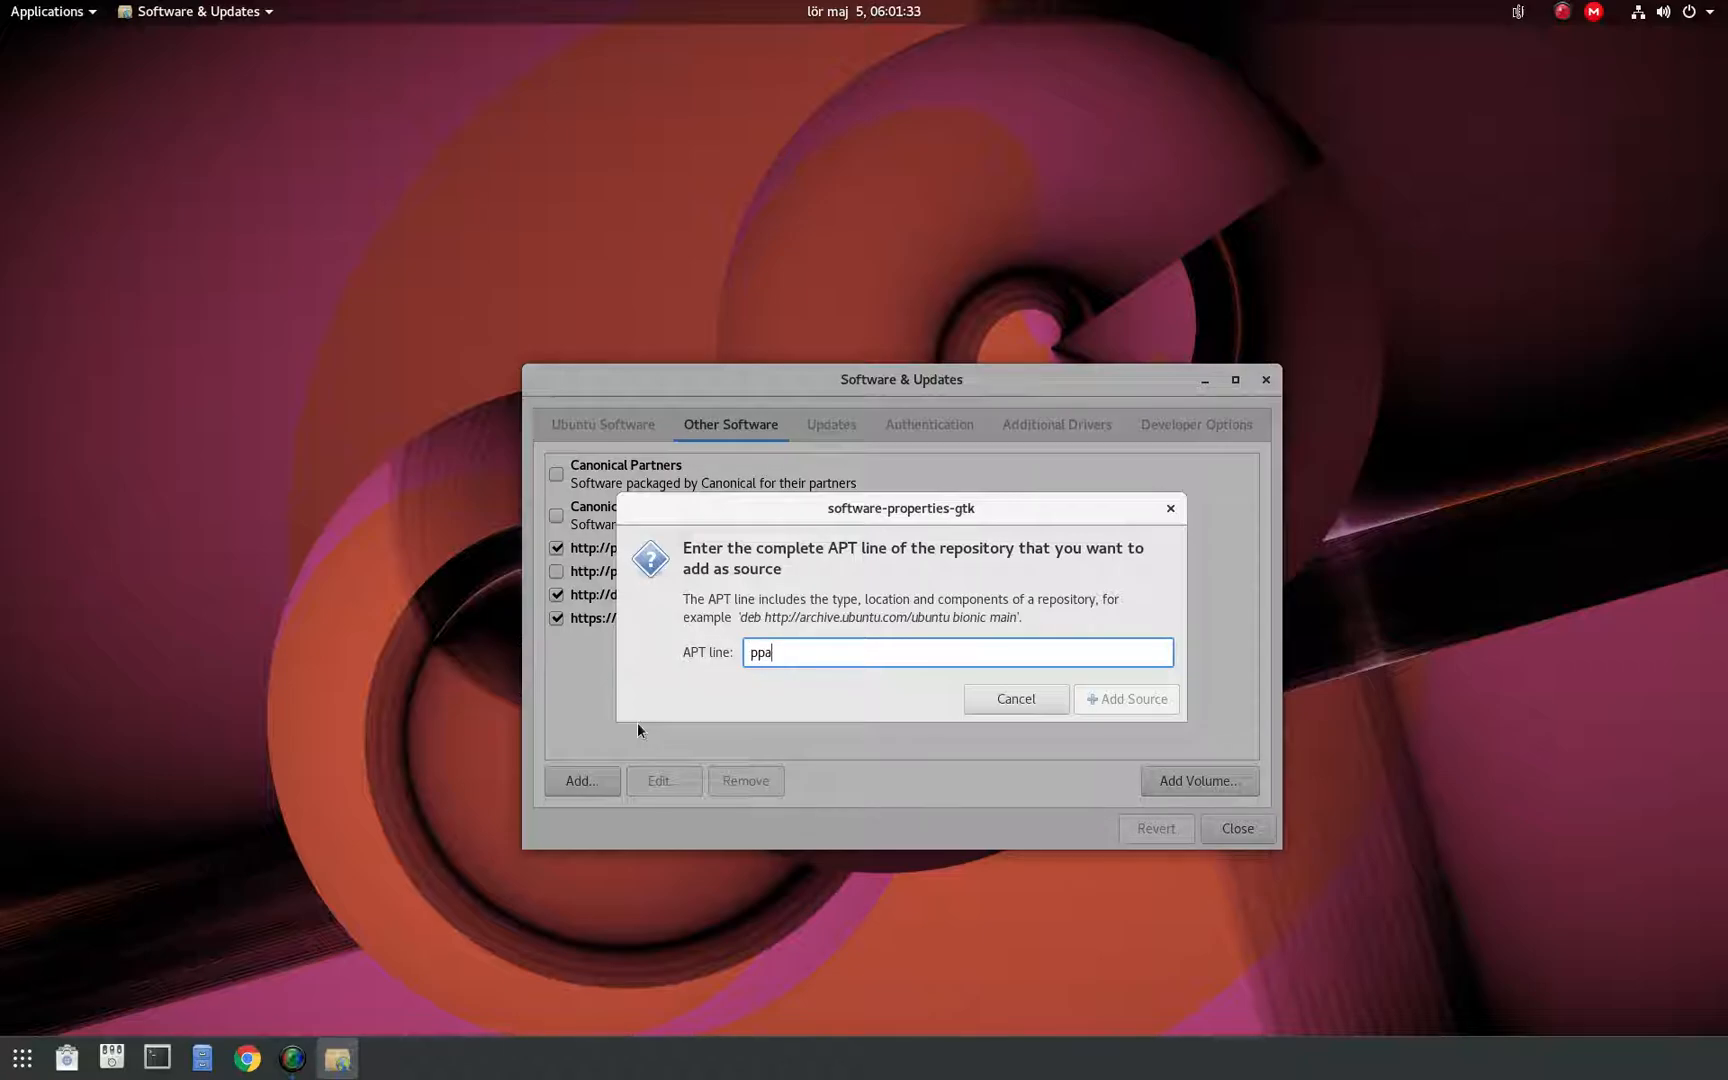
type(":gra")
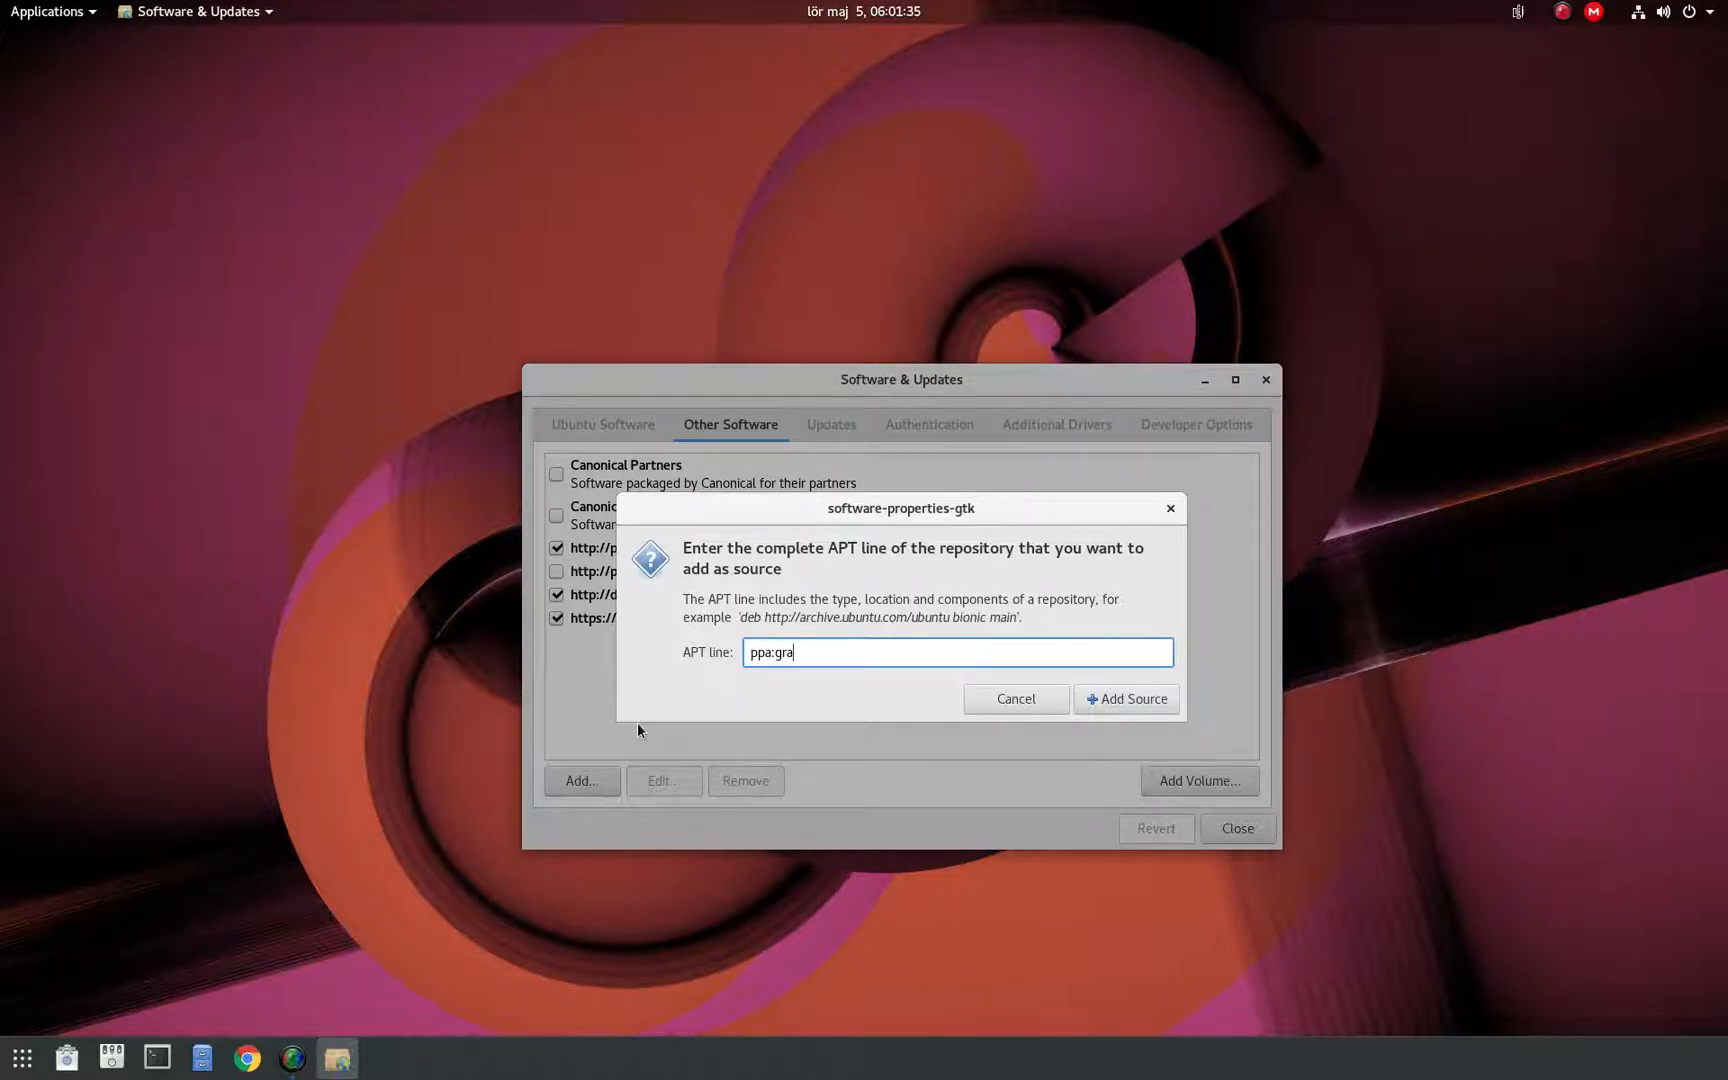
type("phics-")
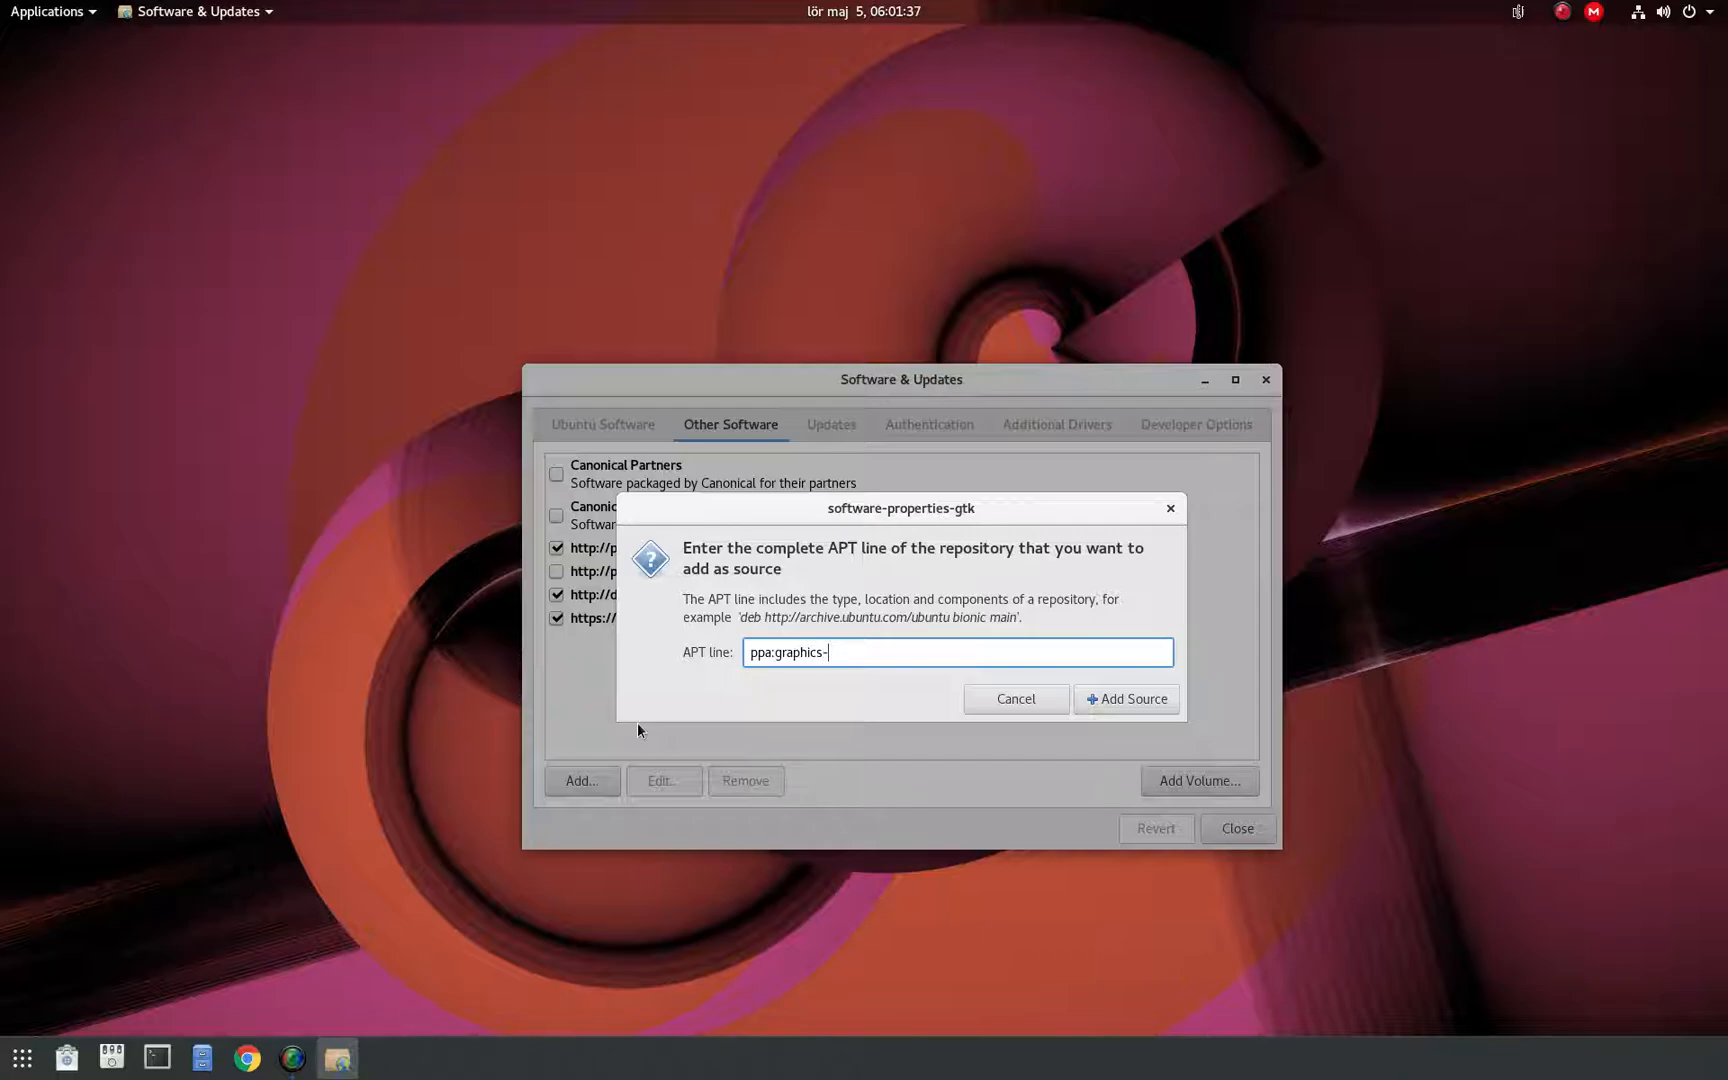
type("drivers")
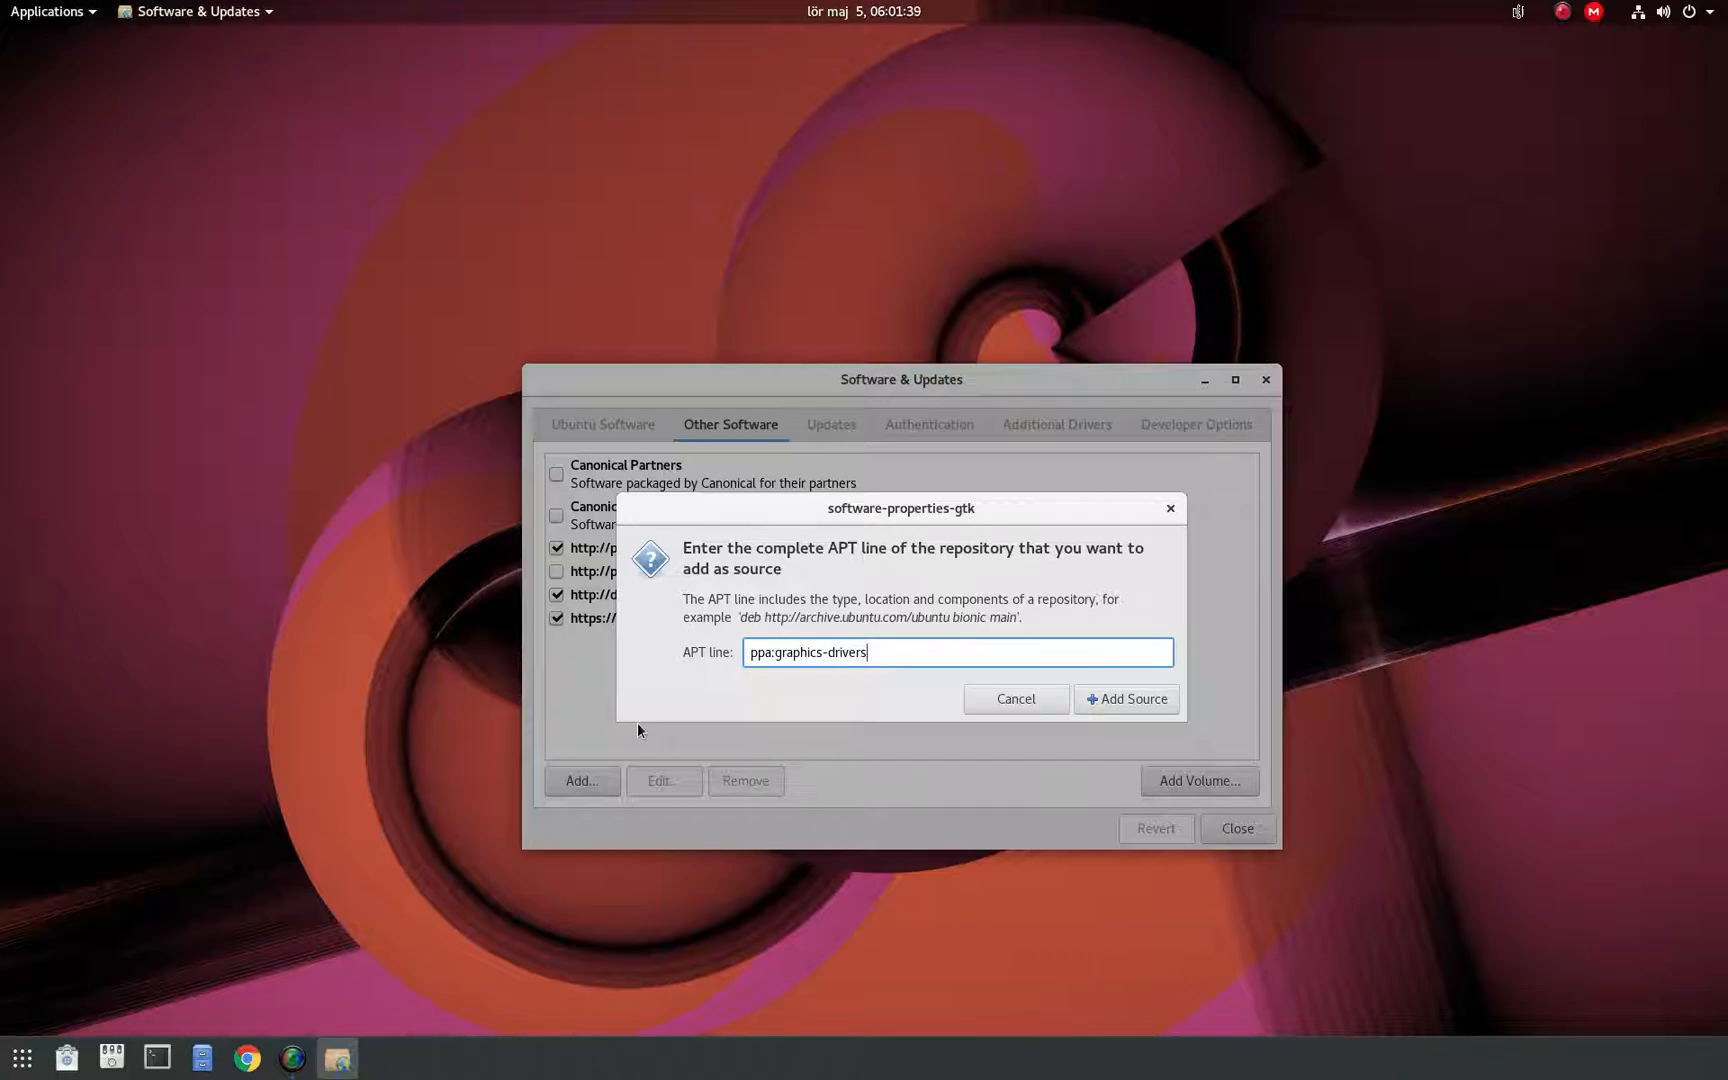
mouse_move(861, 746)
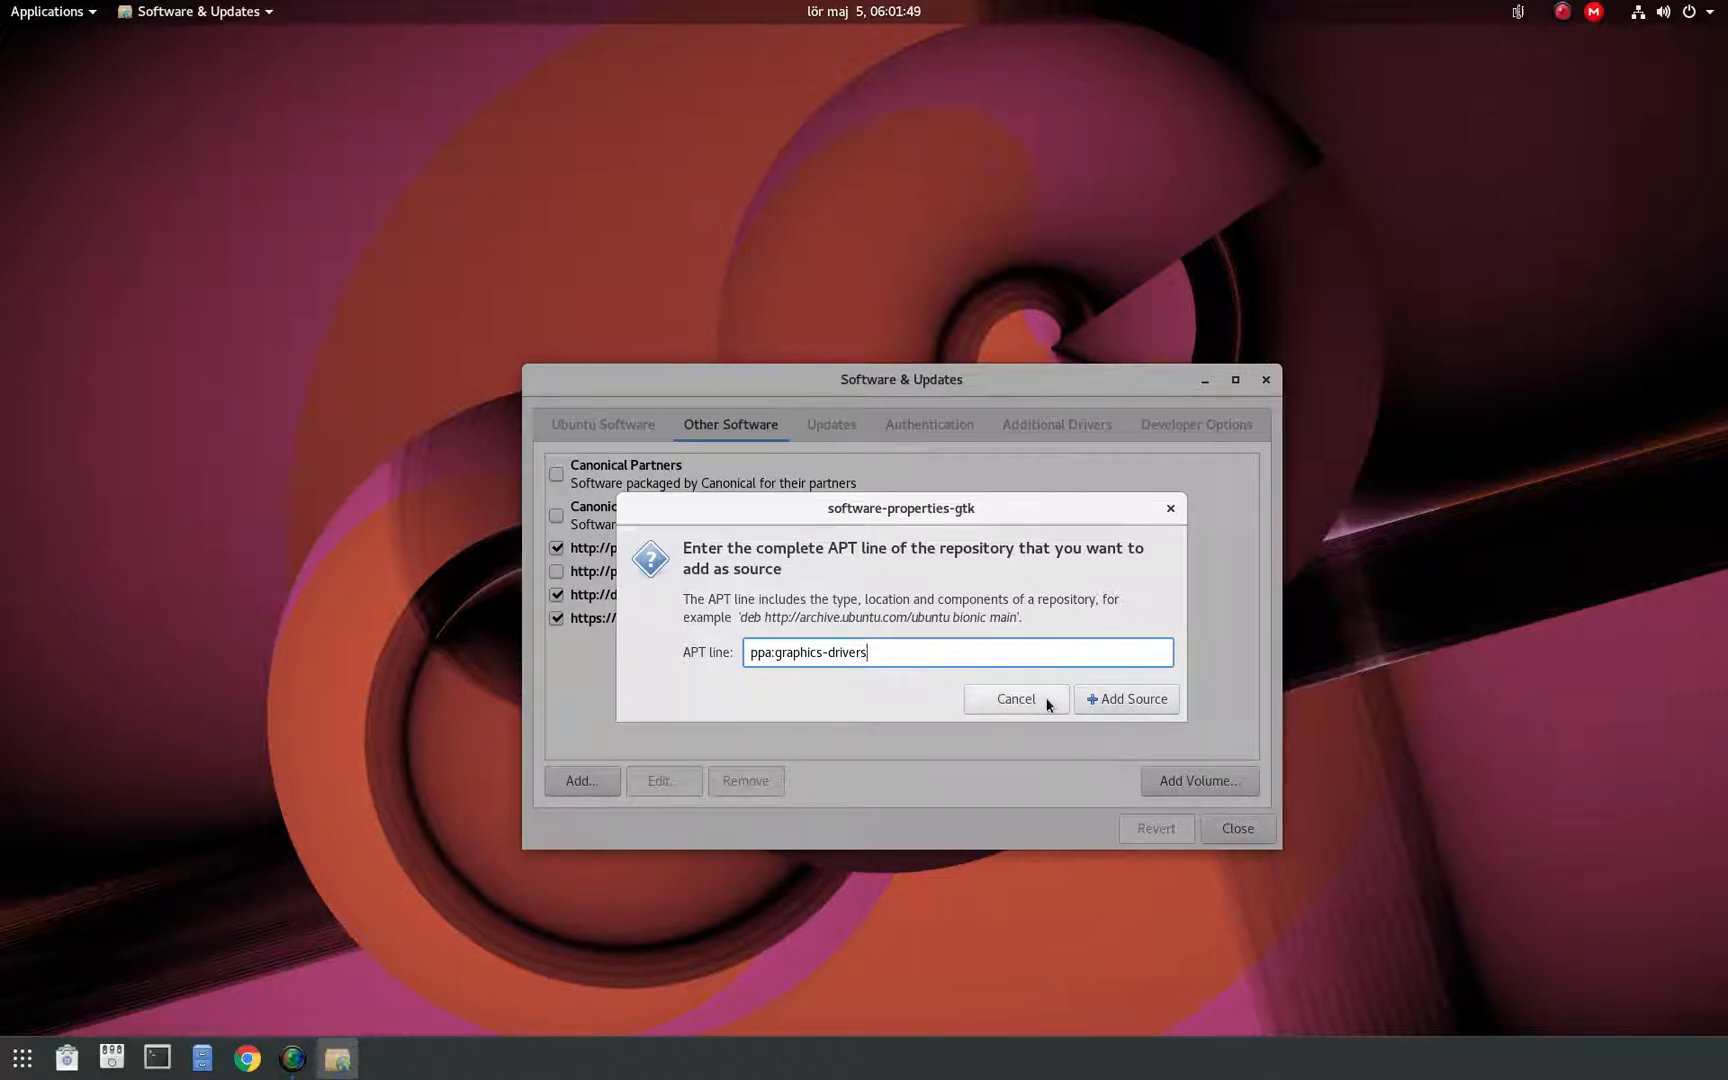
left_click(1125, 699)
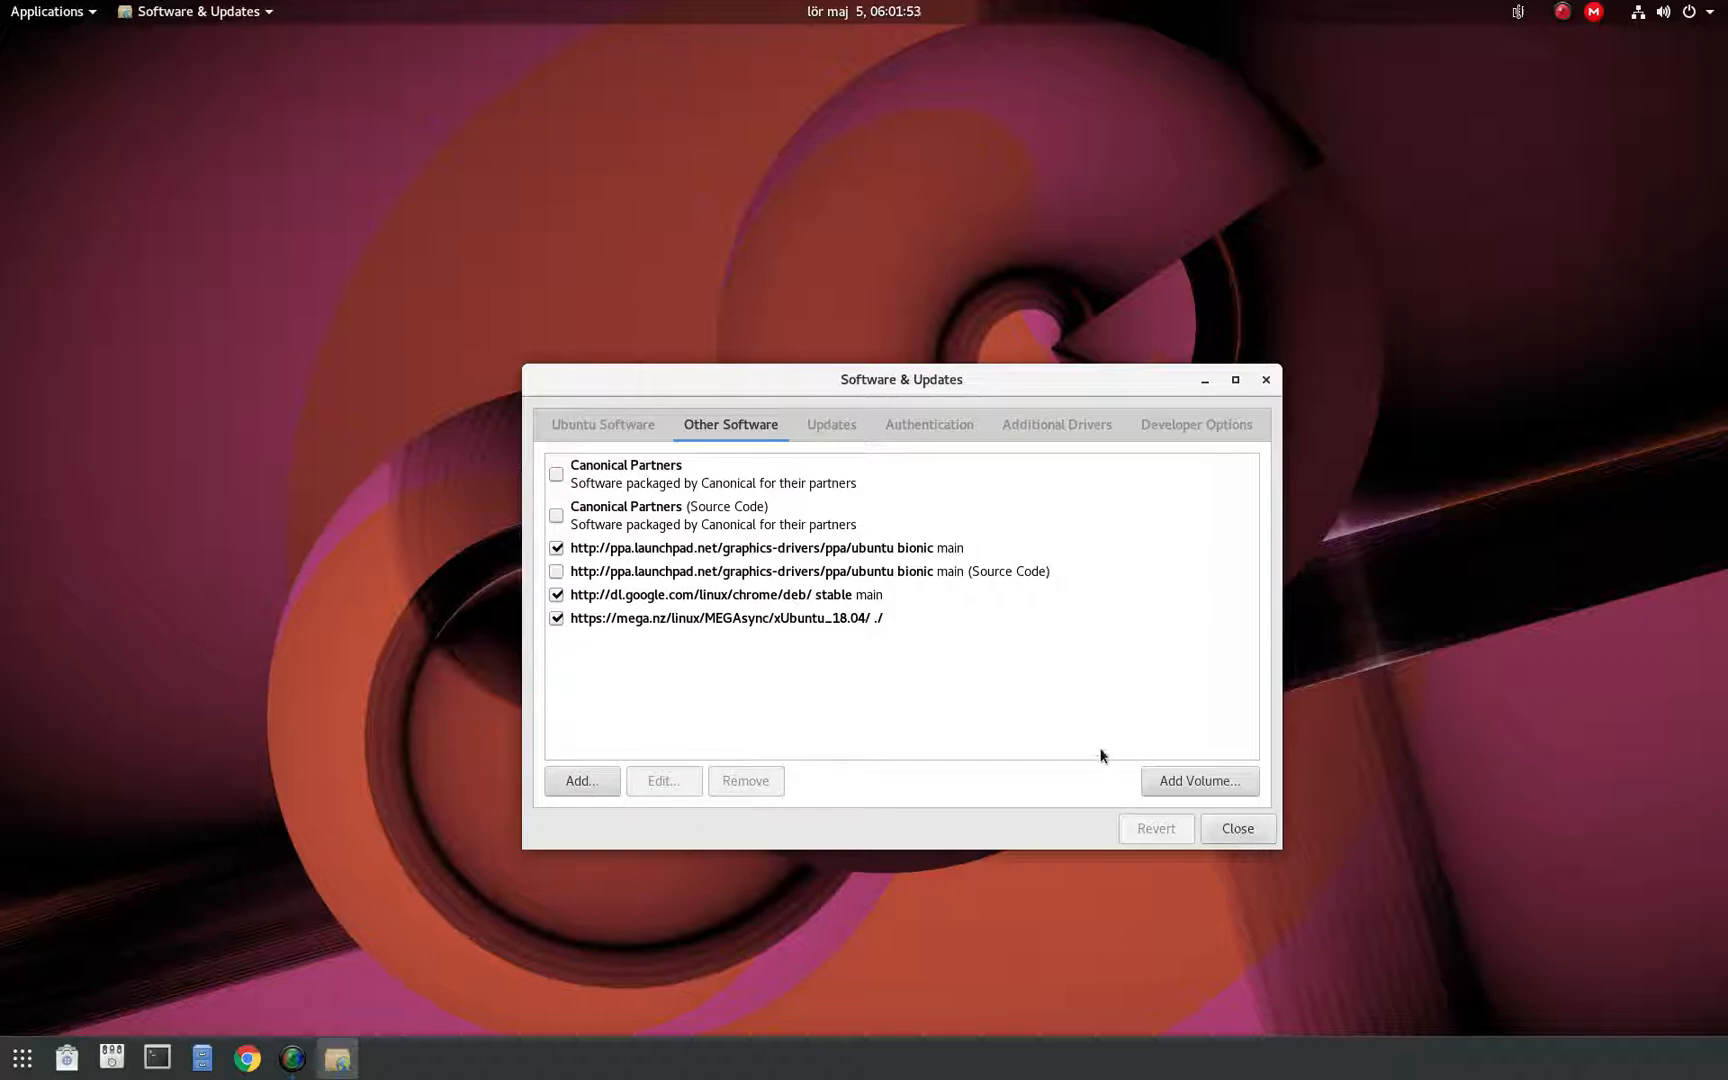
mouse_move(1060, 705)
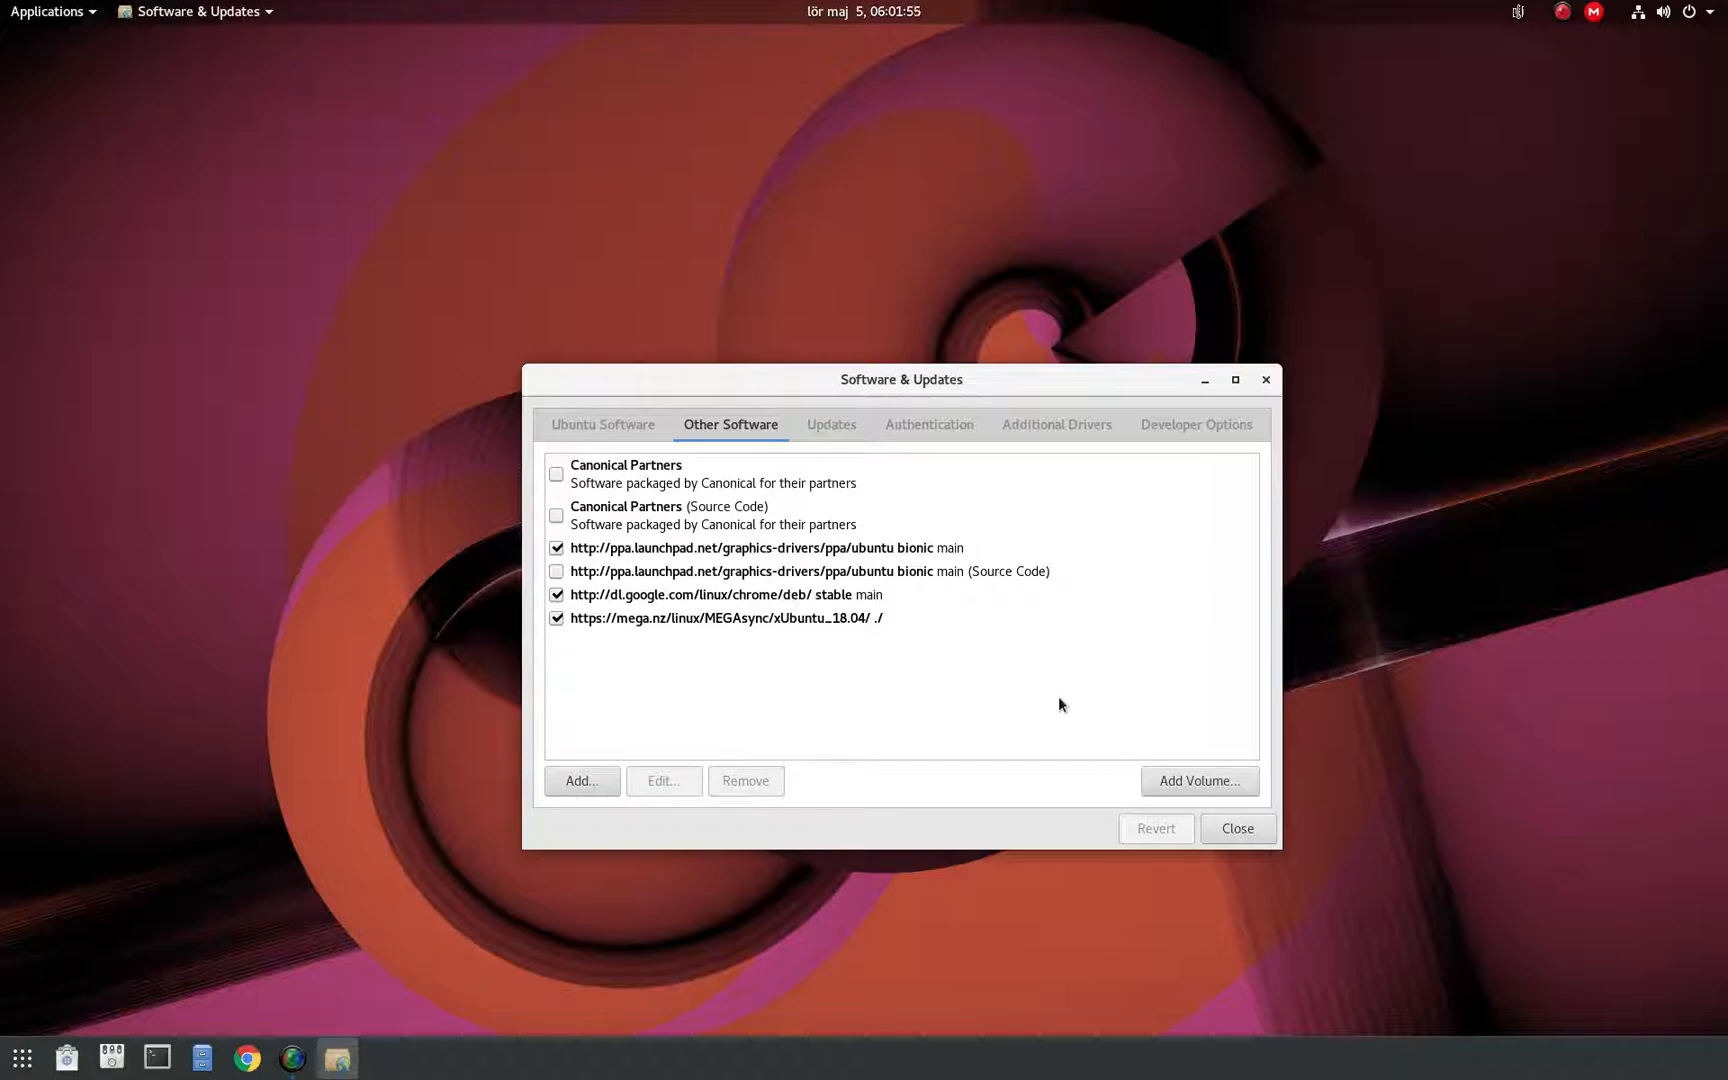
mouse_move(938, 392)
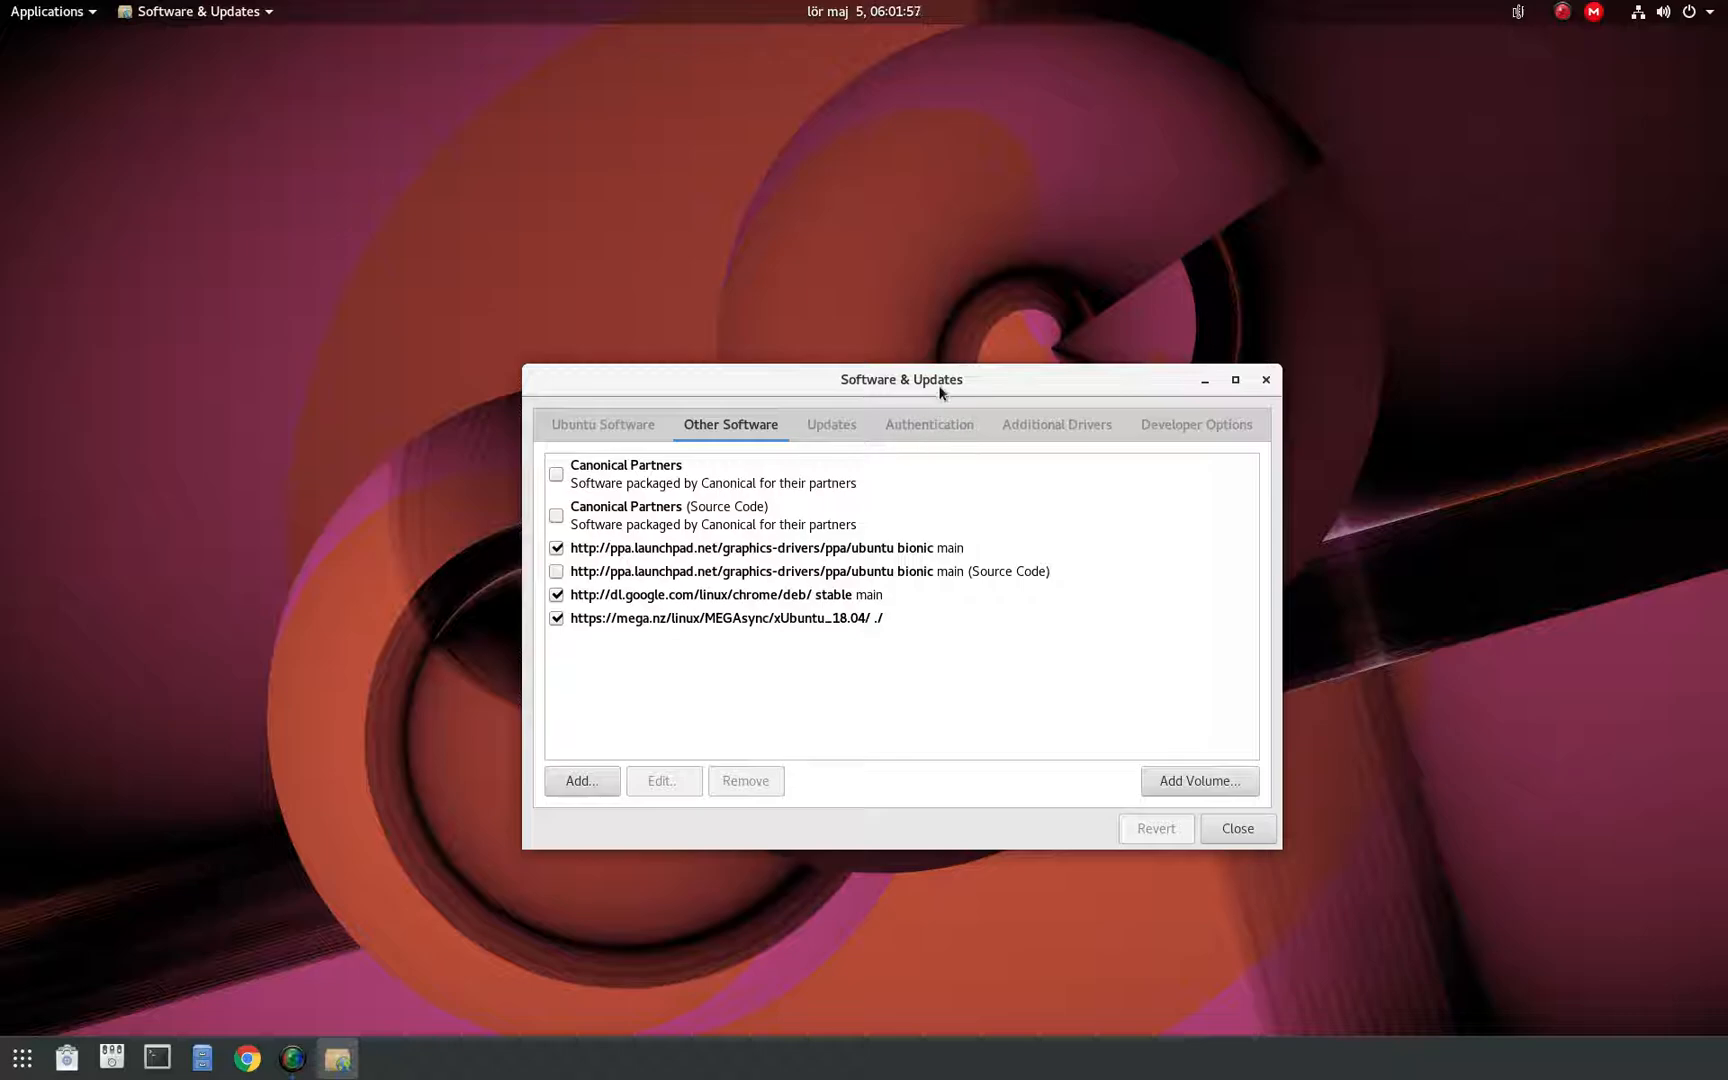
Show the Additional Drivers list for the NVIDIA GeForce GTX 660.
left_click(1055, 424)
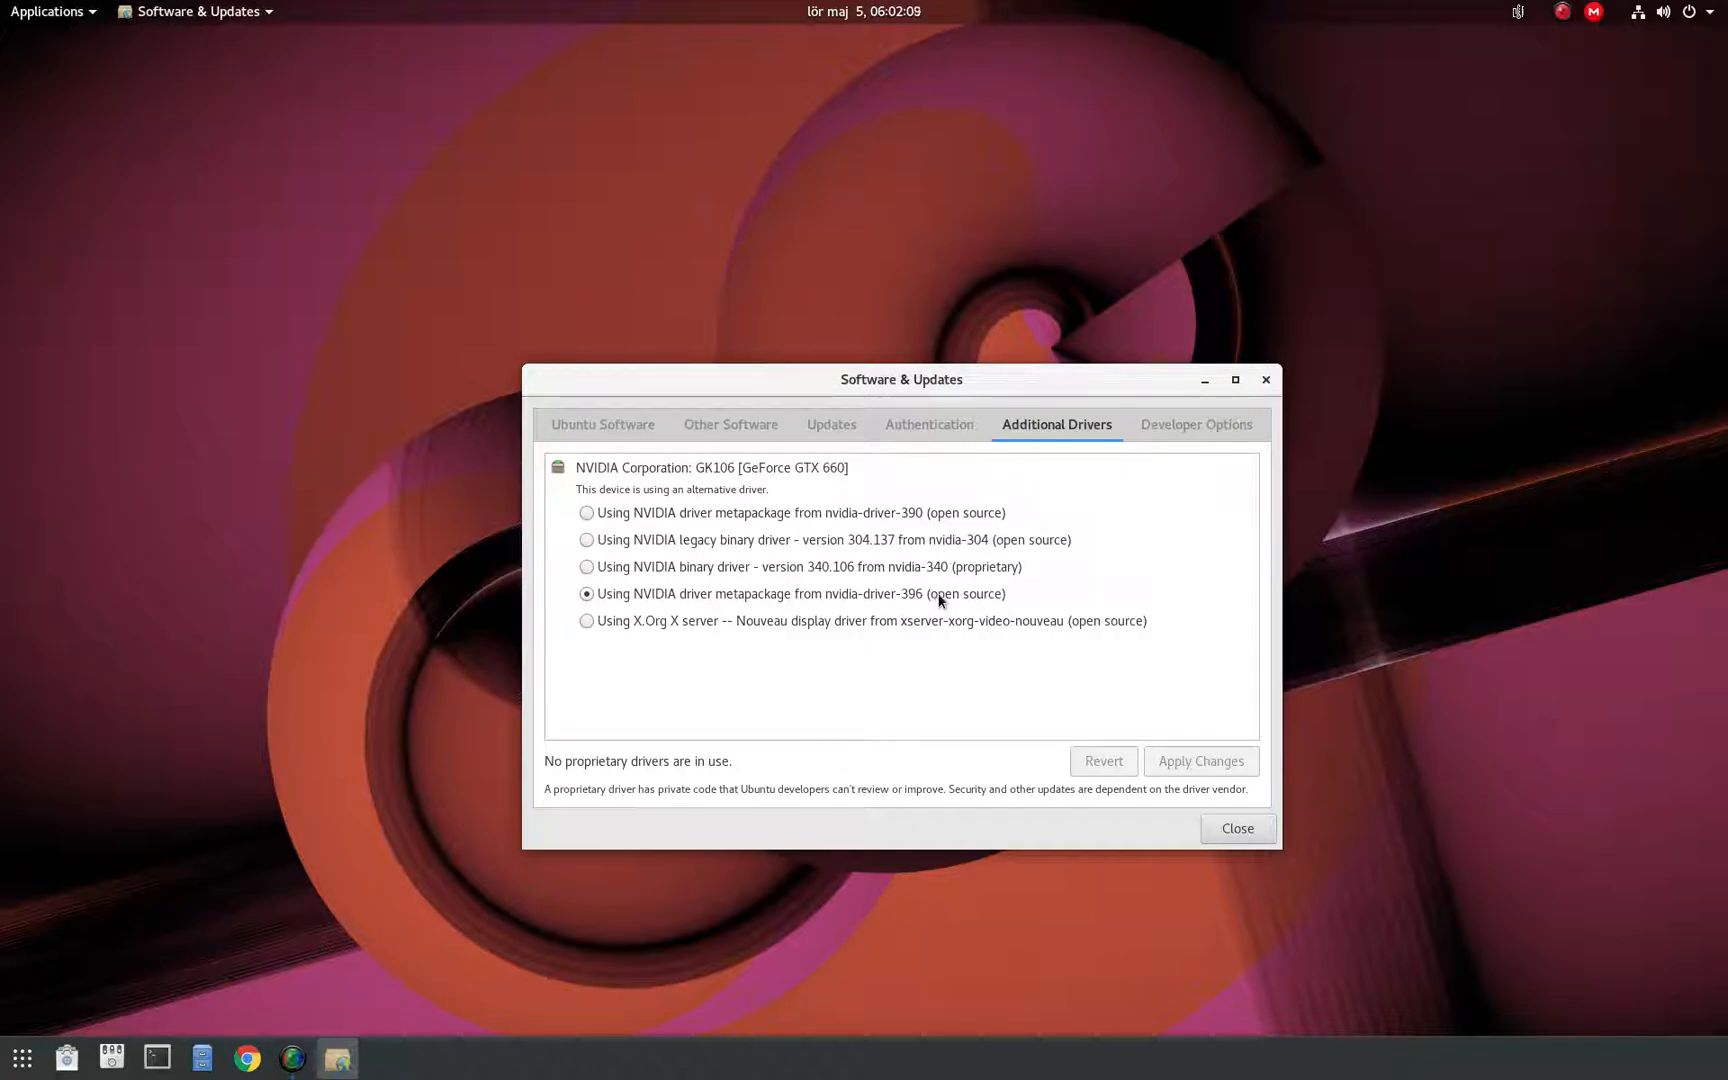
mouse_move(1019, 667)
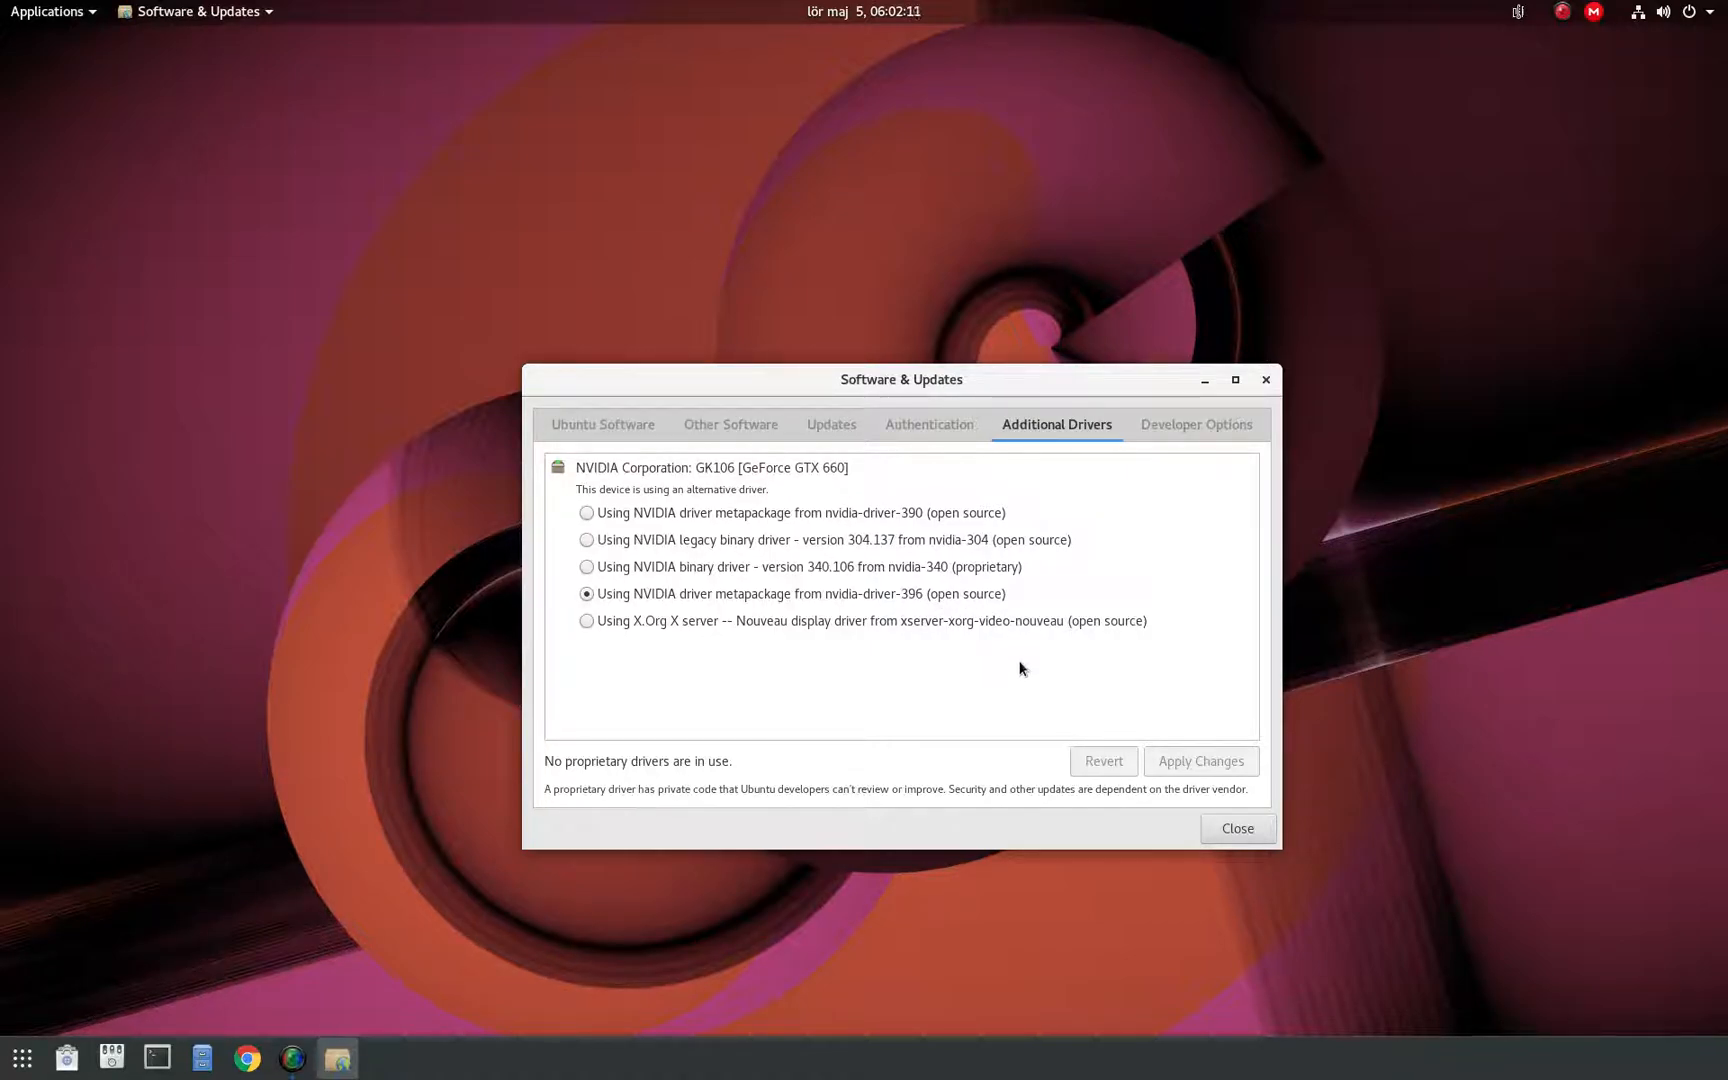
mouse_move(960, 674)
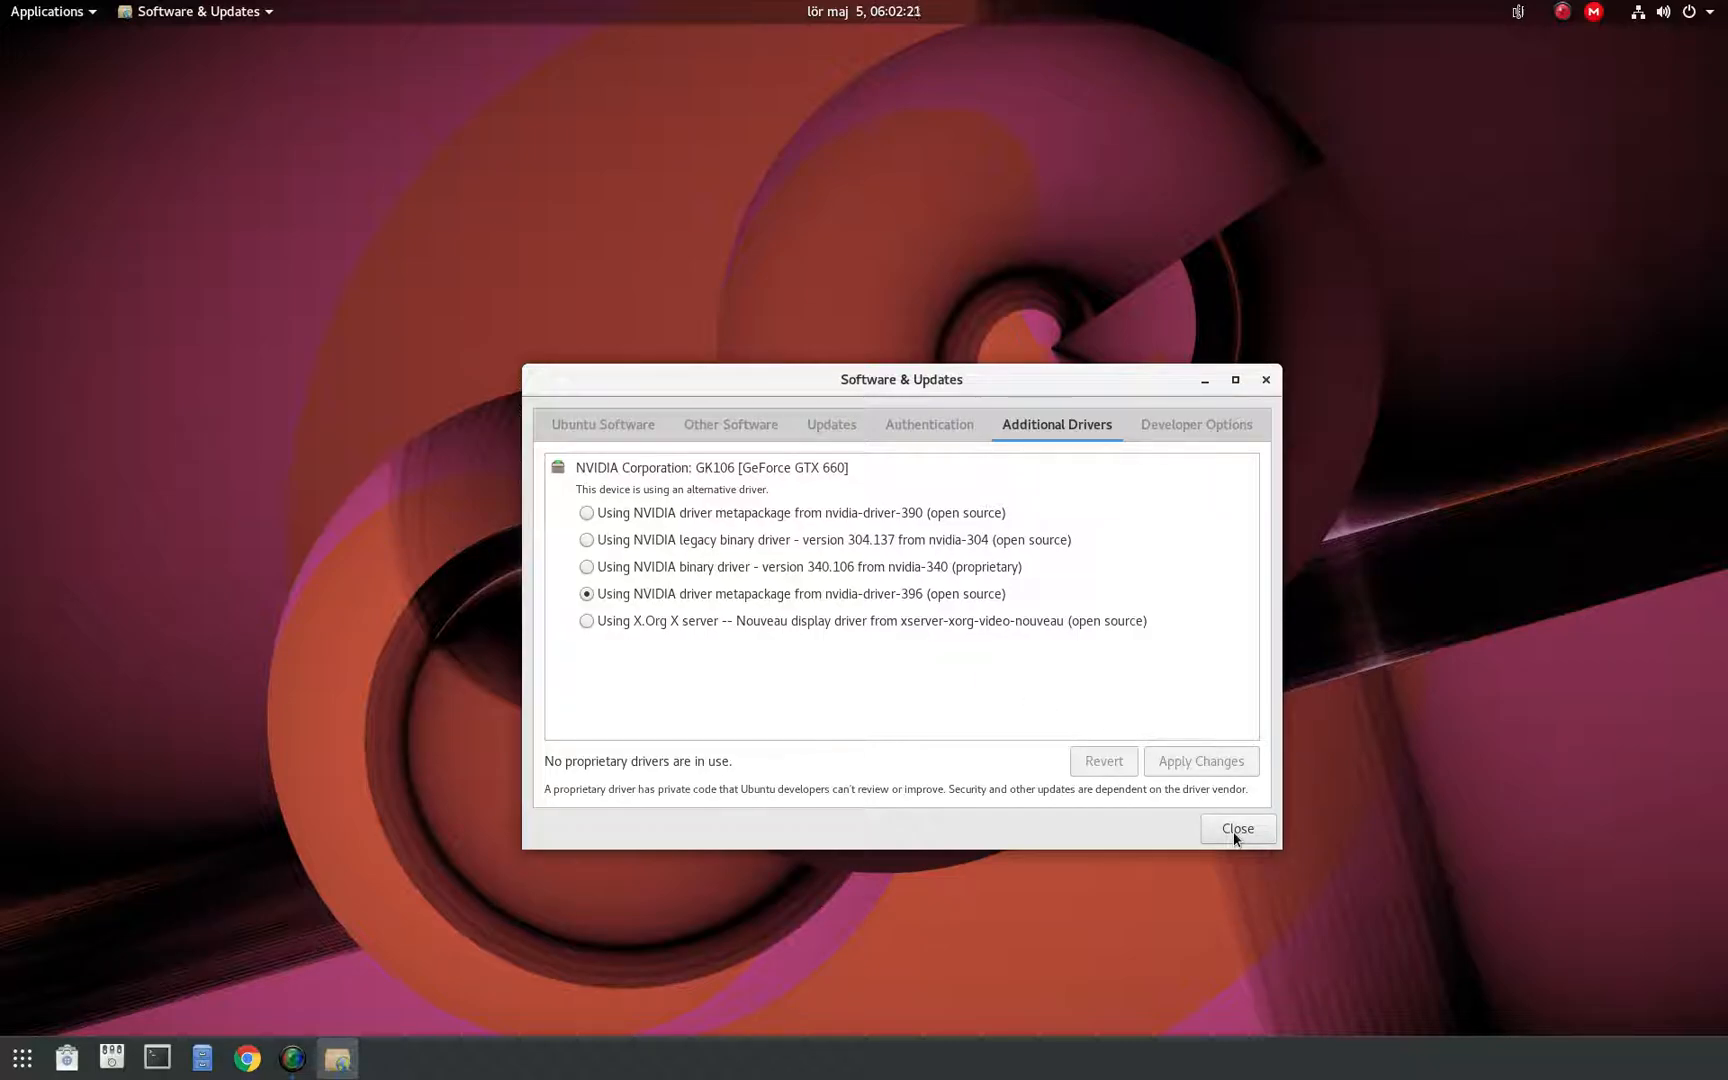
Close Software & Updates without applying driver changes and launch a Terminal.
left_click(1236, 828)
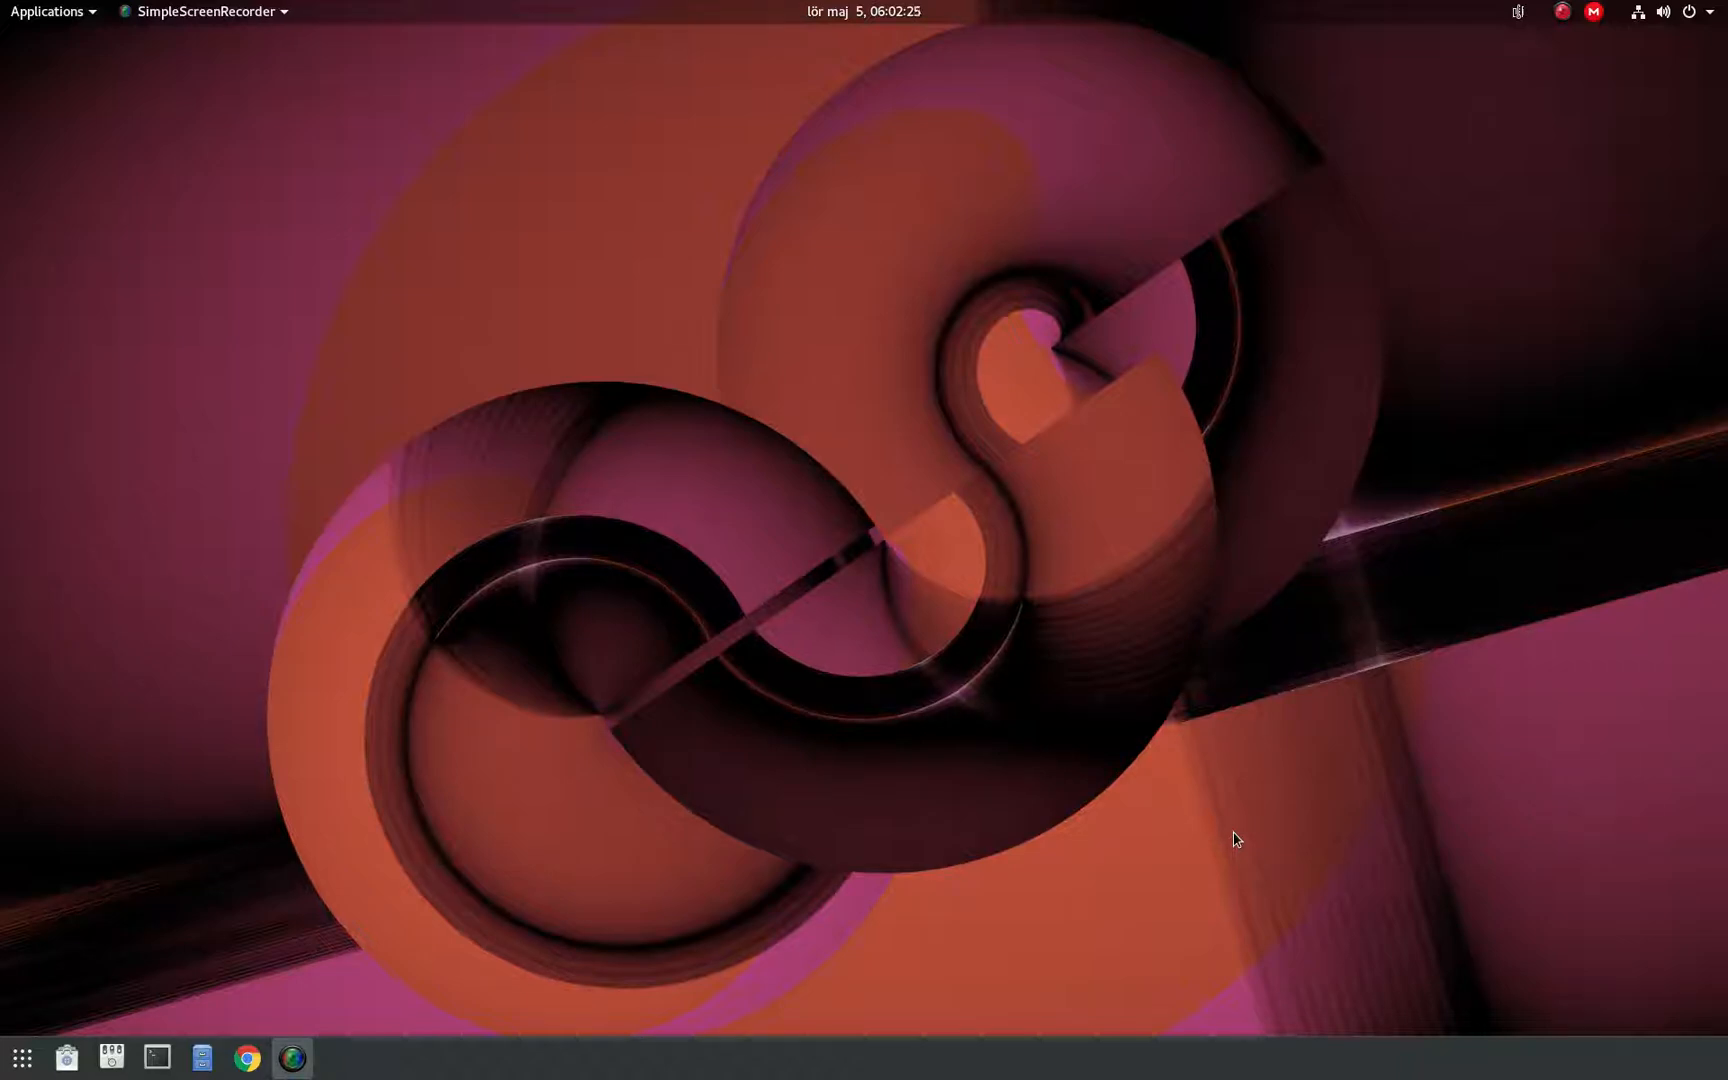
mouse_move(496, 801)
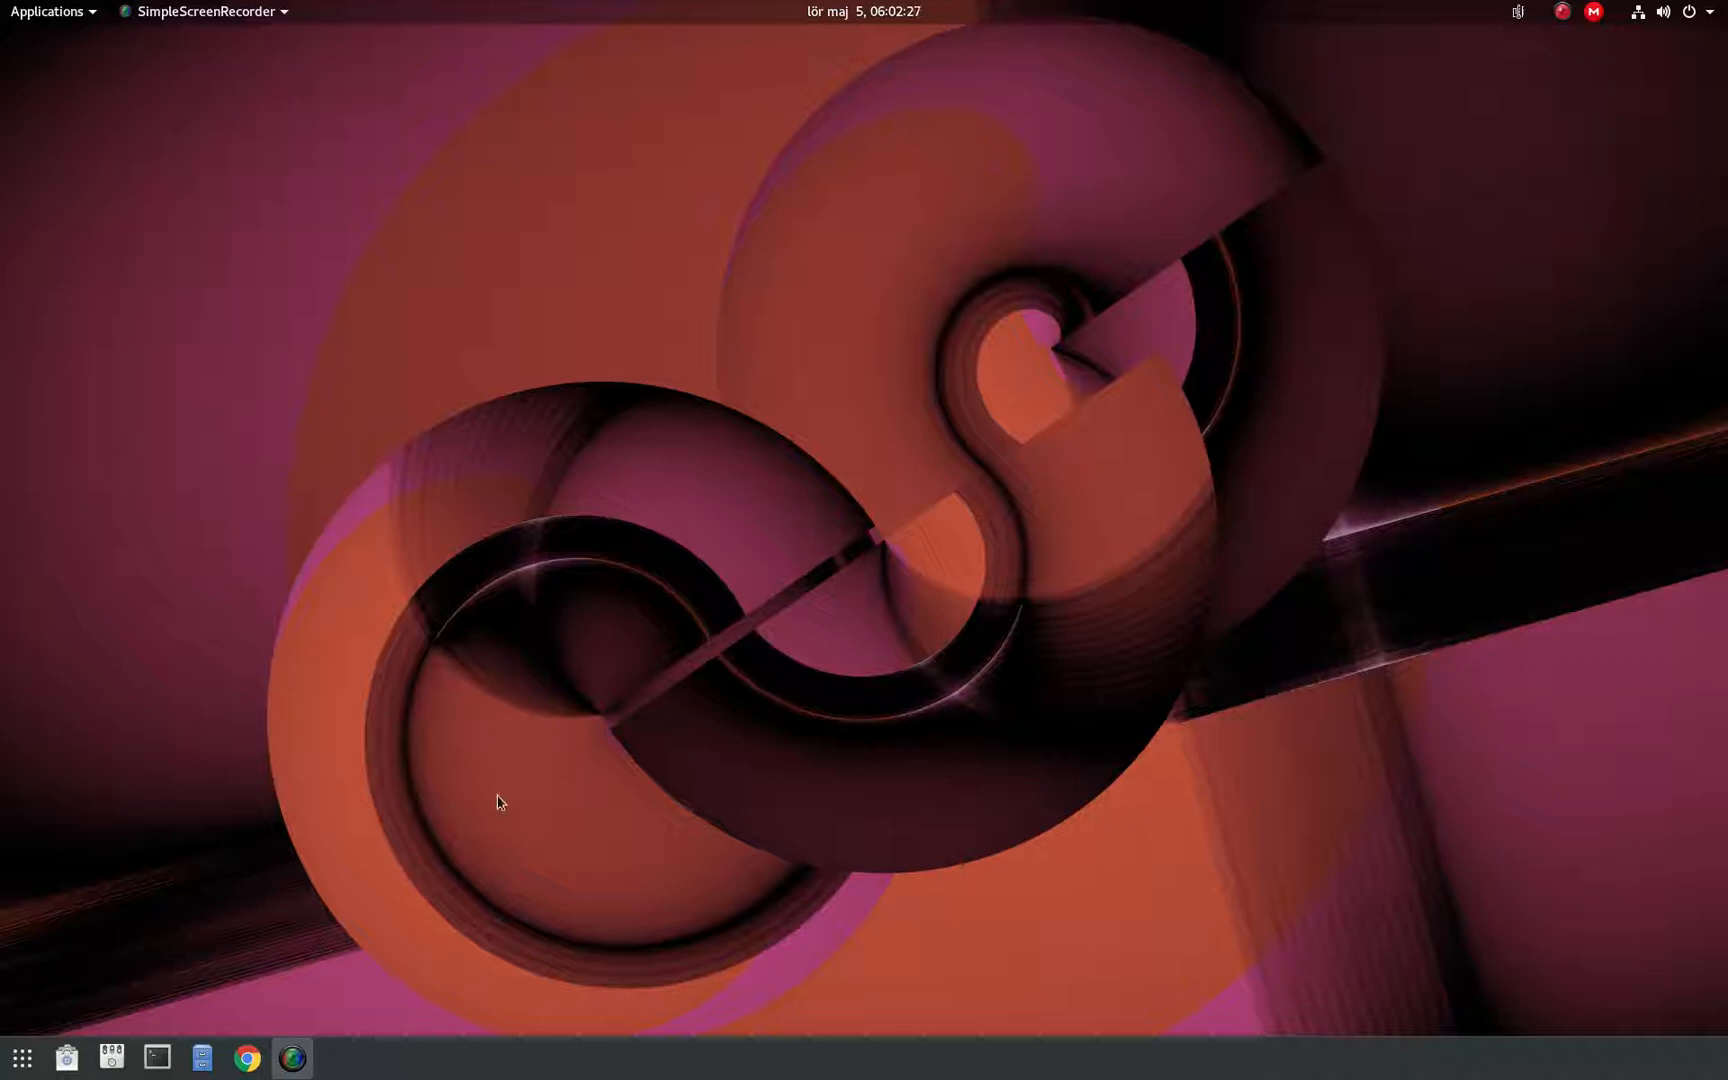
left_click(156, 1058)
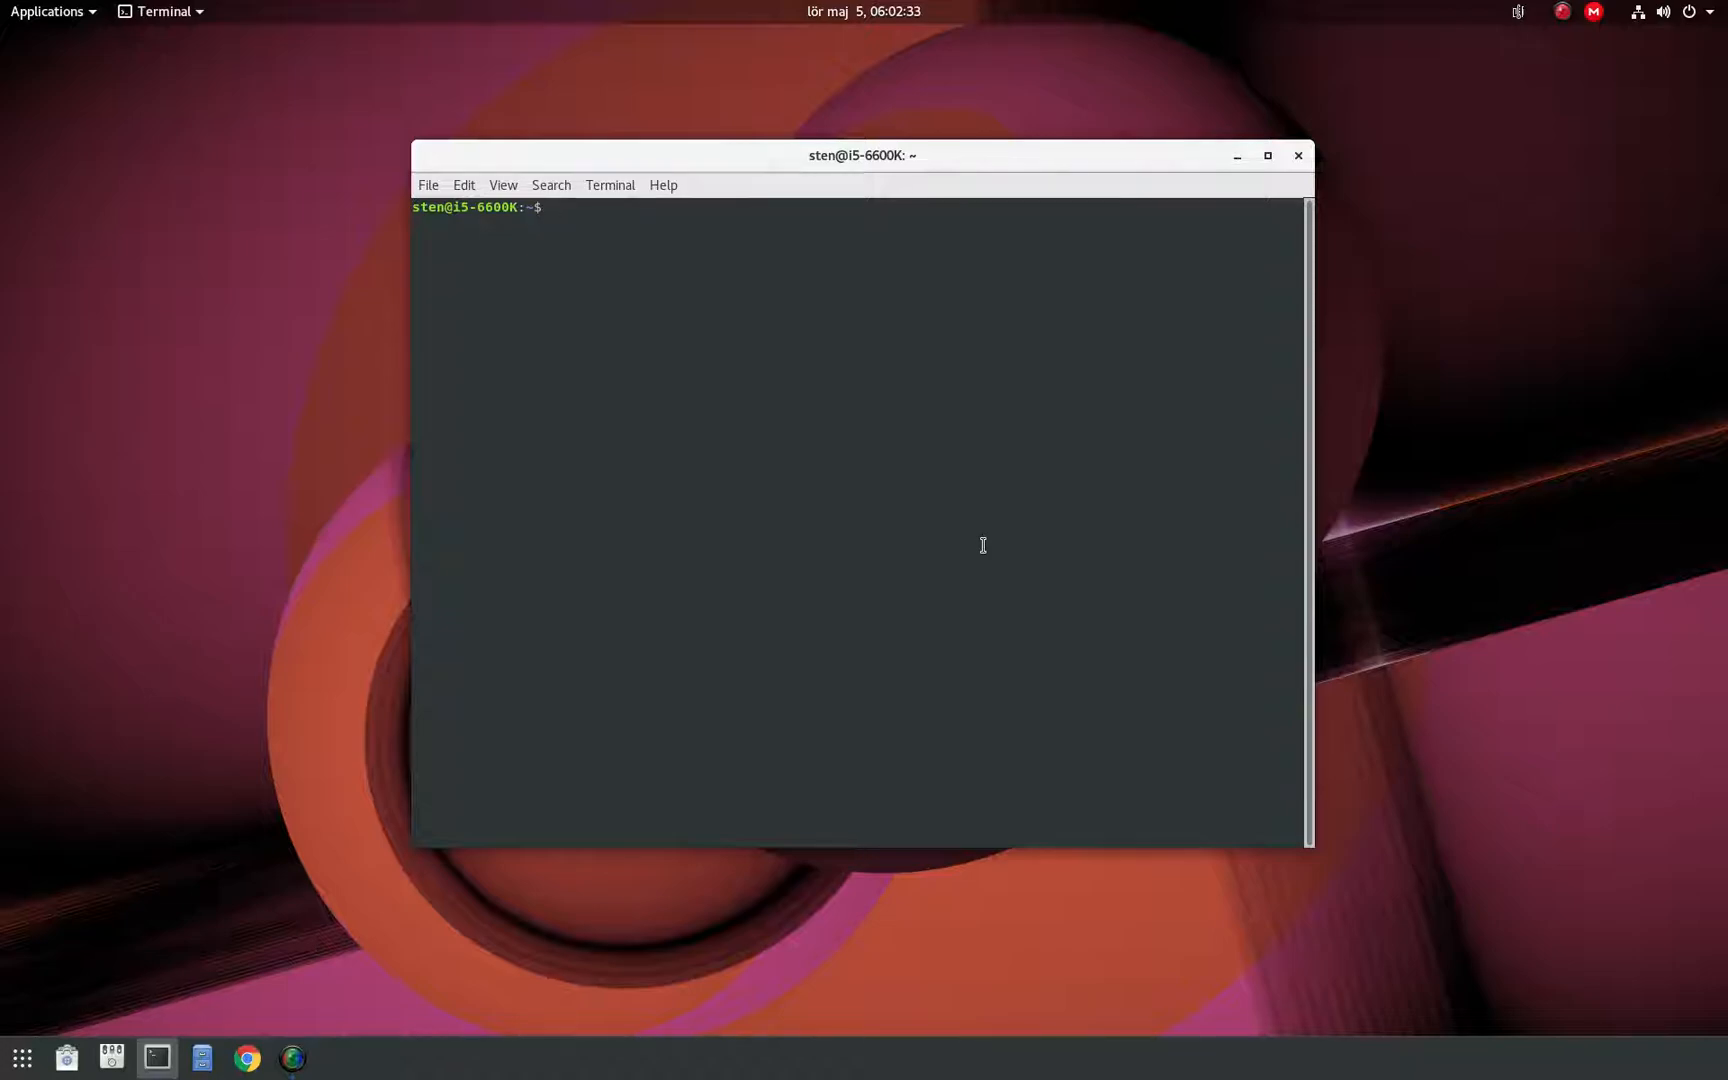
Type 'sudo apt-get install gnome-session' at the terminal prompt without running it.
type("sudo apt")
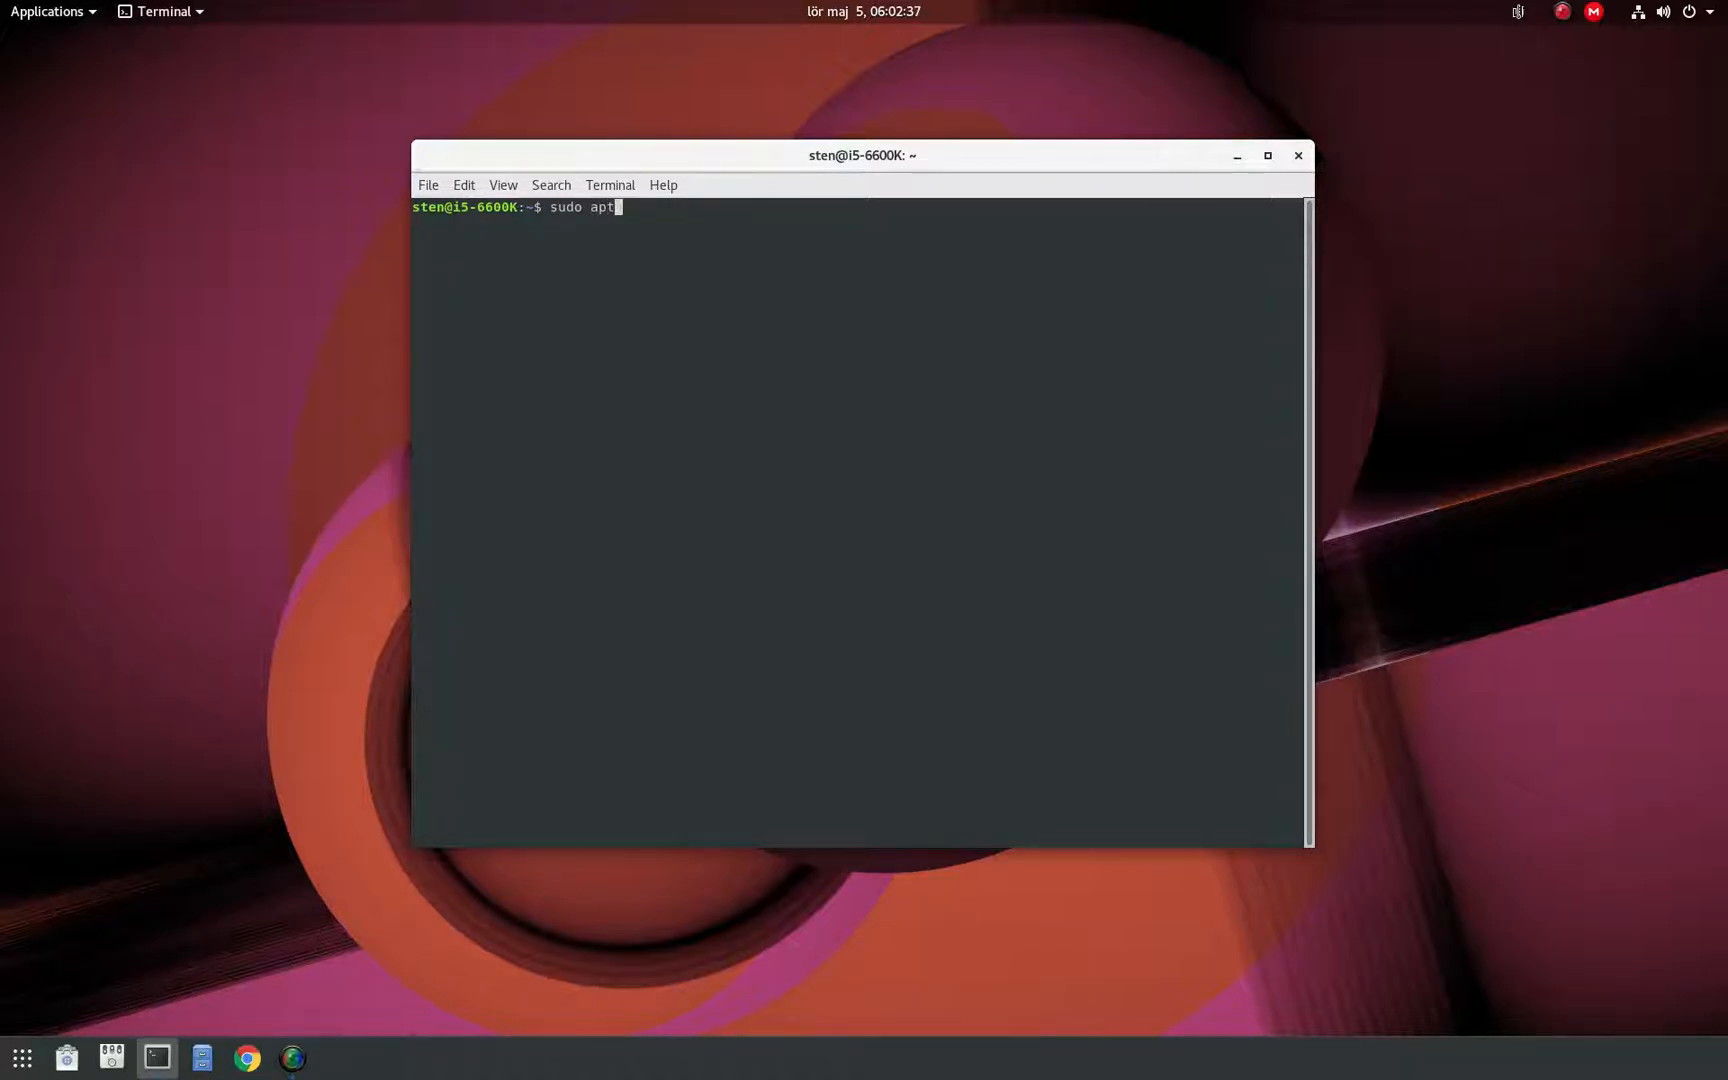
type("-get inst")
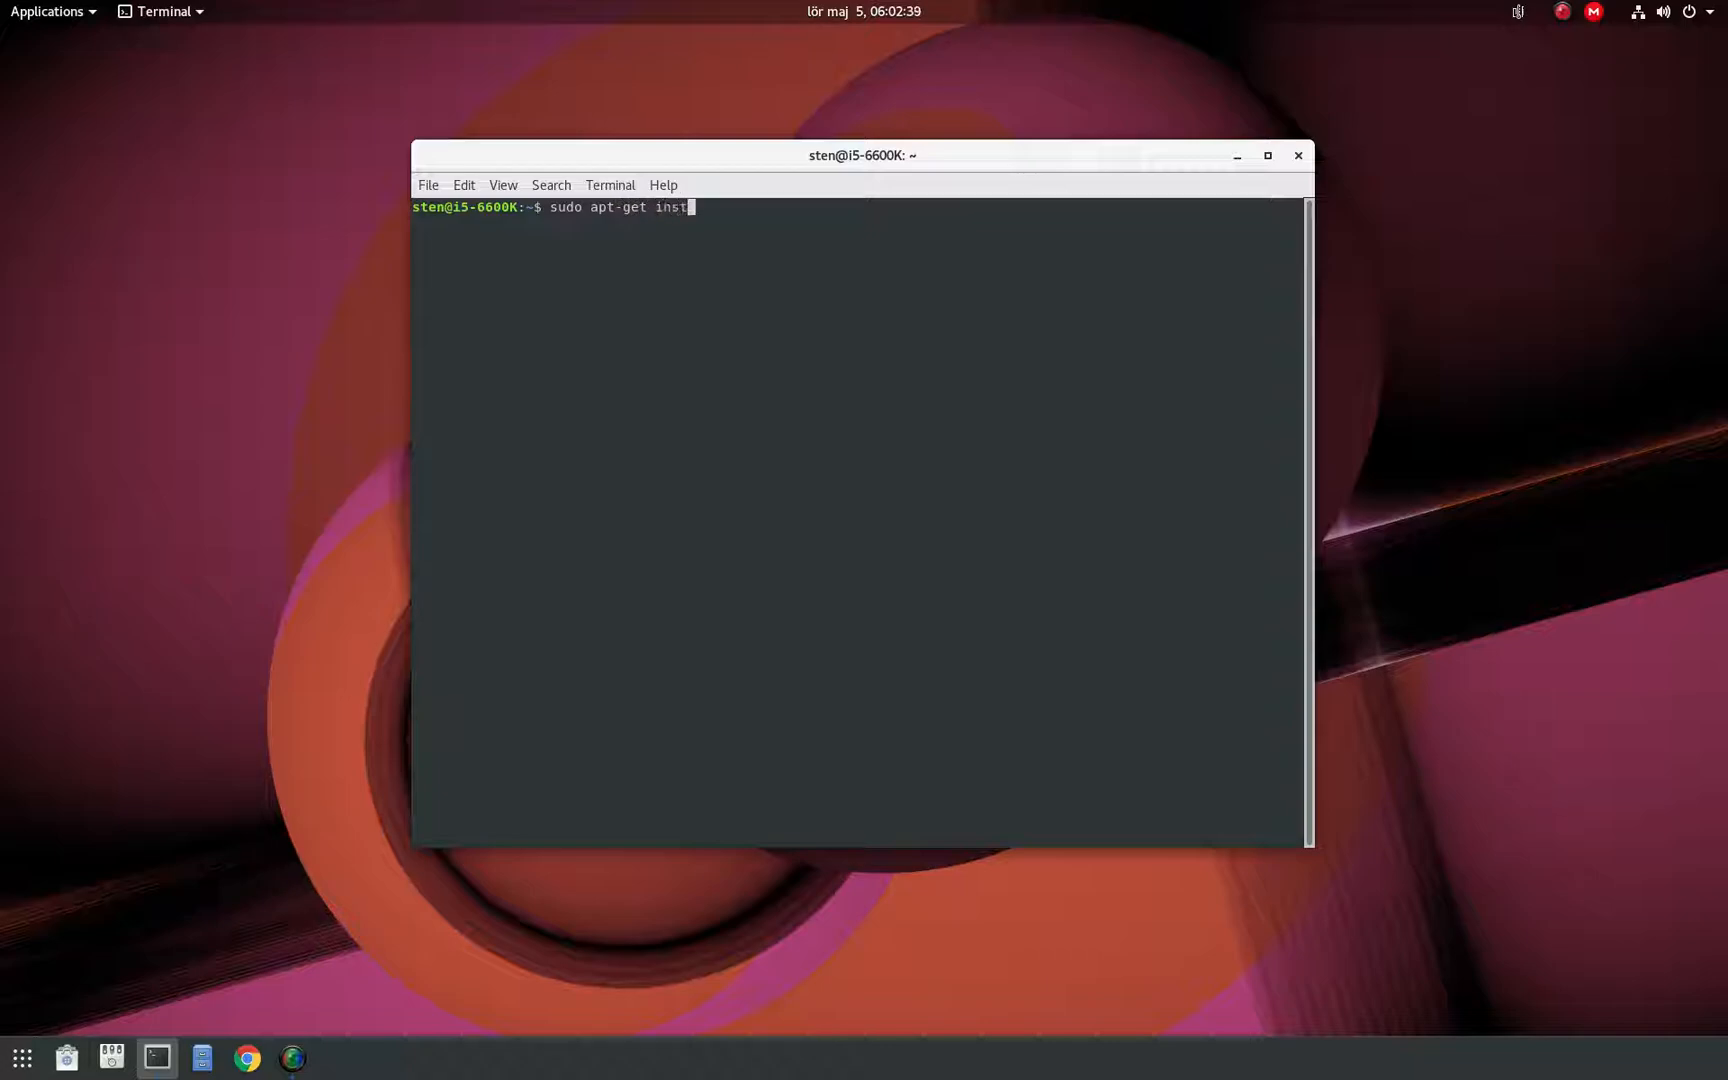
type("all")
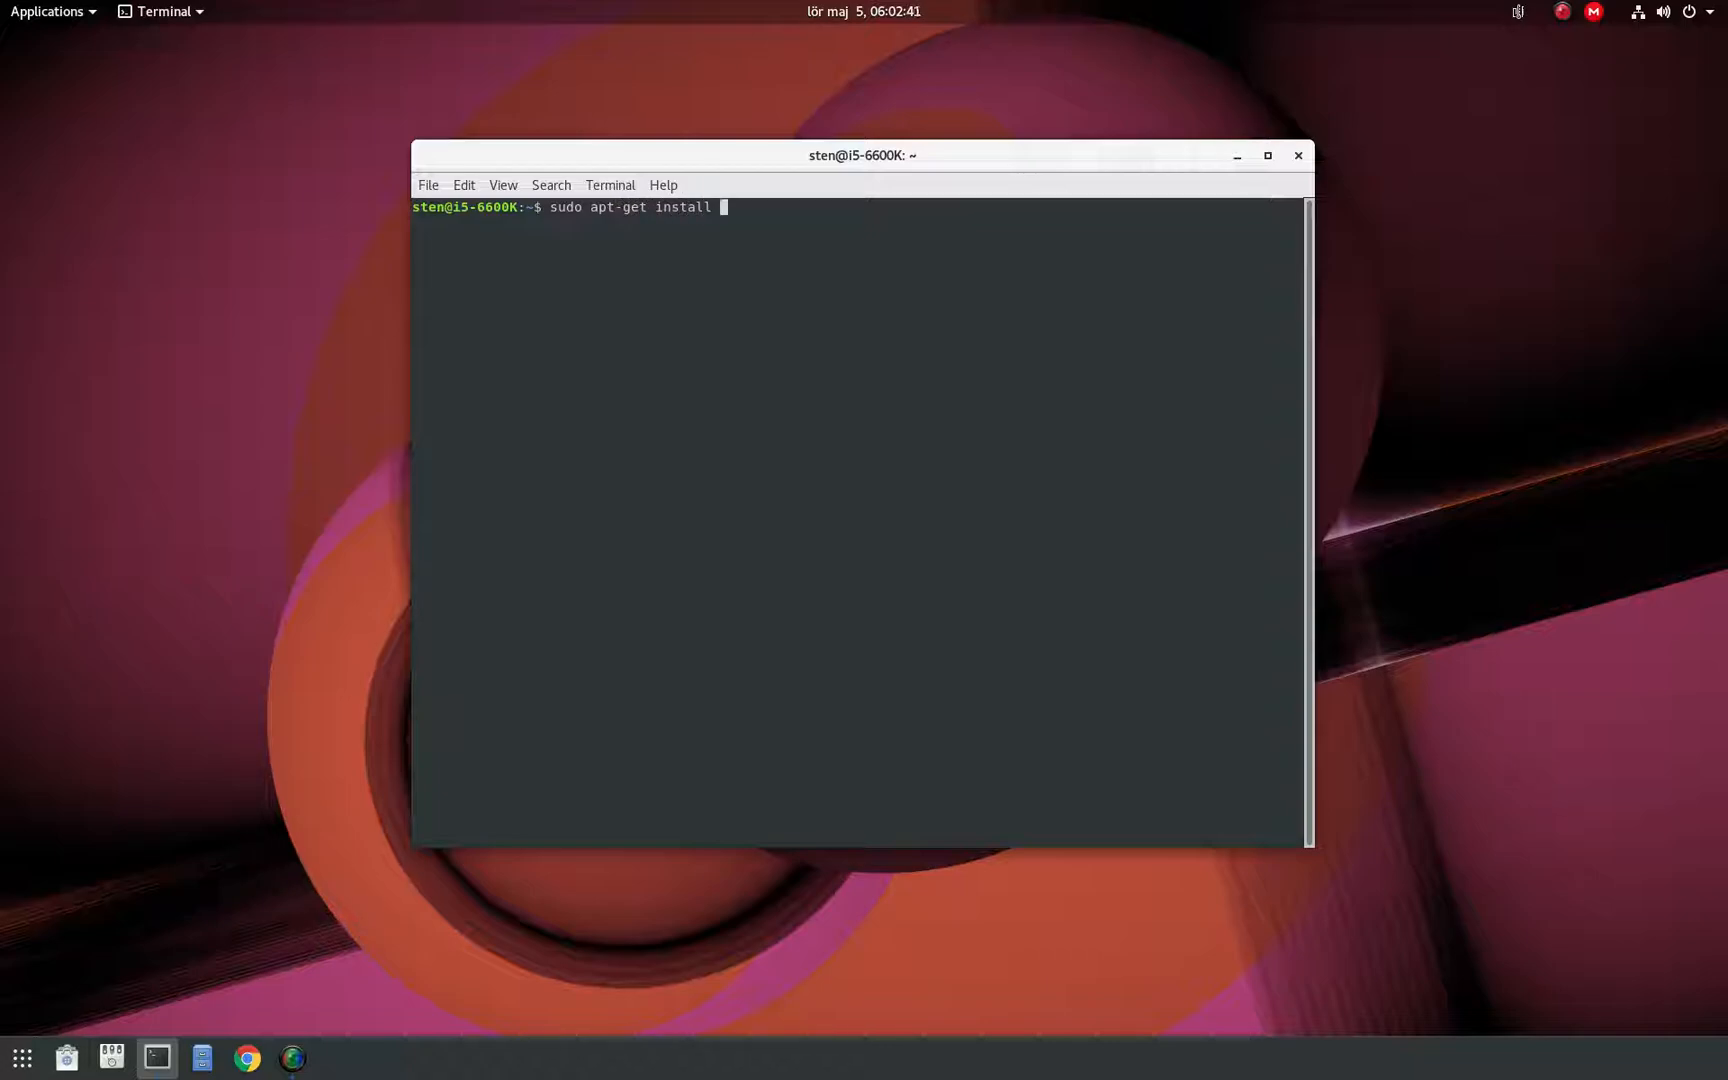
type("gnom")
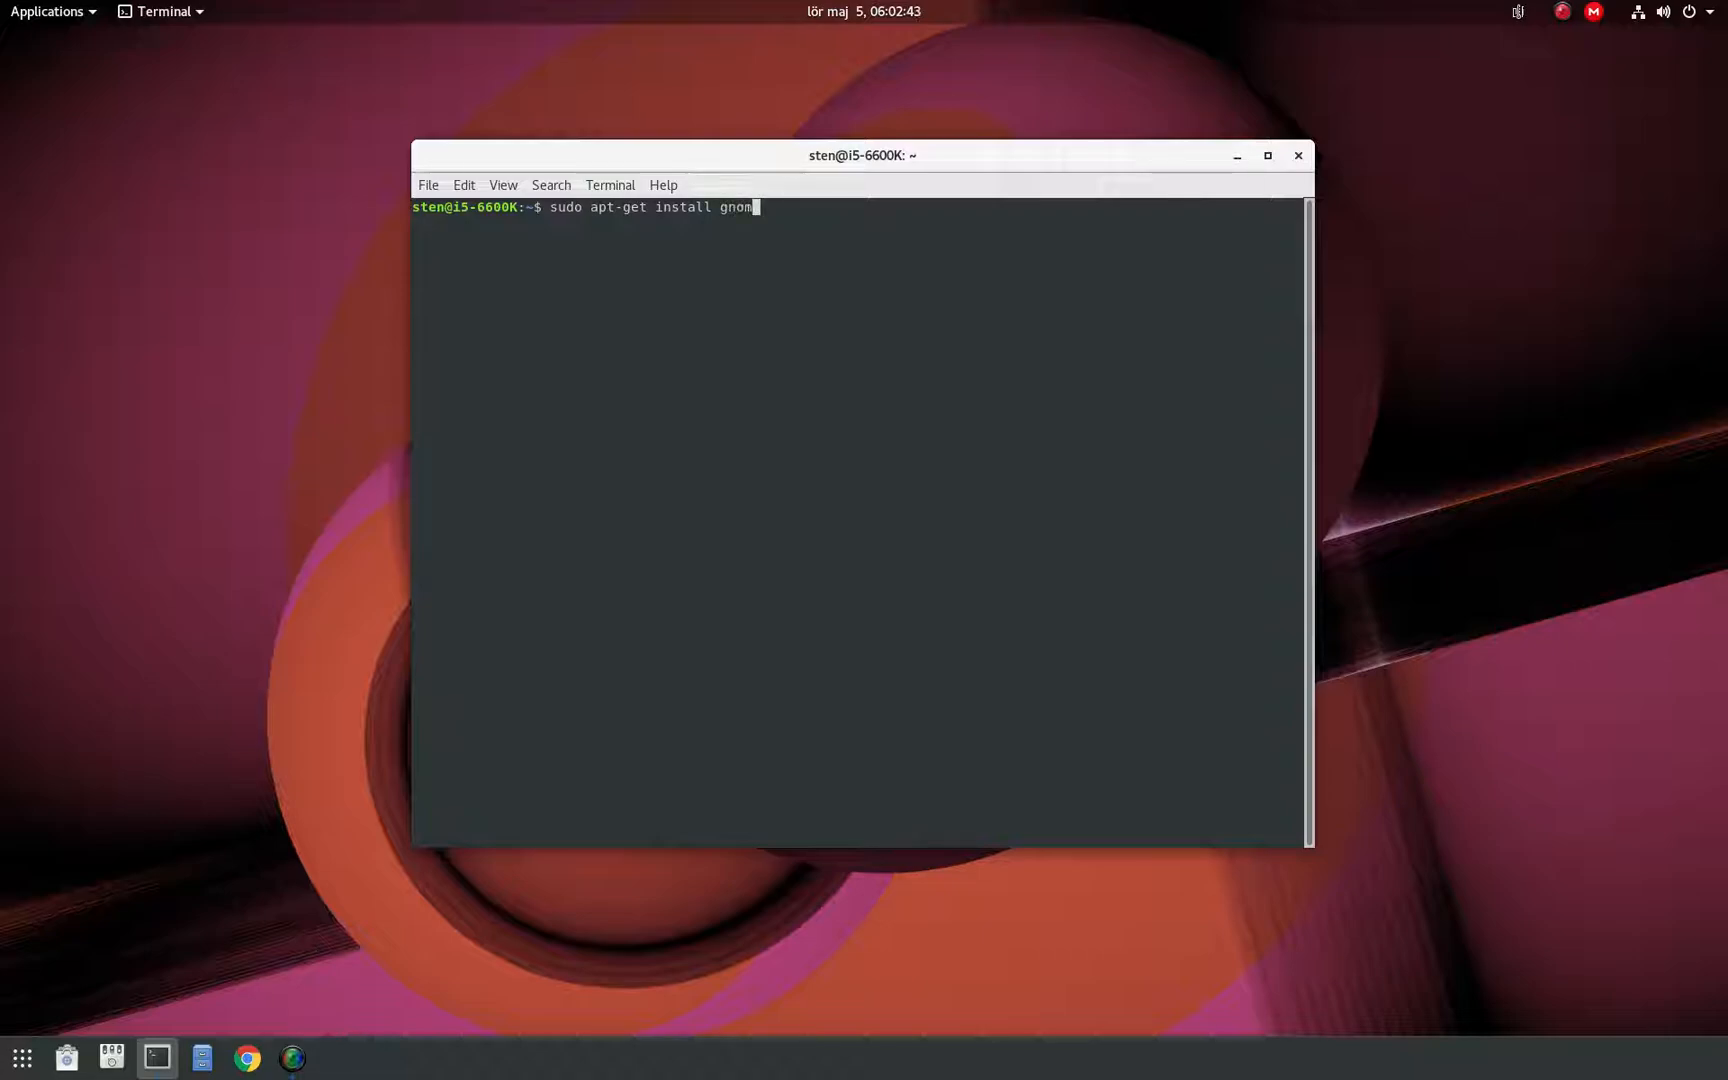
type("-session")
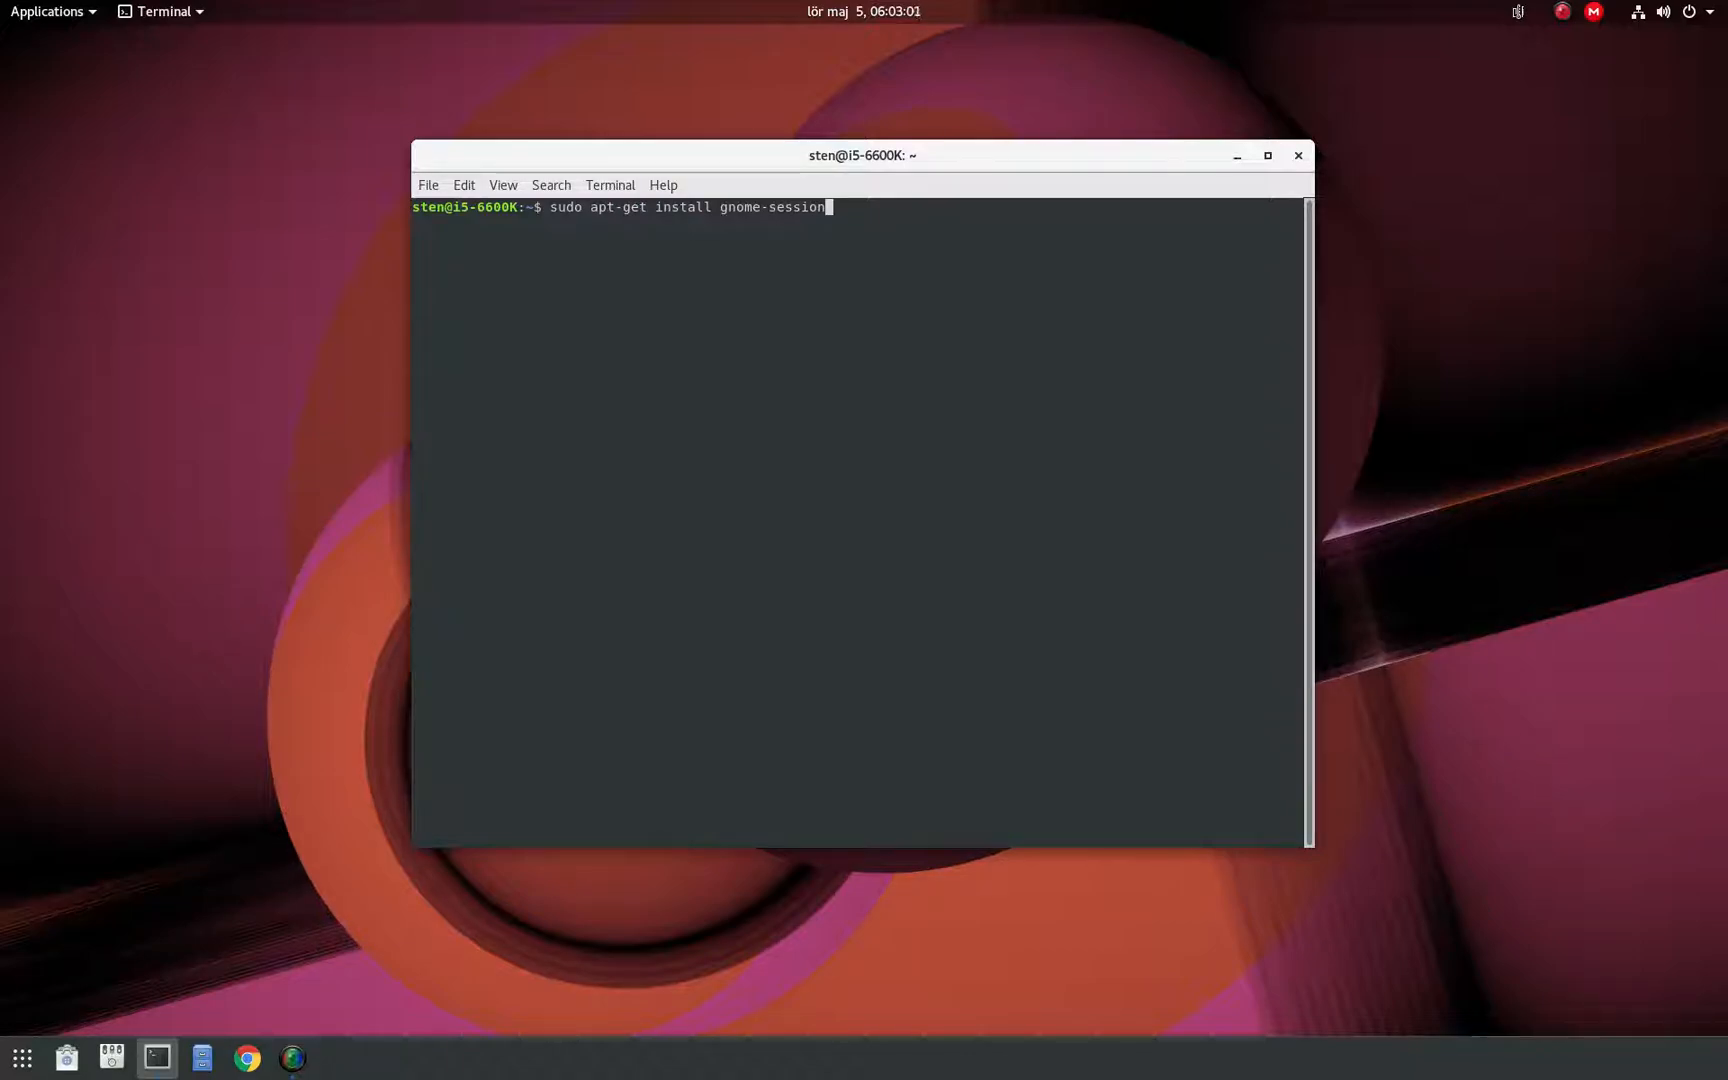
Look through the system menu's user and session options, then close the Terminal window.
left_click(1662, 11)
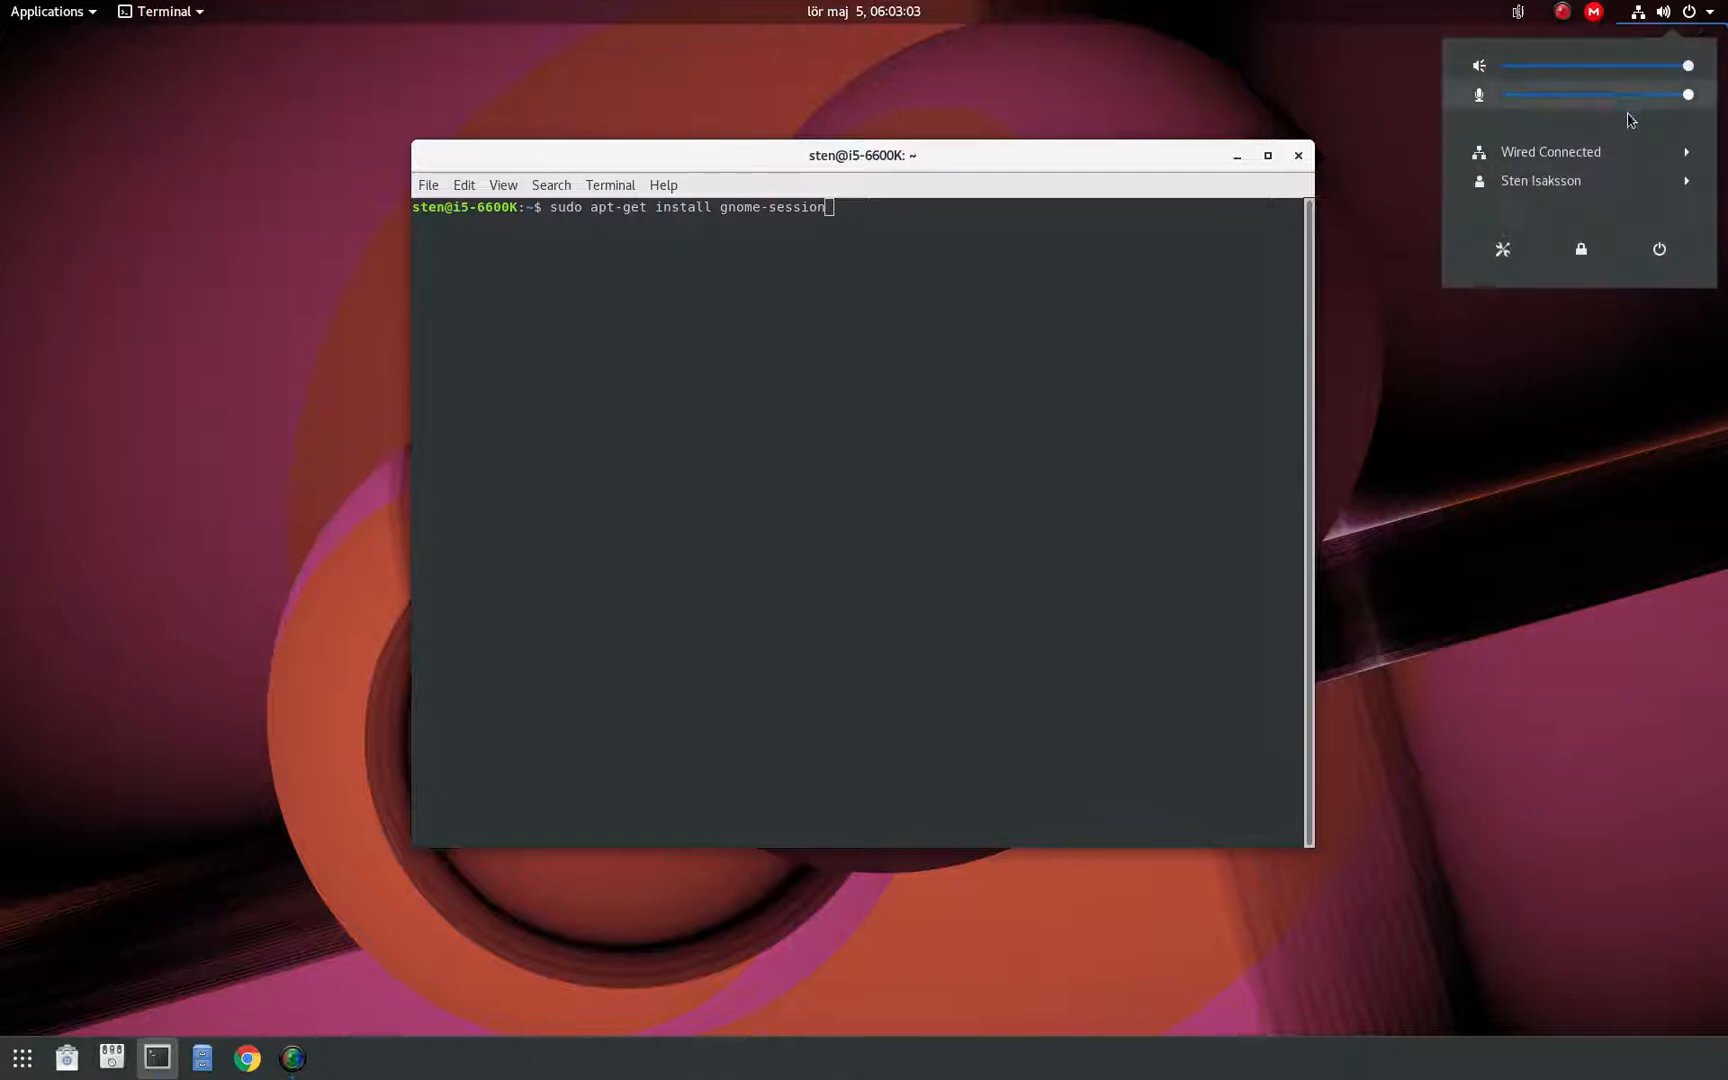
left_click(1540, 180)
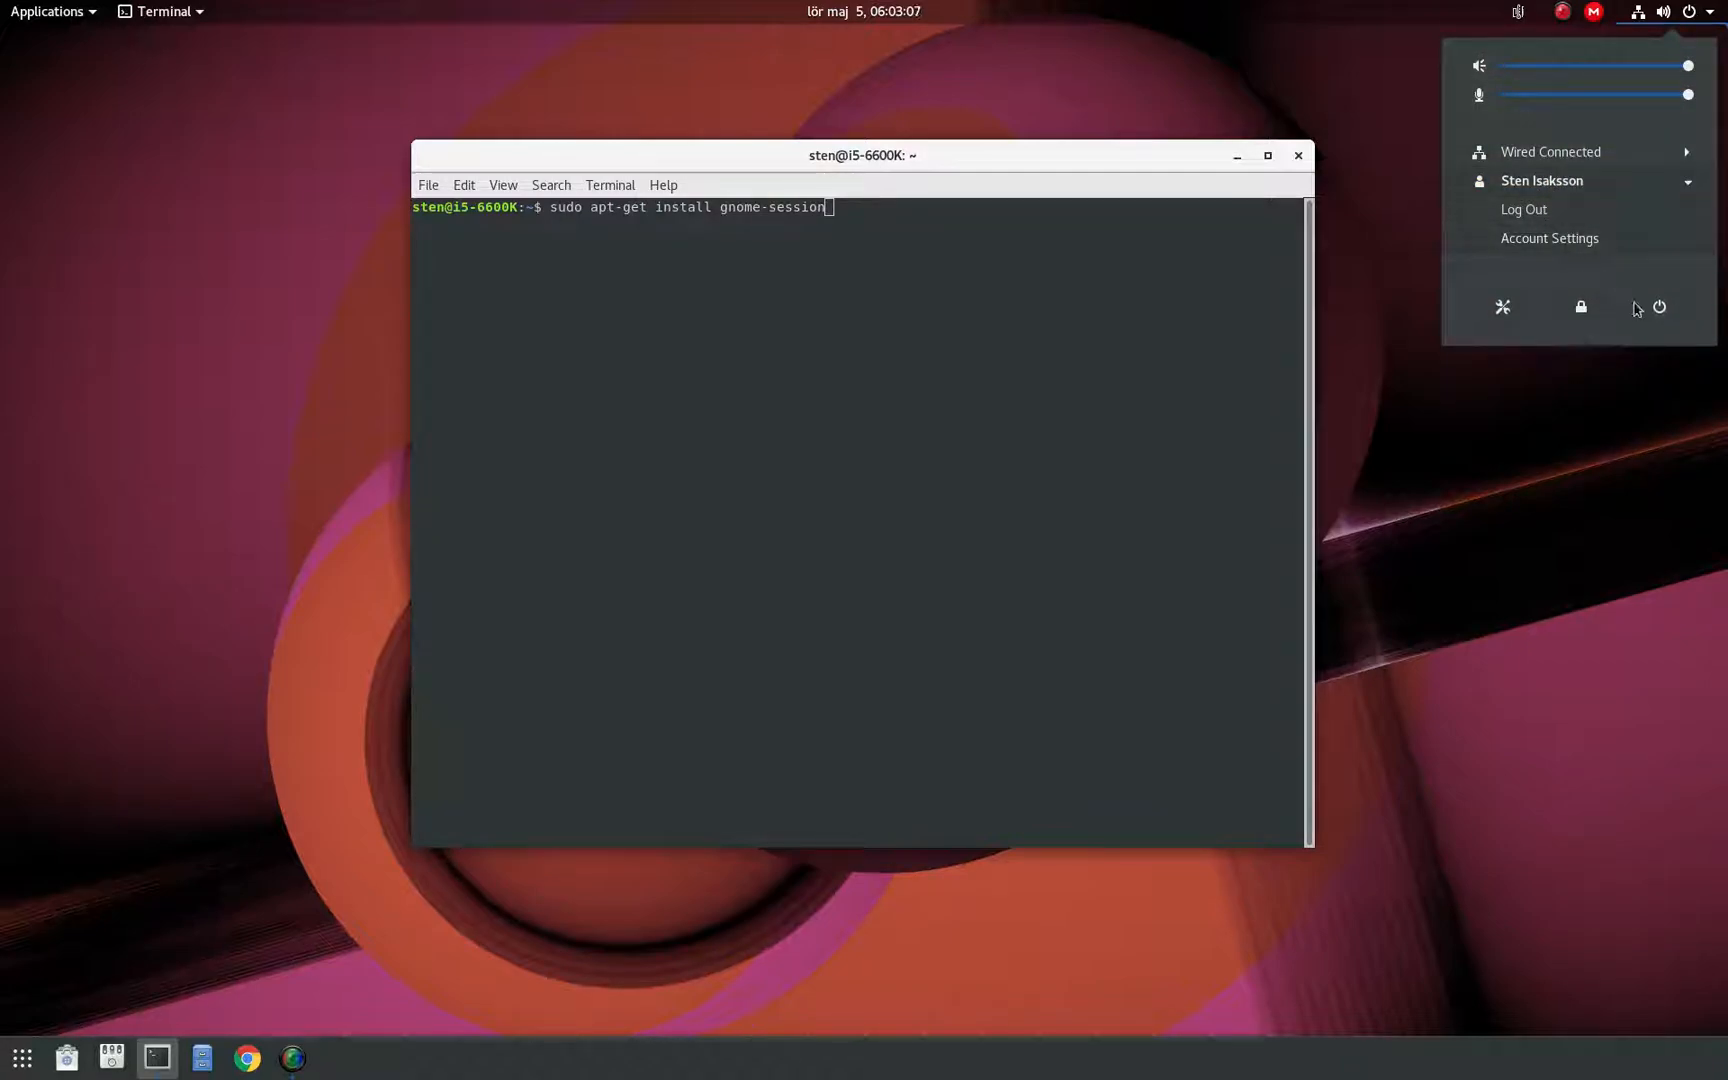
left_click(1543, 358)
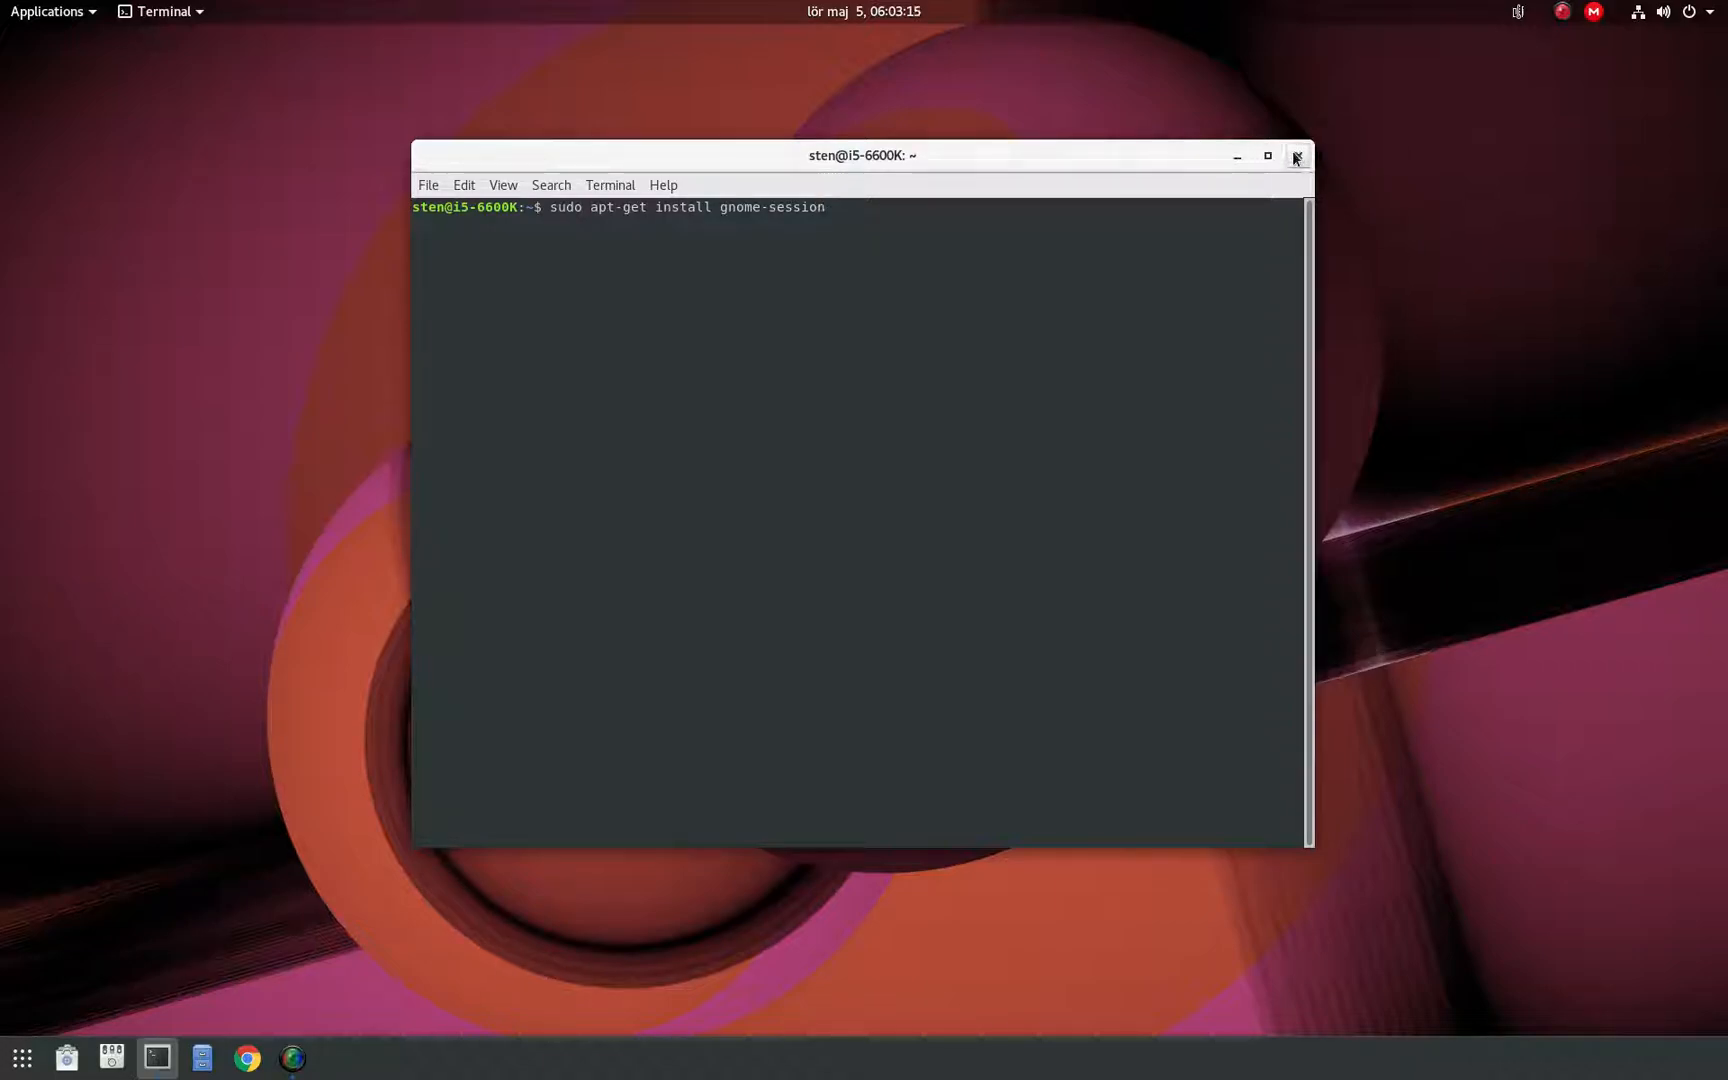
left_click(1296, 155)
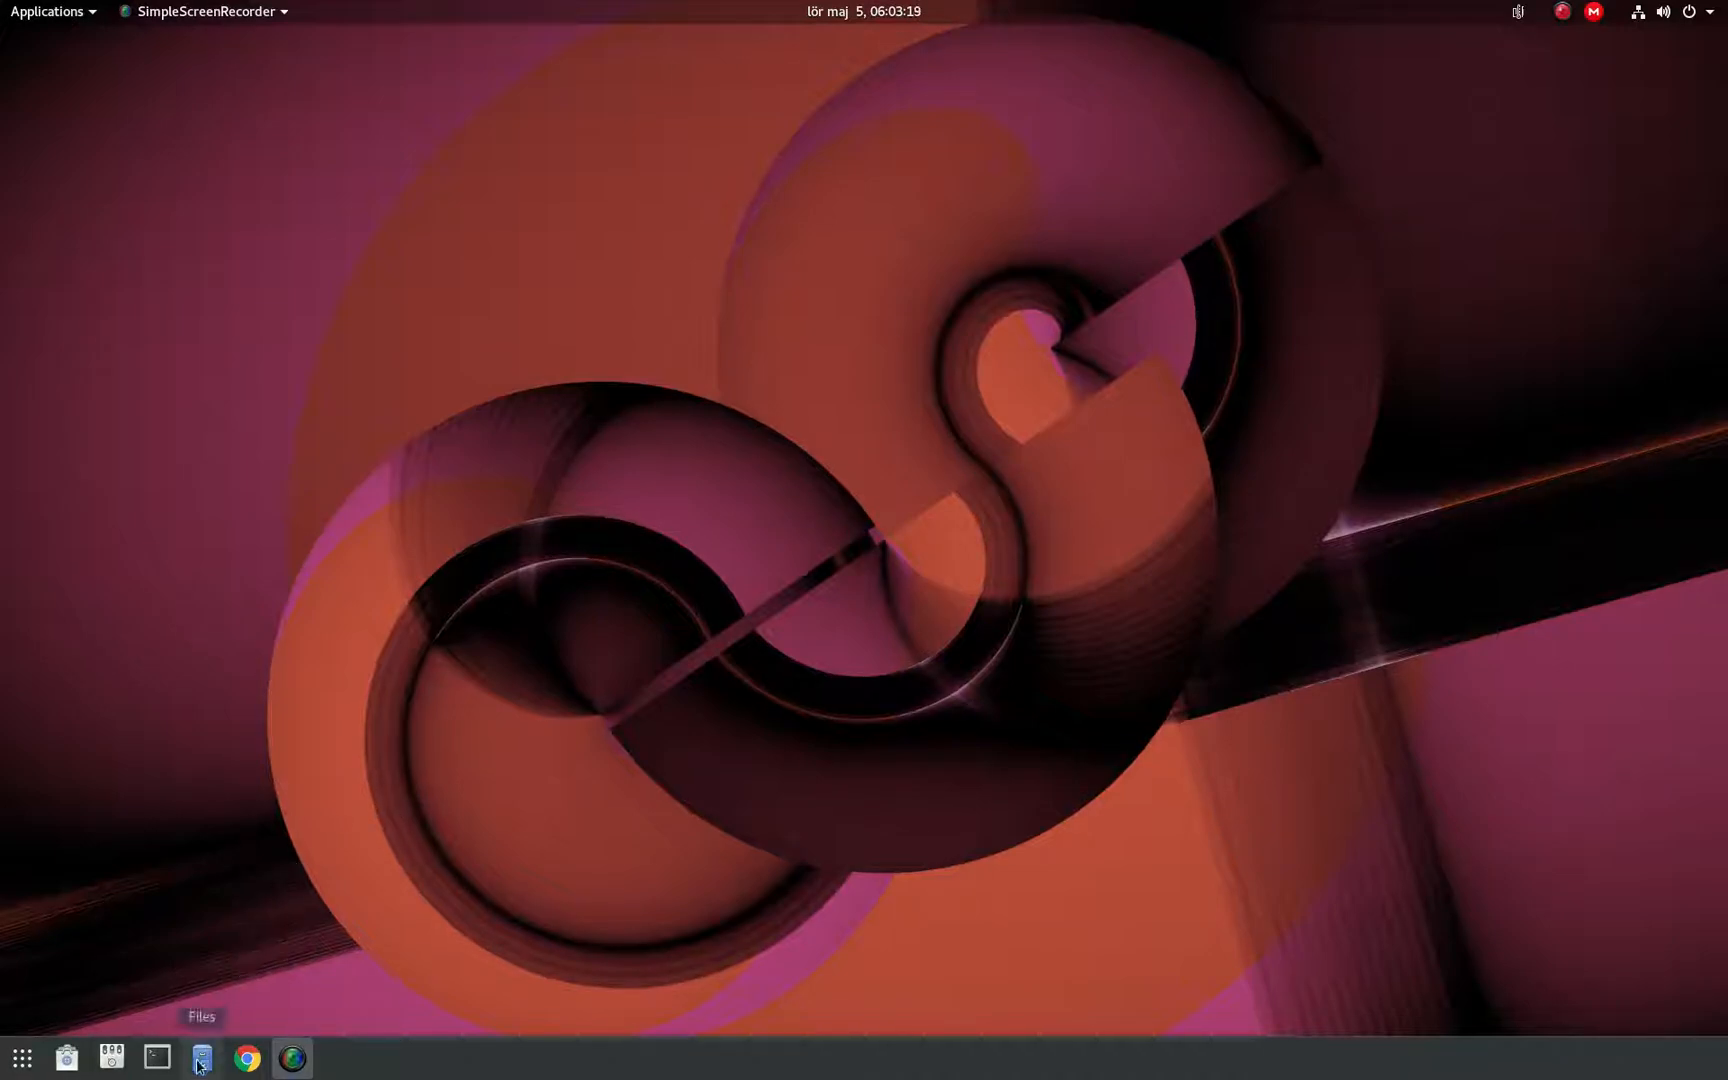
Open Files and go into Pictures, showing 20180504_193543.jpg.
left_click(202, 1058)
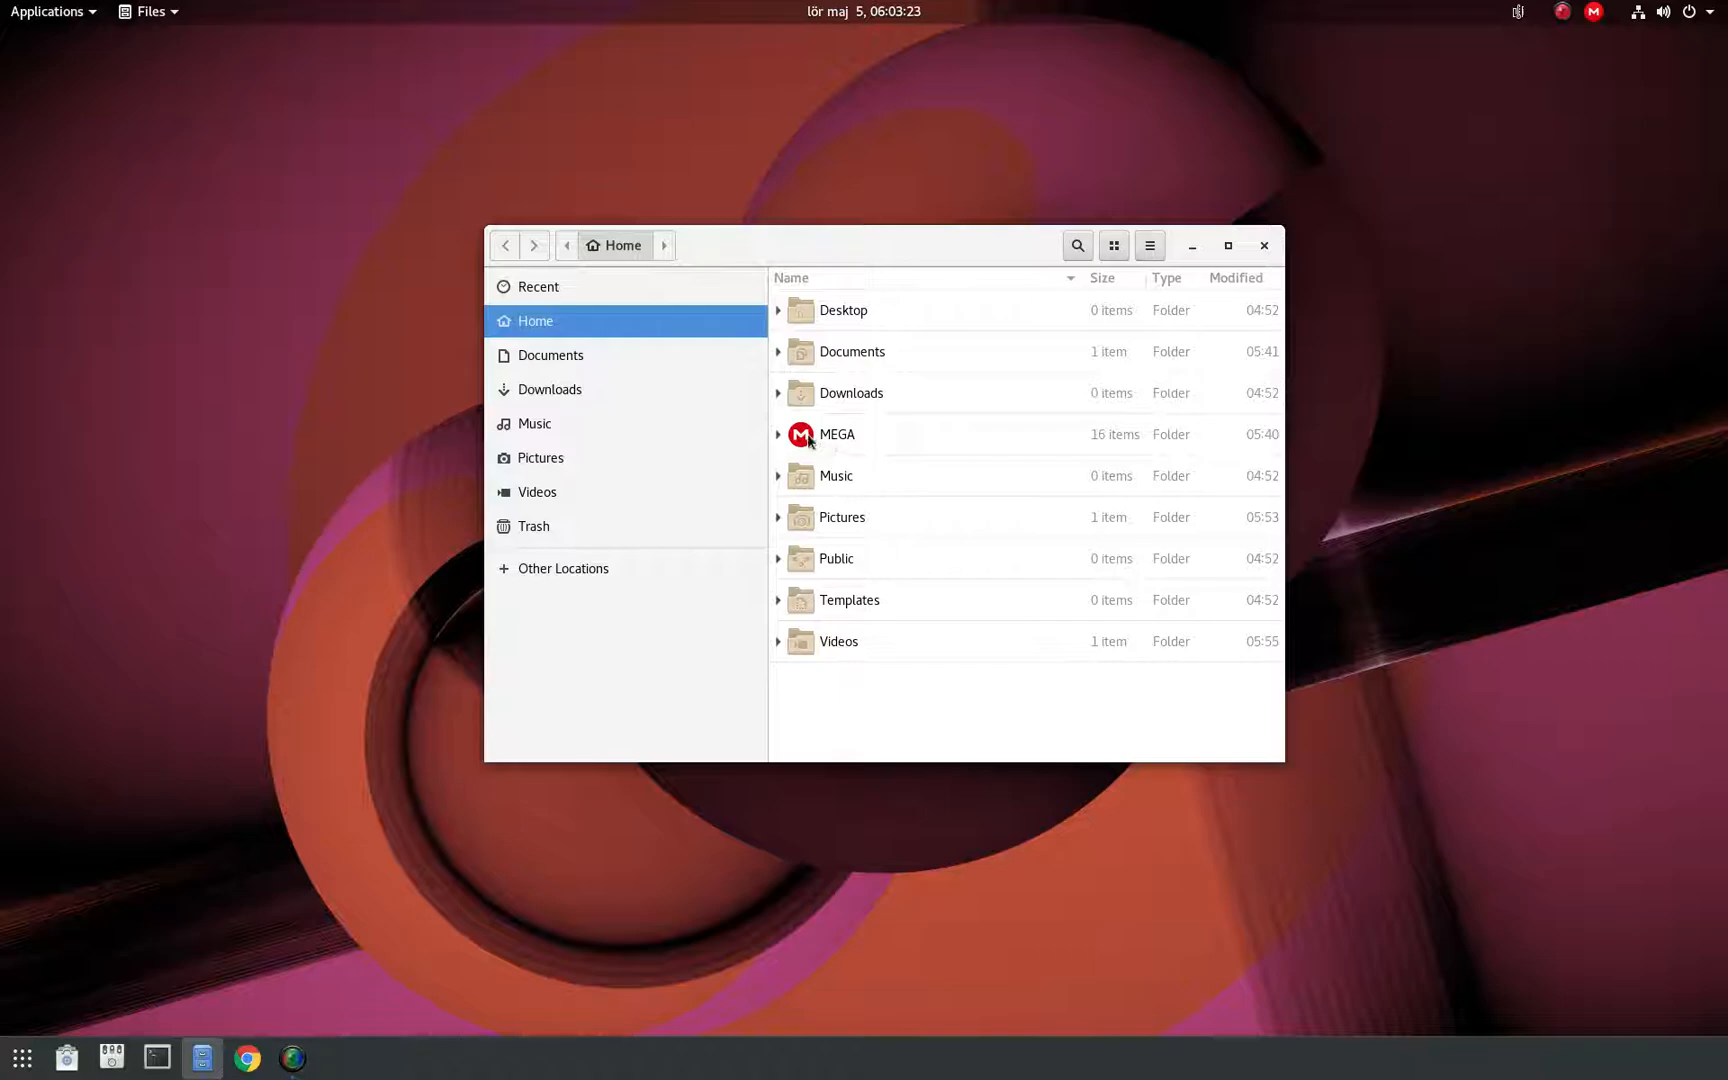
double_click(841, 517)
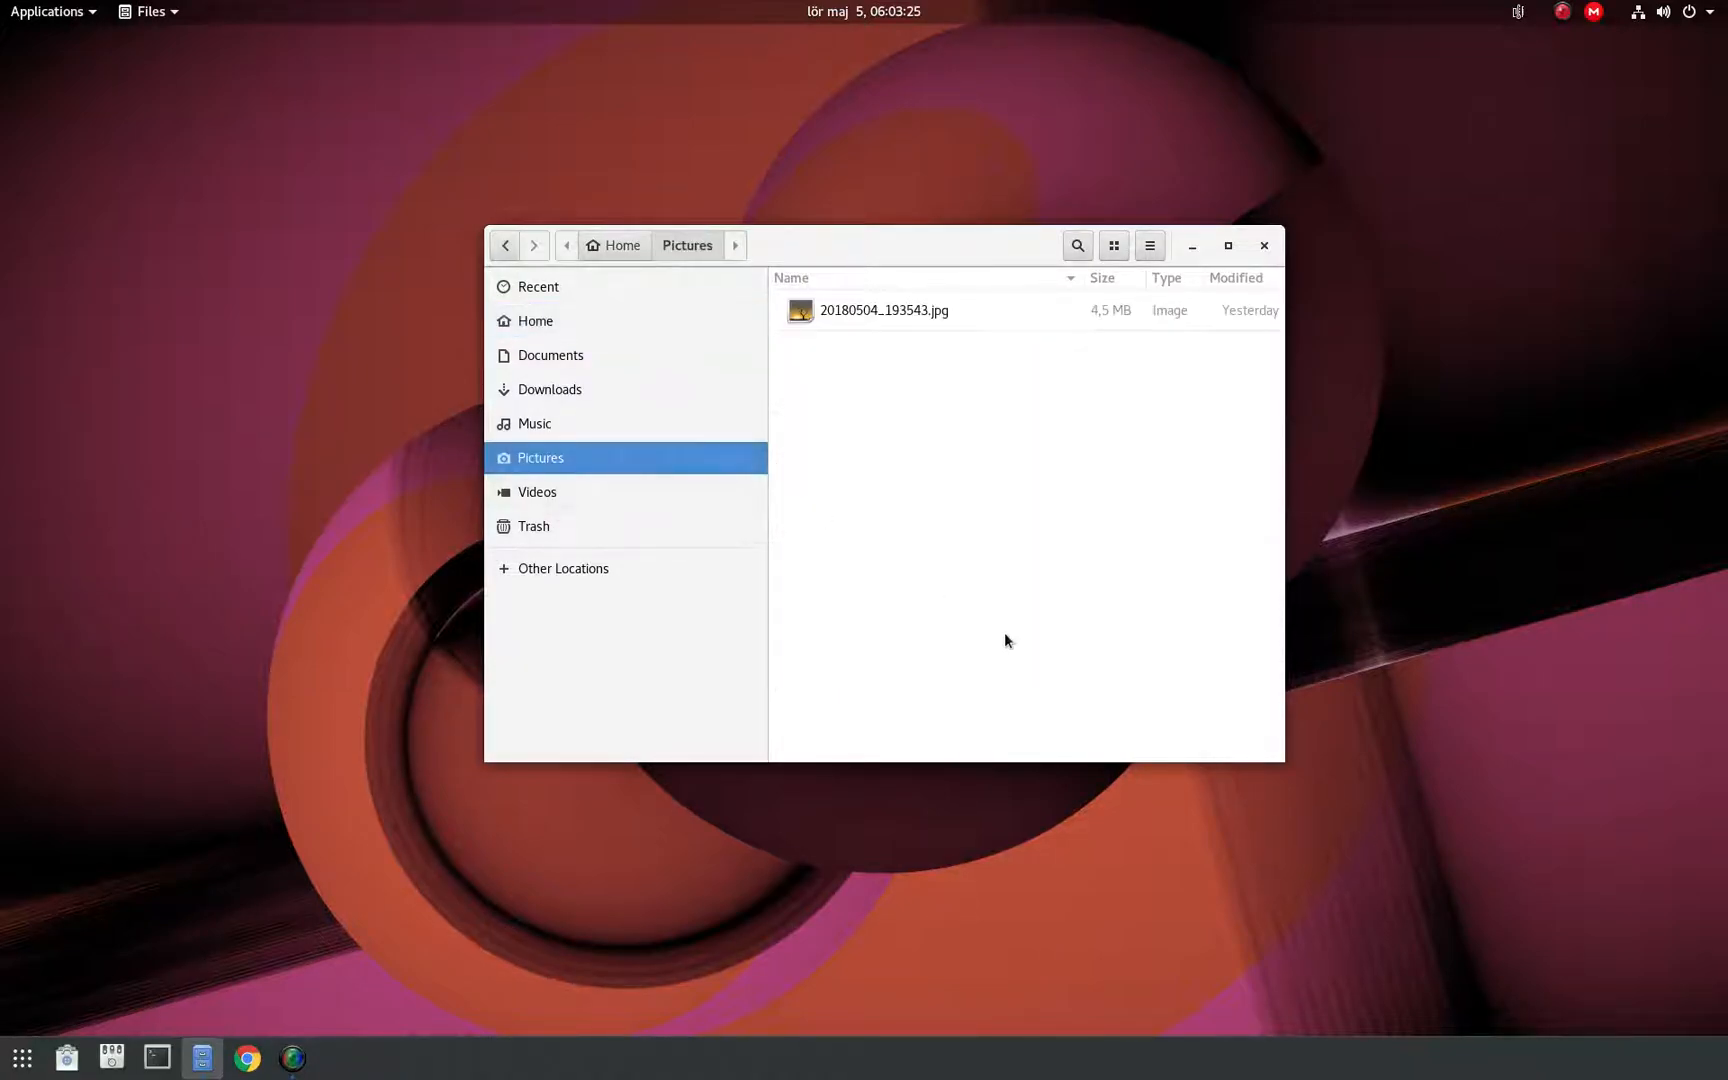
mouse_move(897, 352)
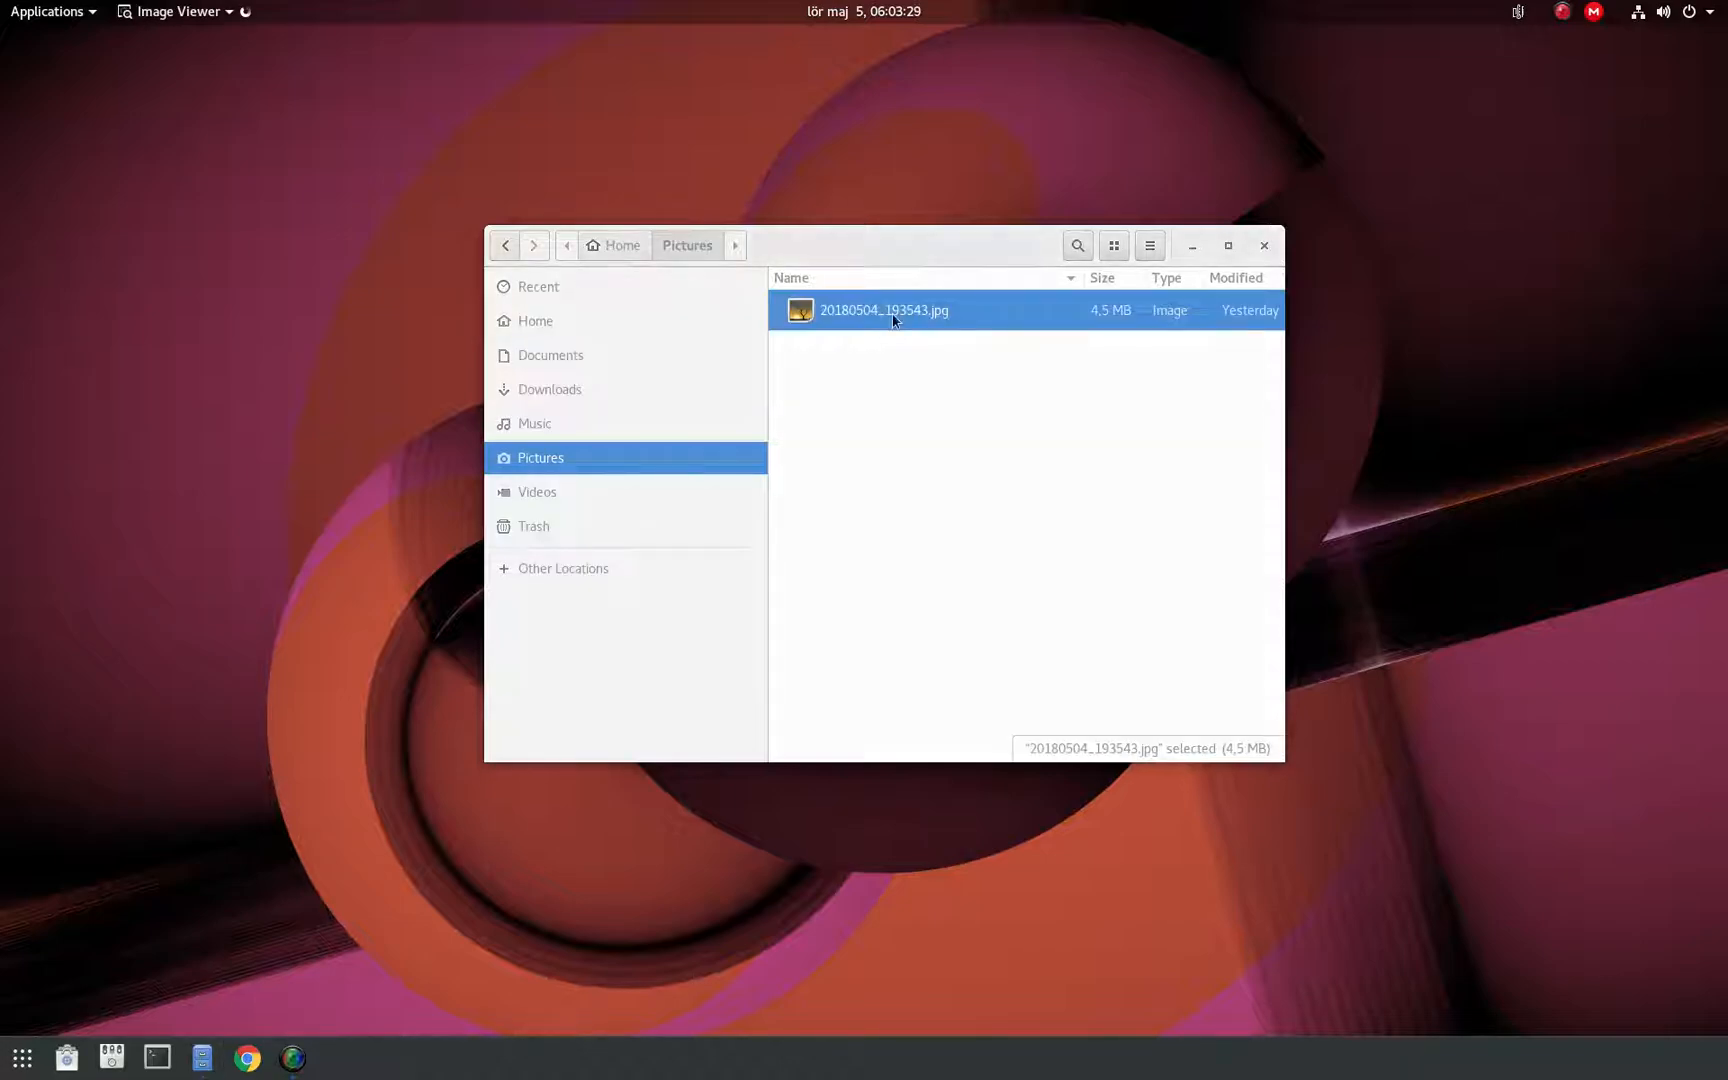
double_click(883, 310)
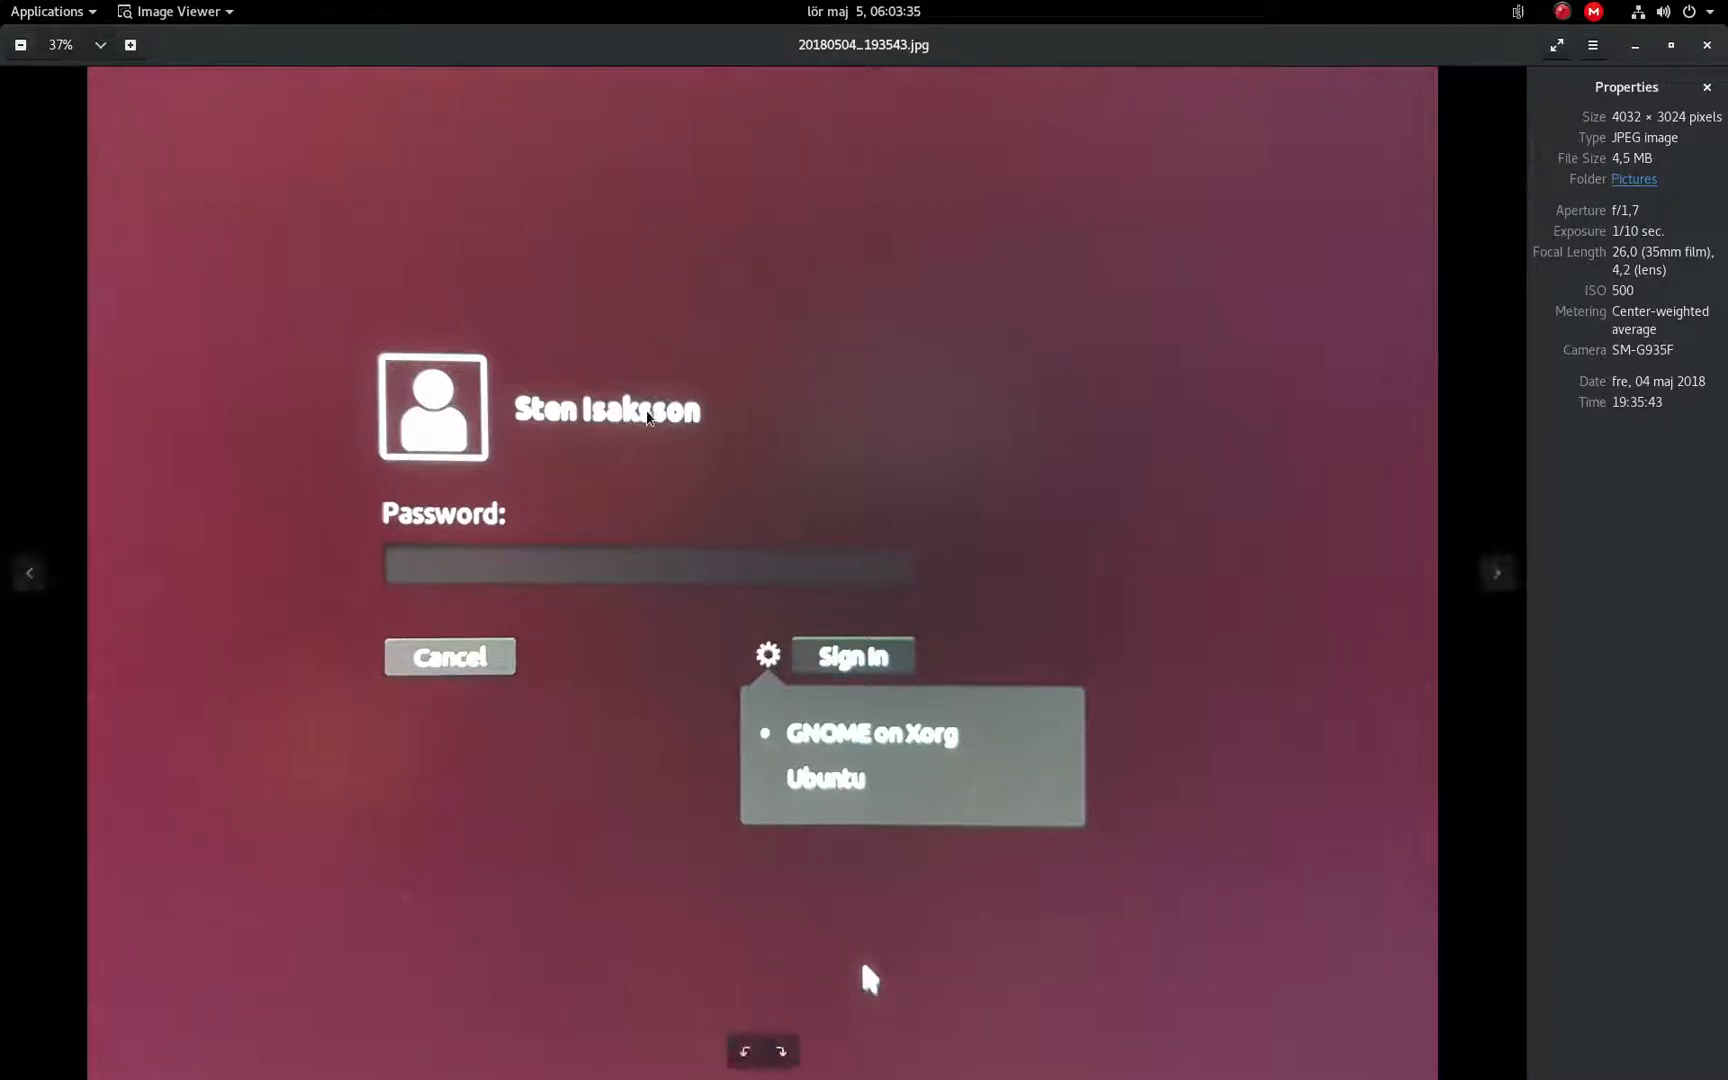
mouse_move(760, 698)
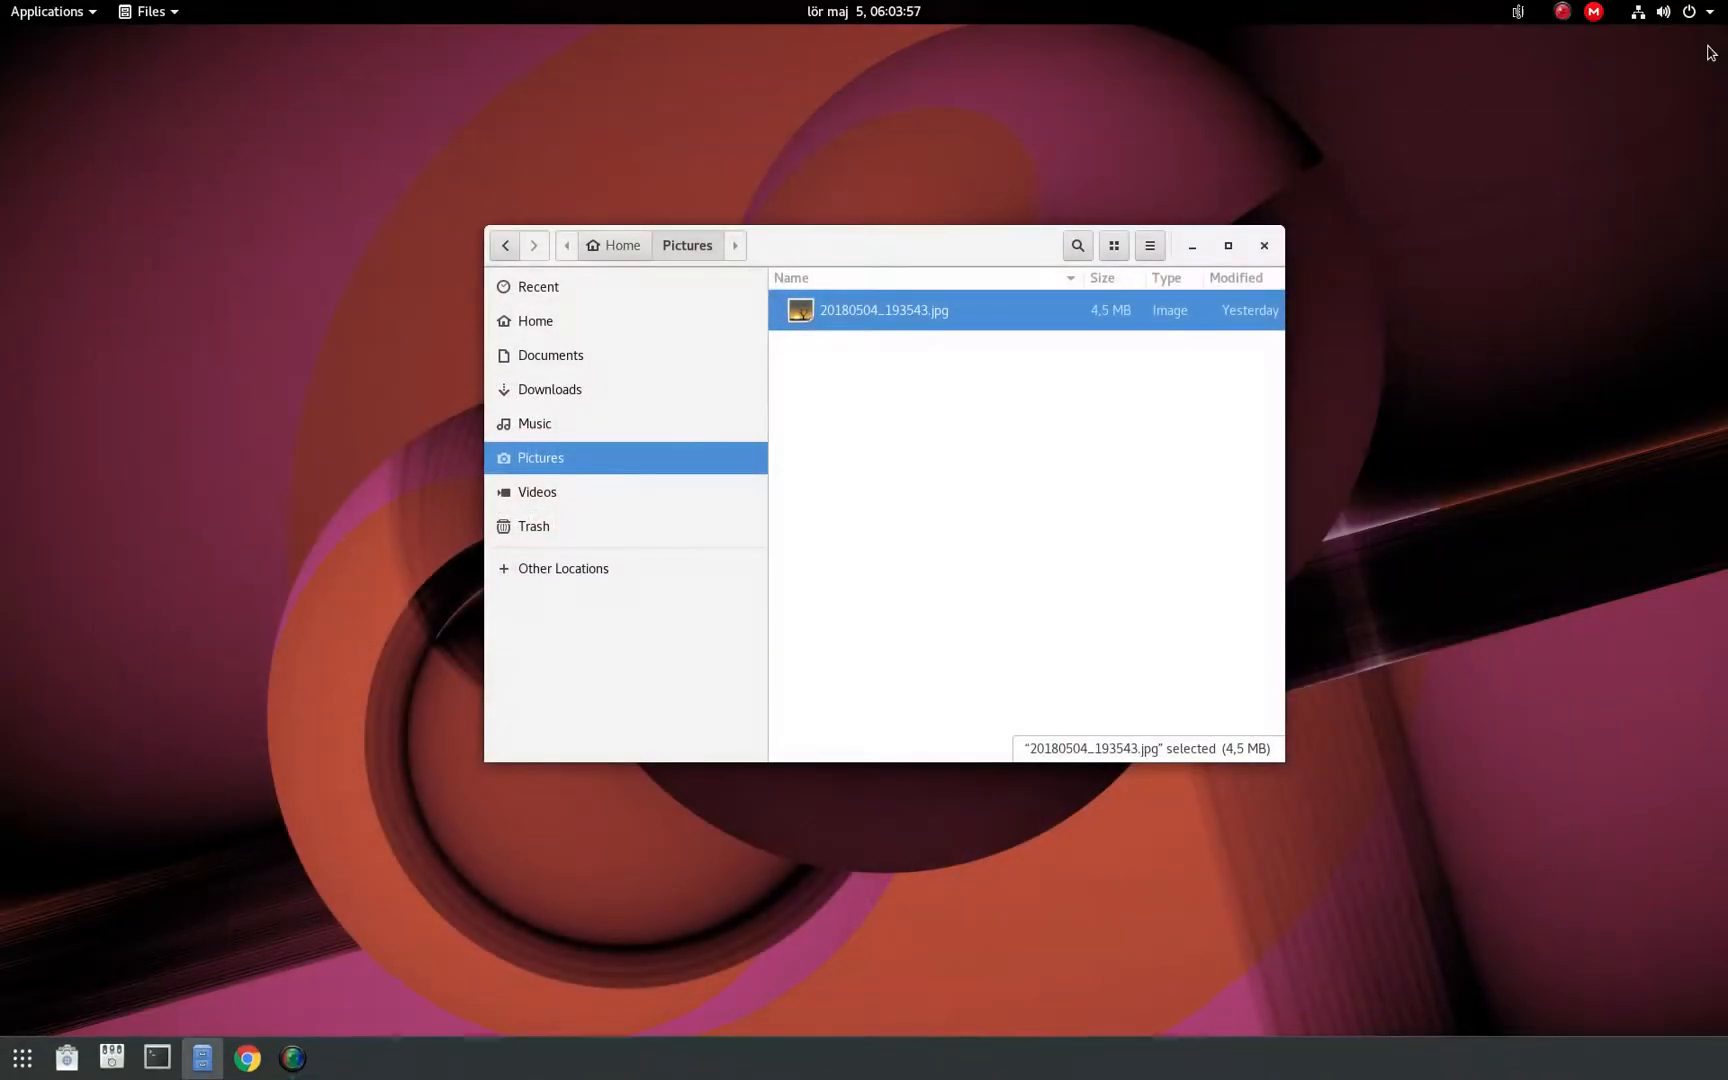
mouse_move(957, 549)
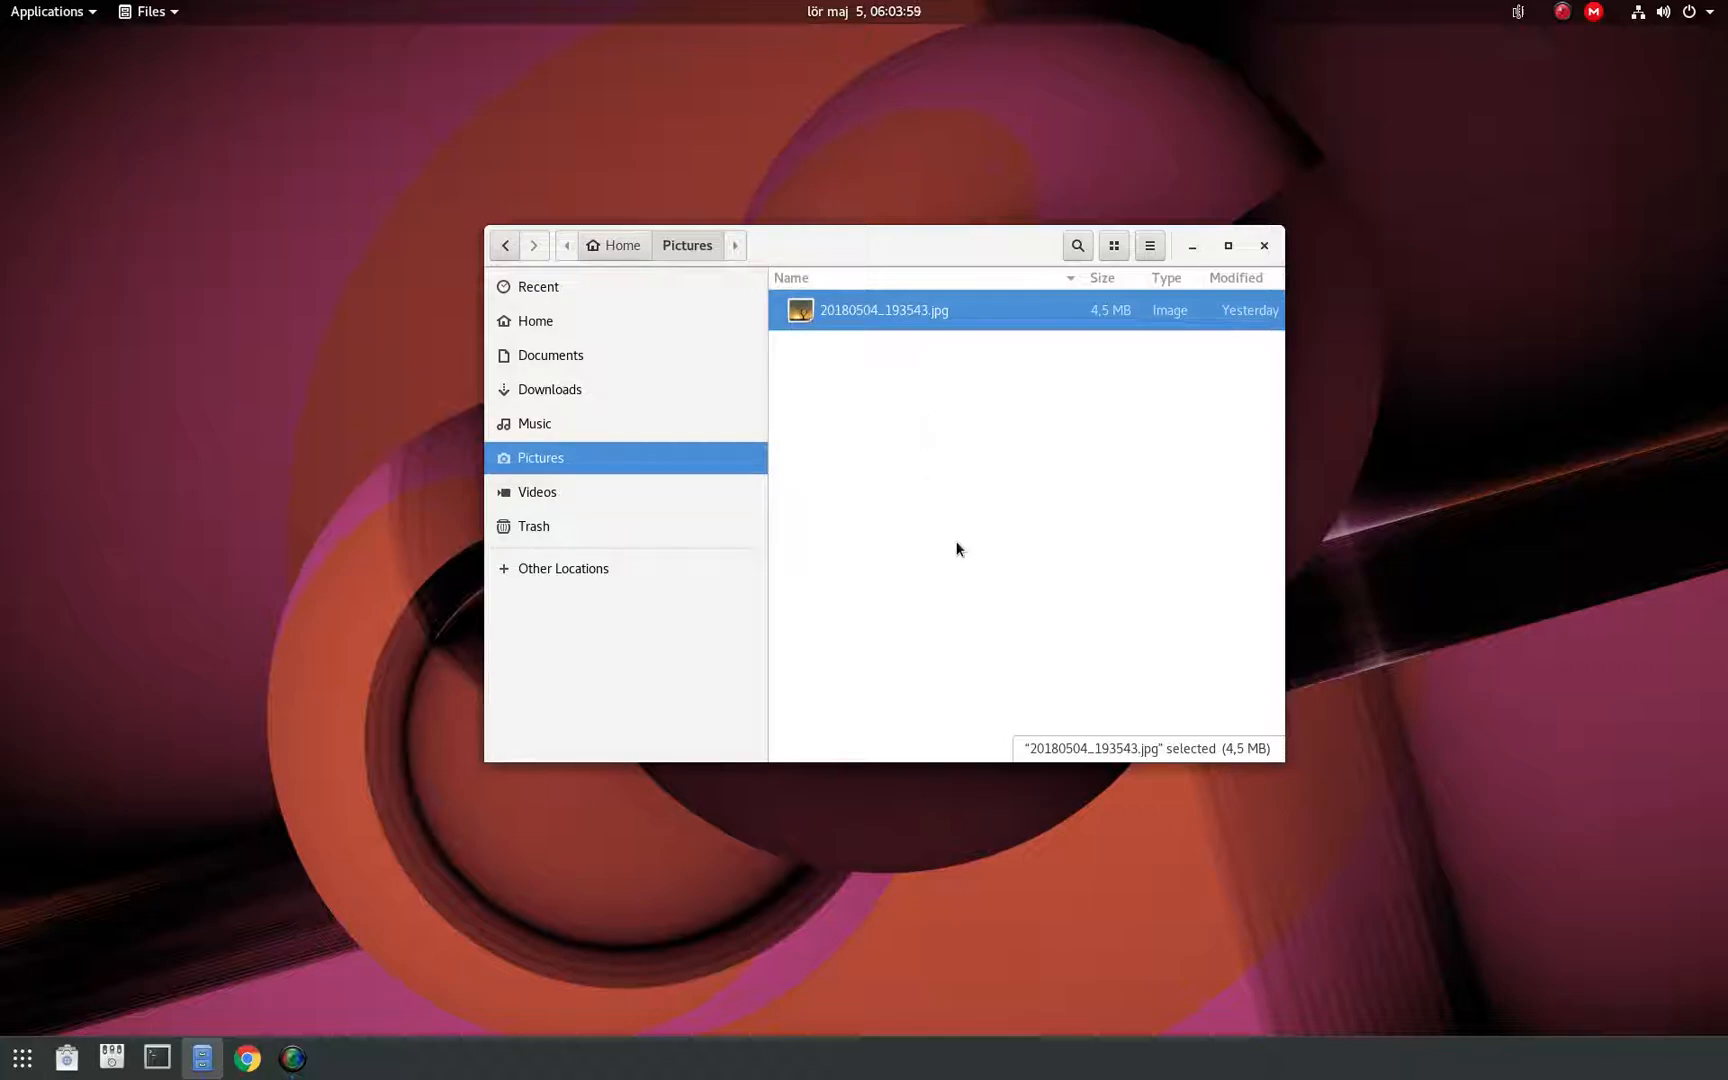
mouse_move(957, 525)
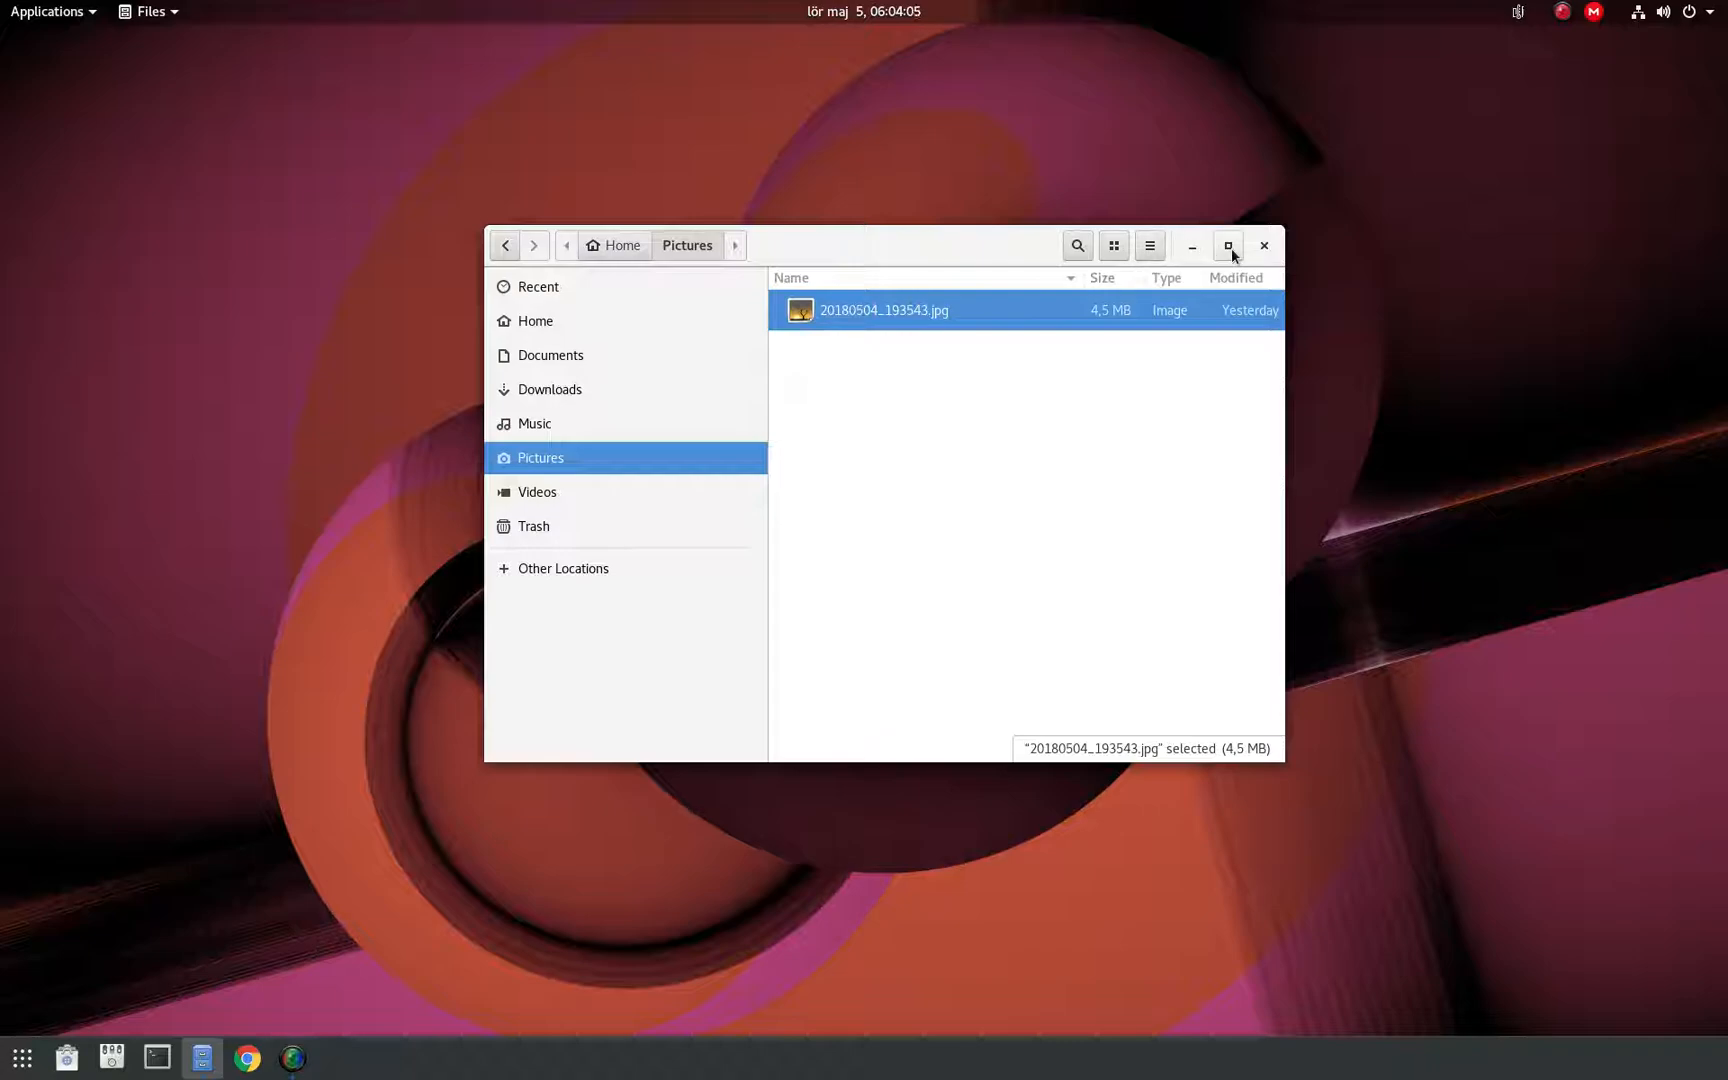
mouse_move(536, 321)
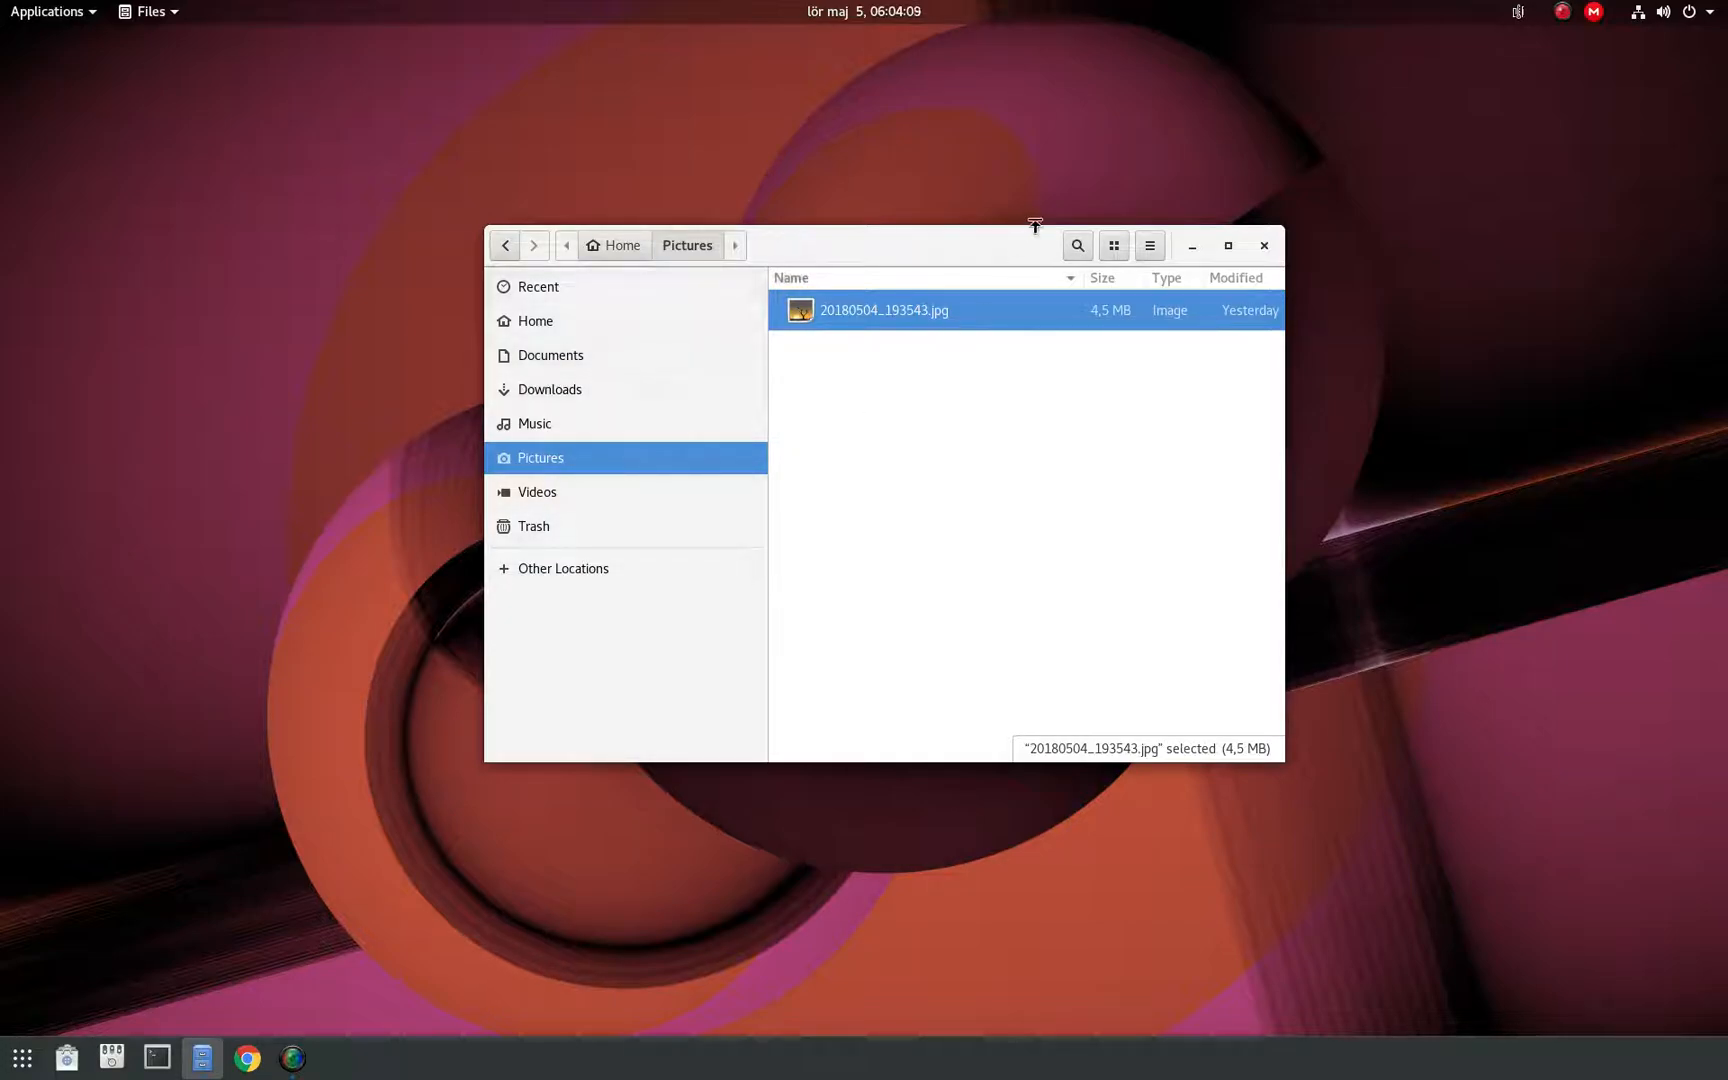
mouse_move(924, 365)
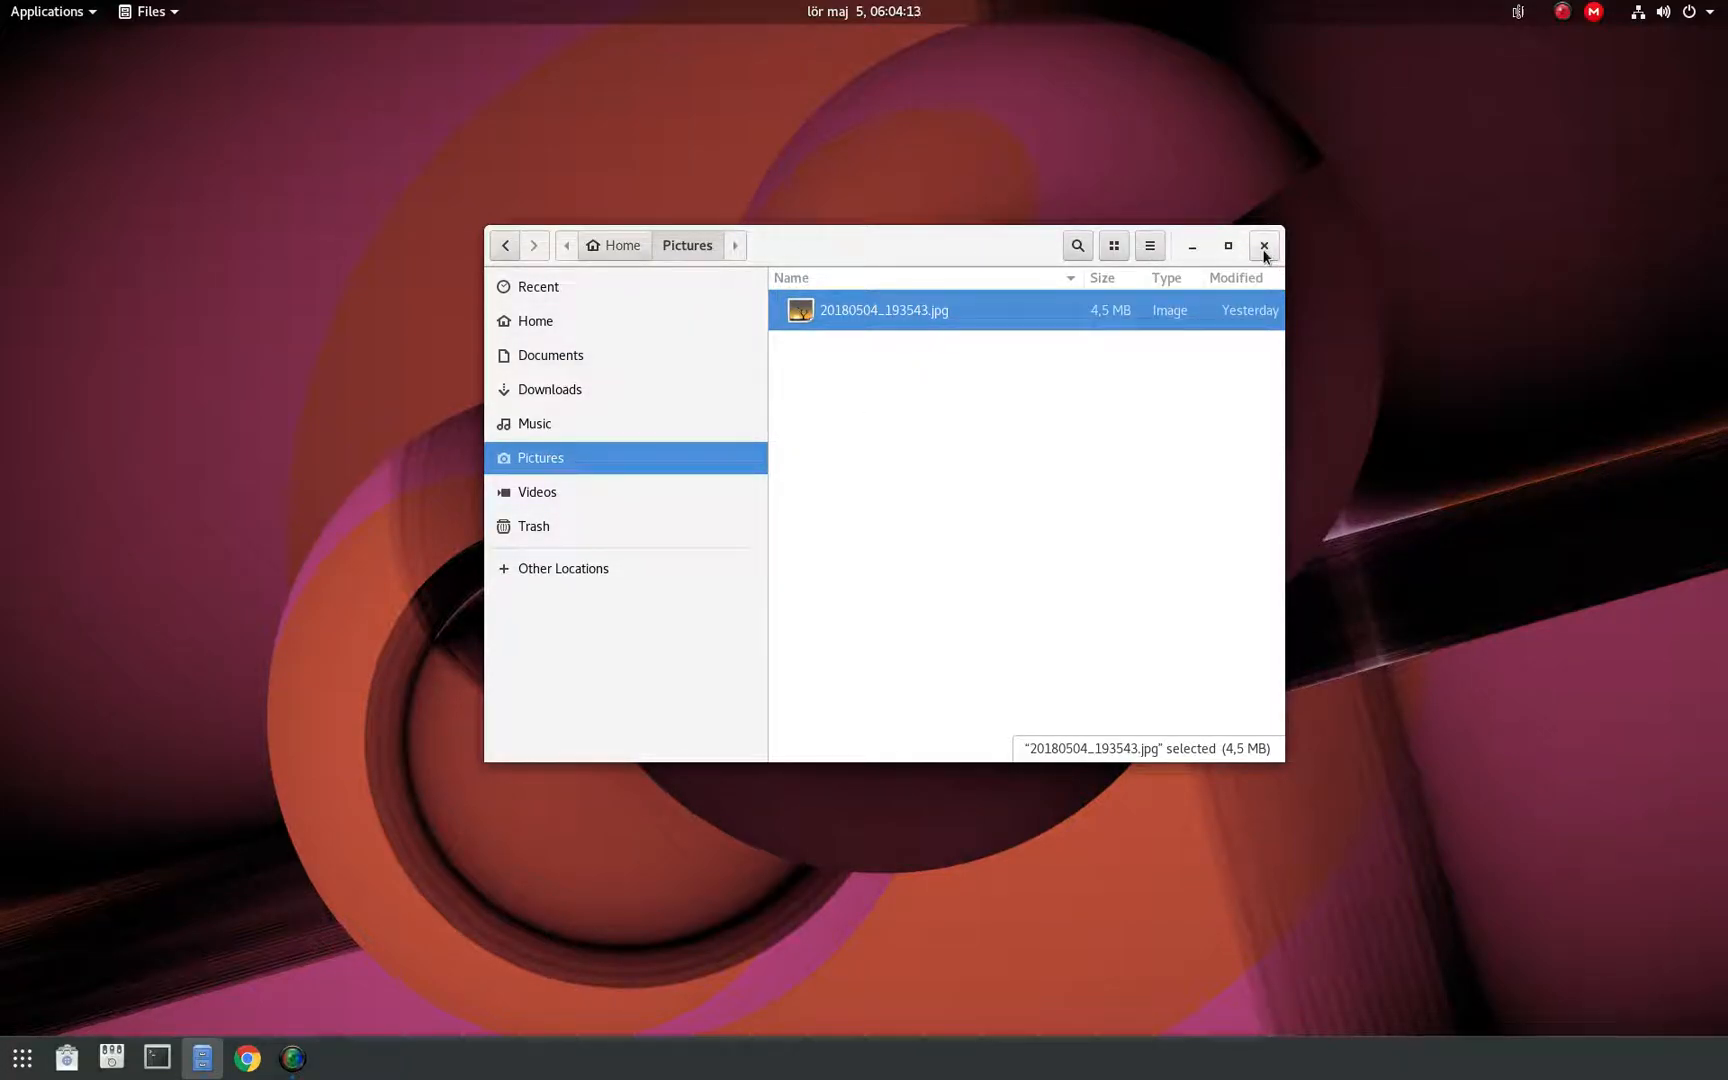
Close Files and launch GNOME Tweaks on its Appearance page.
left_click(1264, 245)
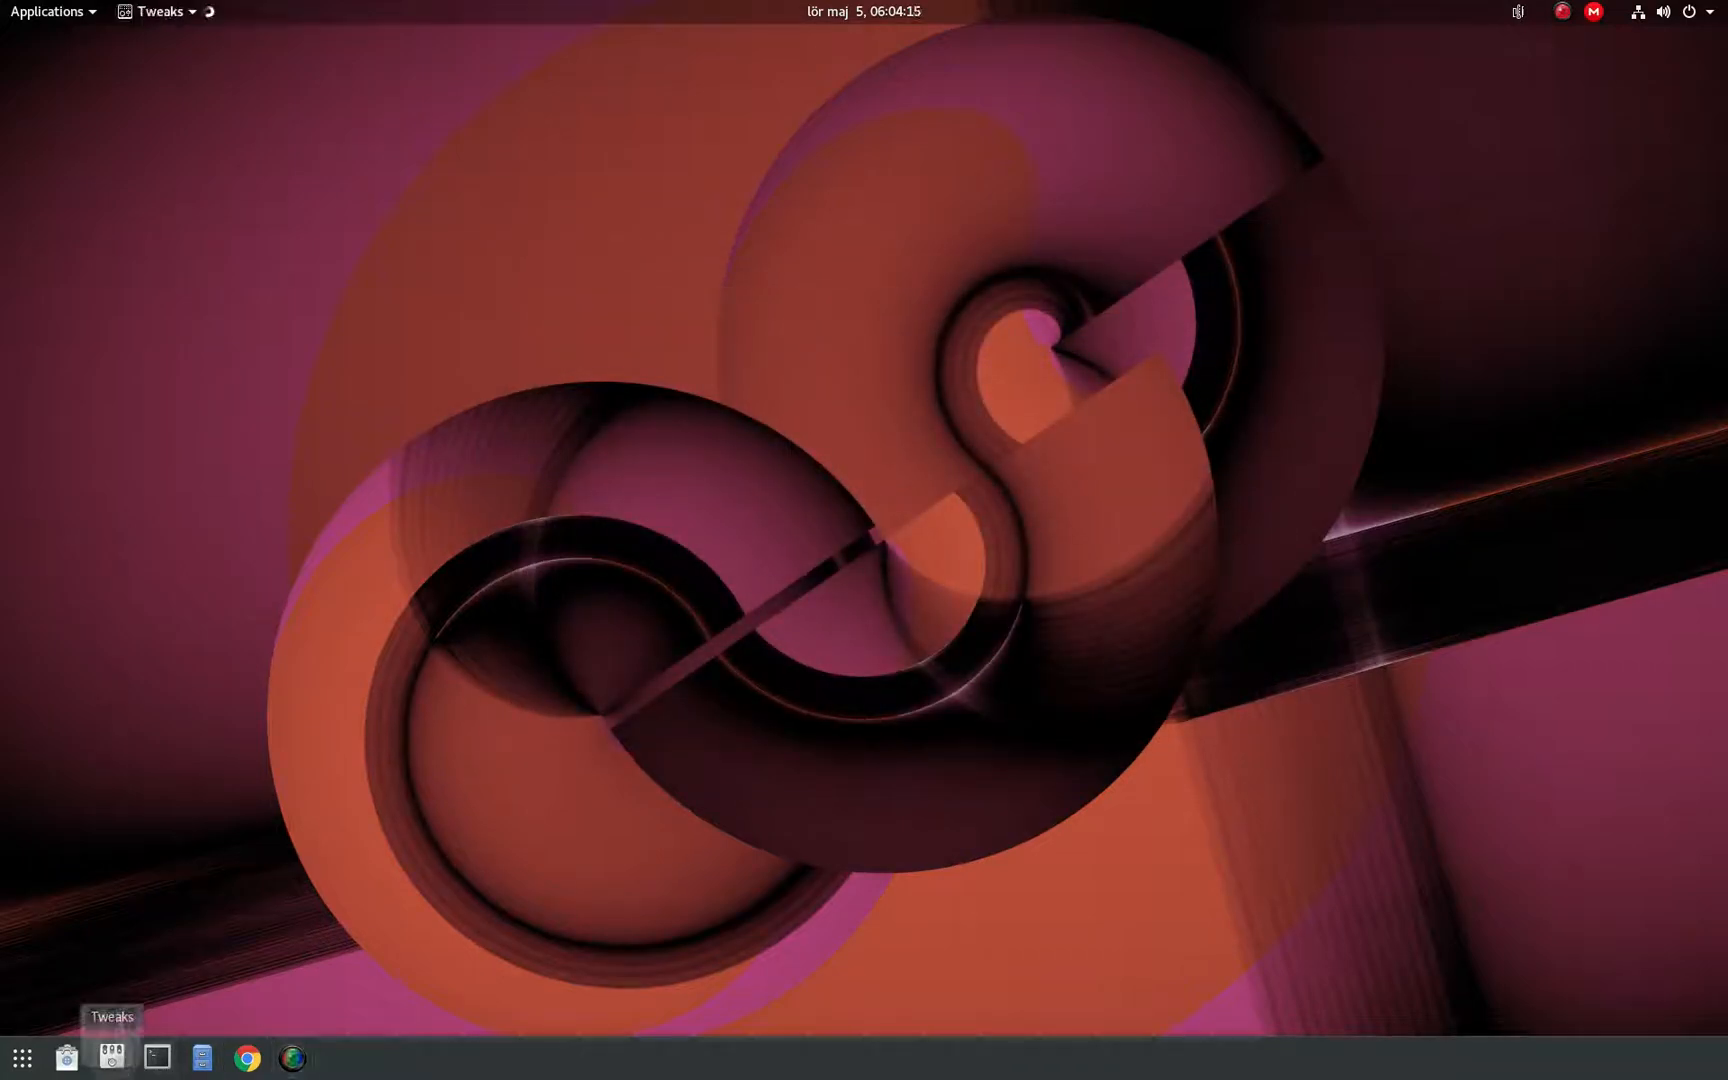
left_click(109, 1058)
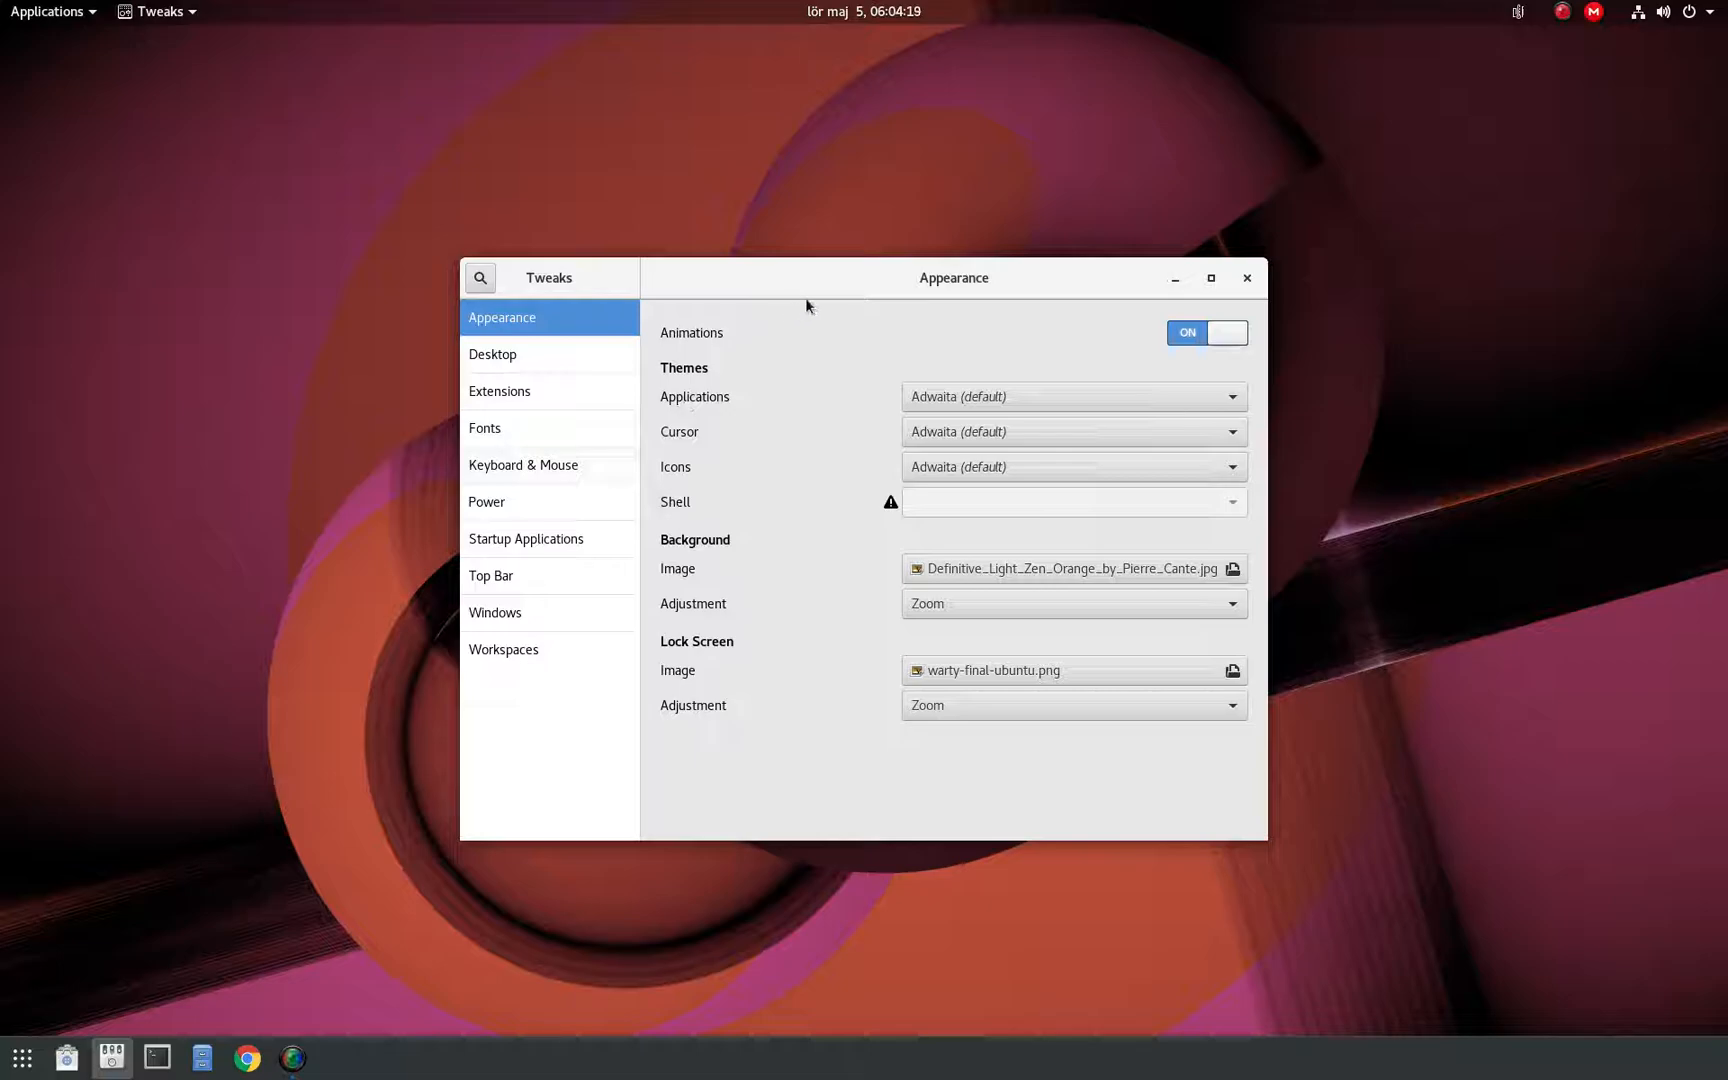
mouse_move(629, 598)
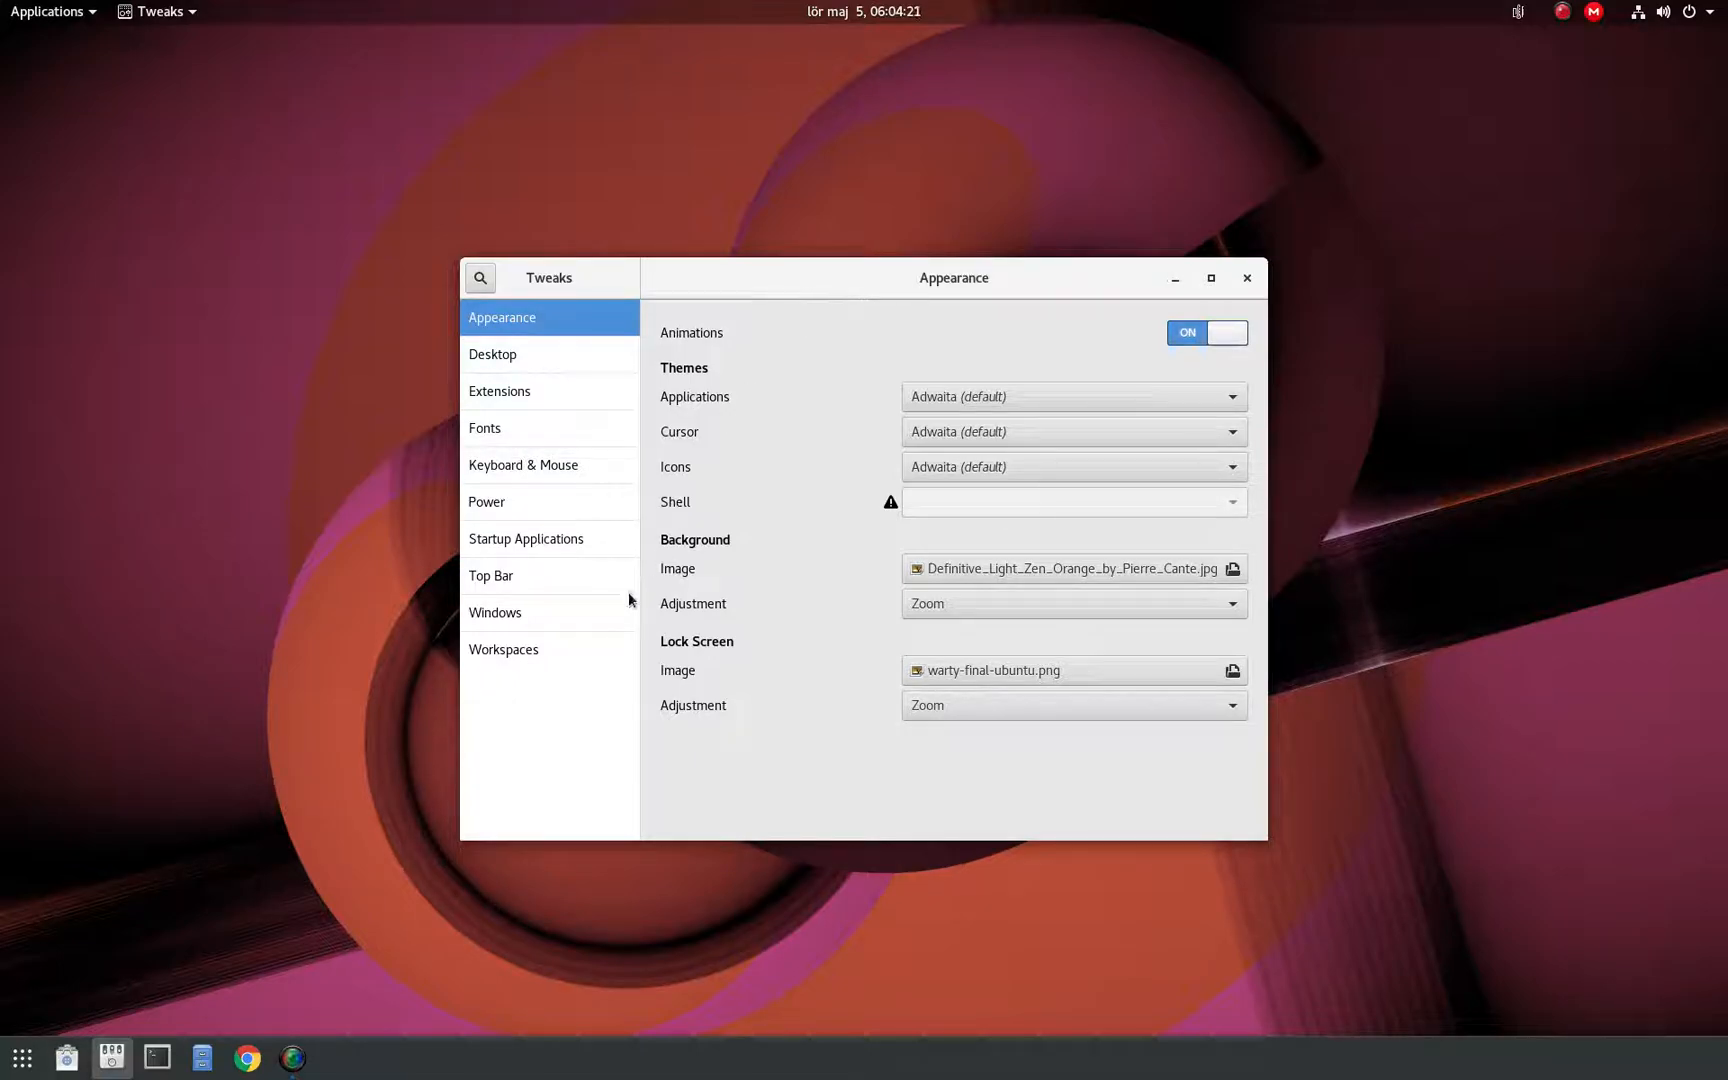
Place the Tweaks Windows page titlebar buttons on the right, then close Tweaks.
left_click(495, 612)
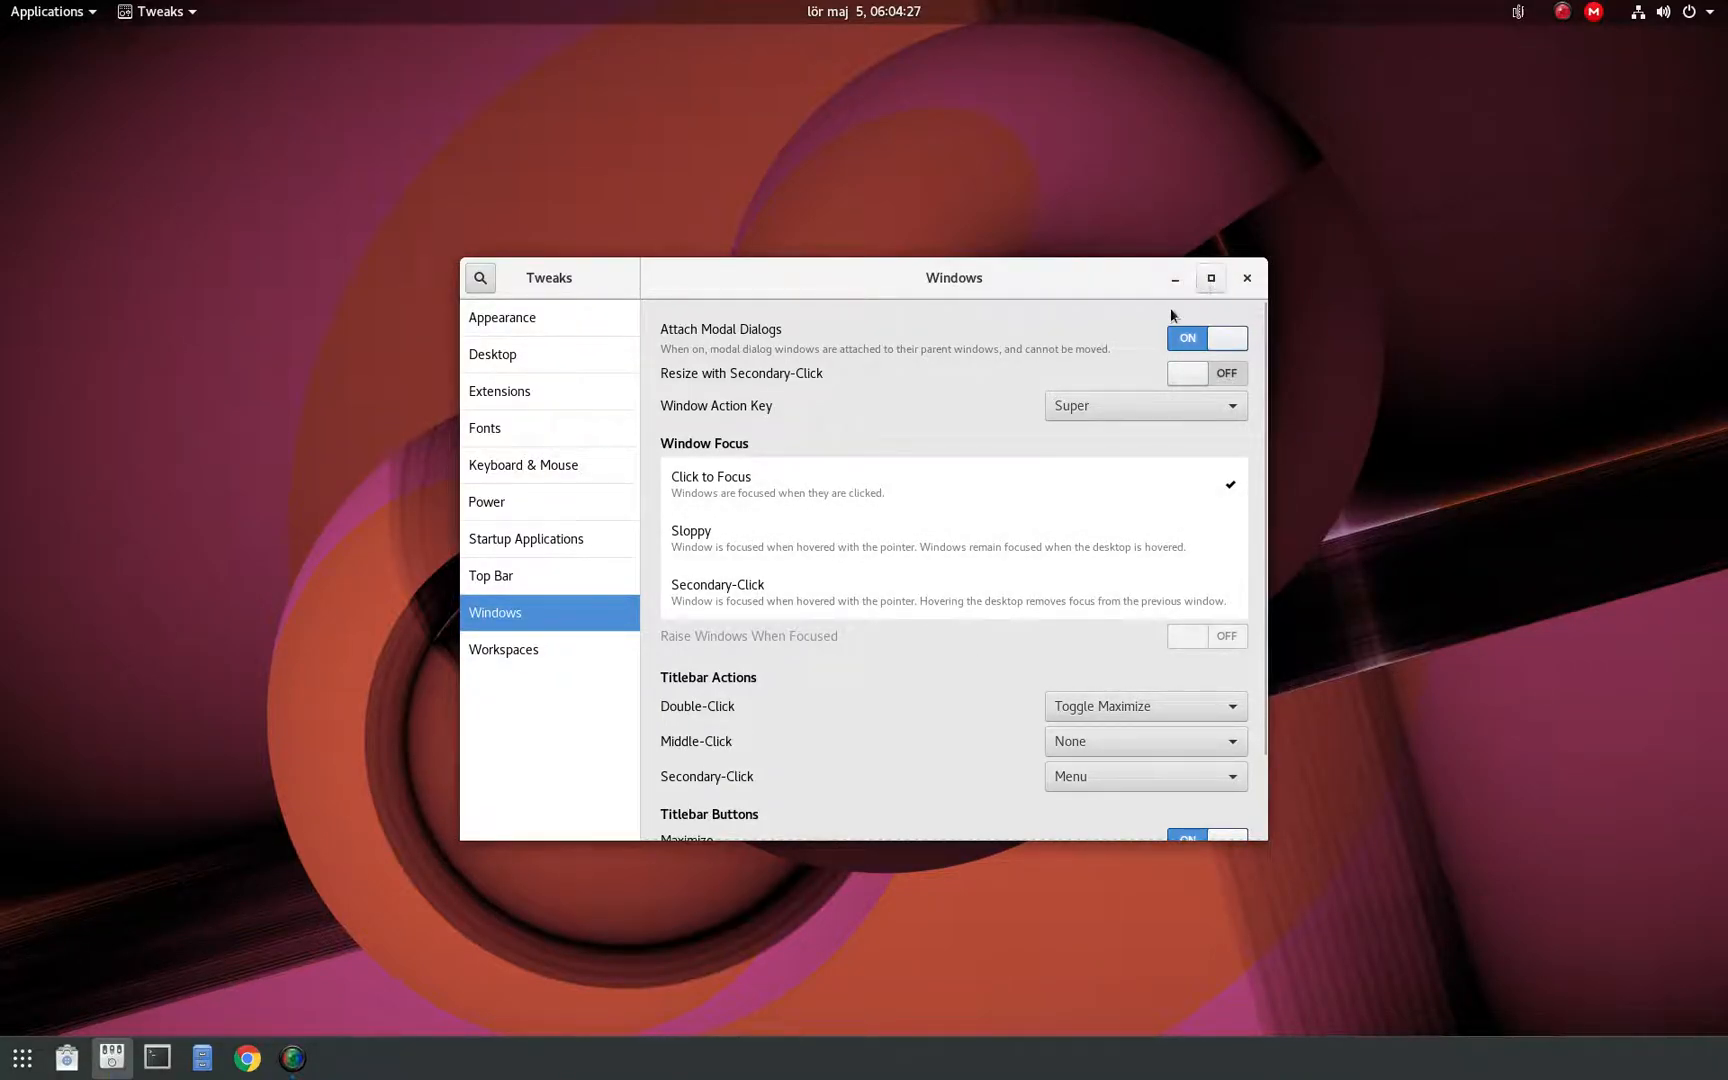
mouse_move(944, 705)
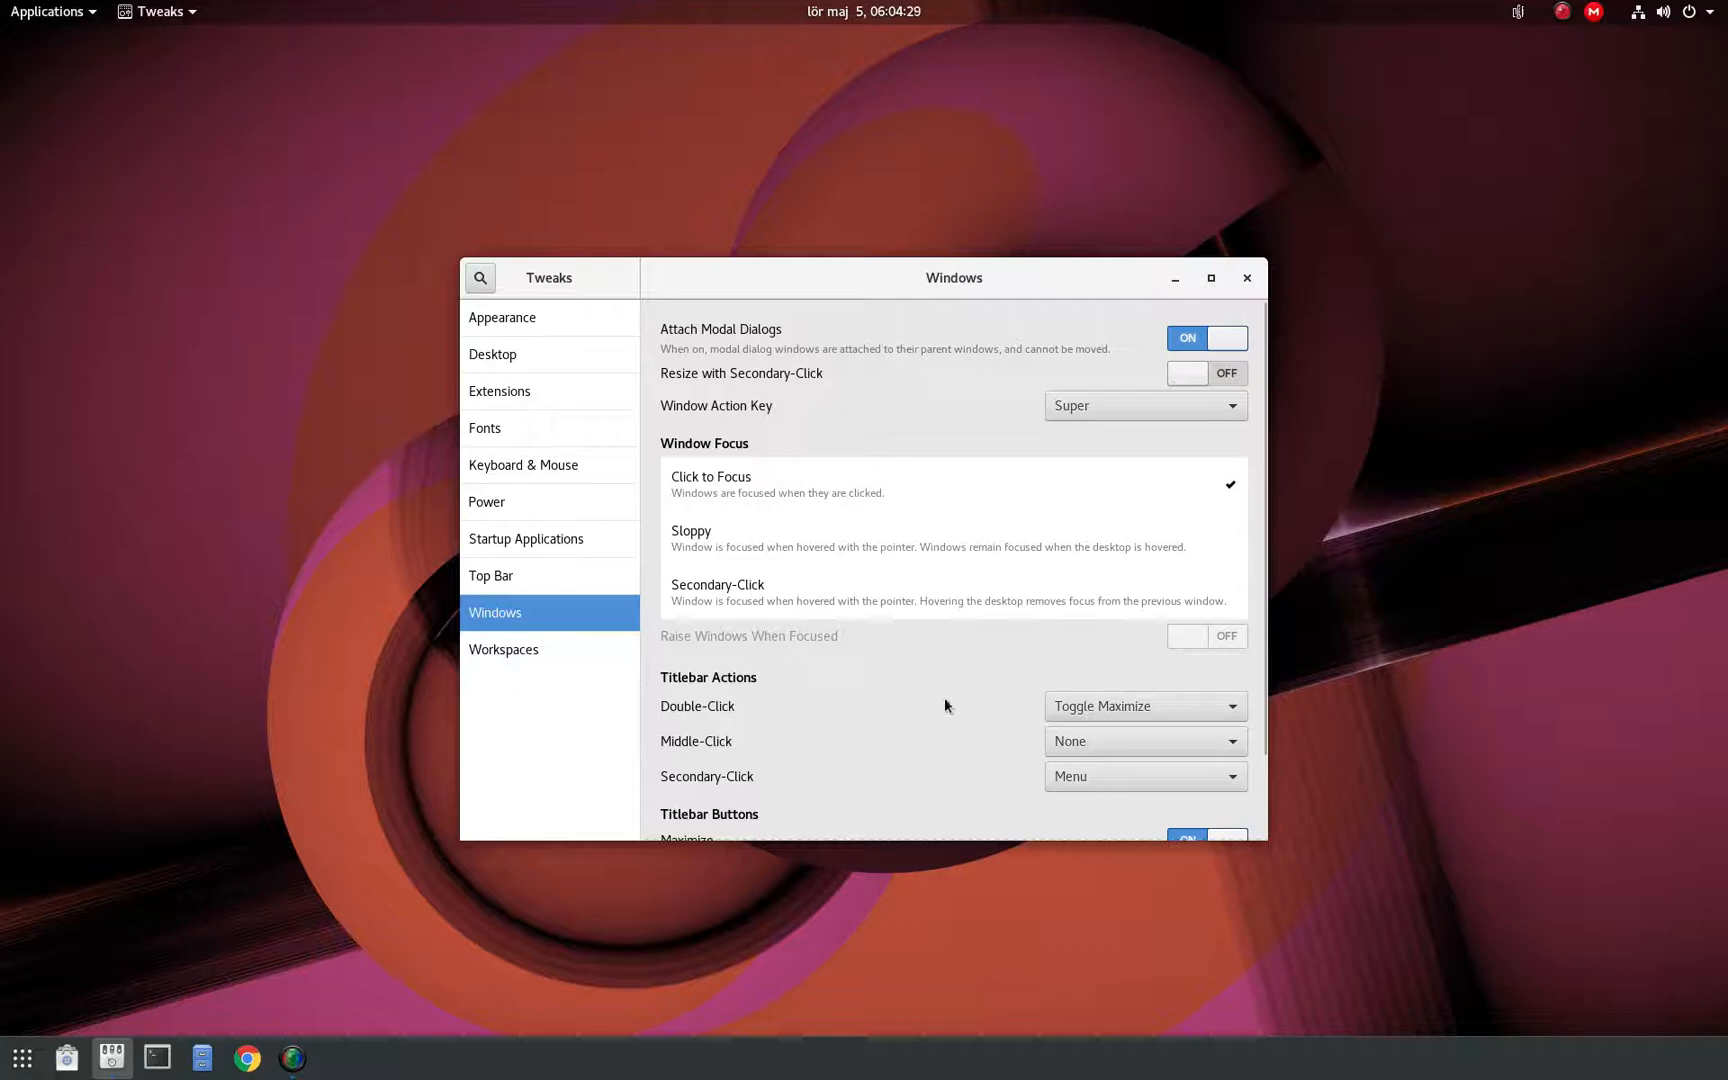
scroll("down", 3)
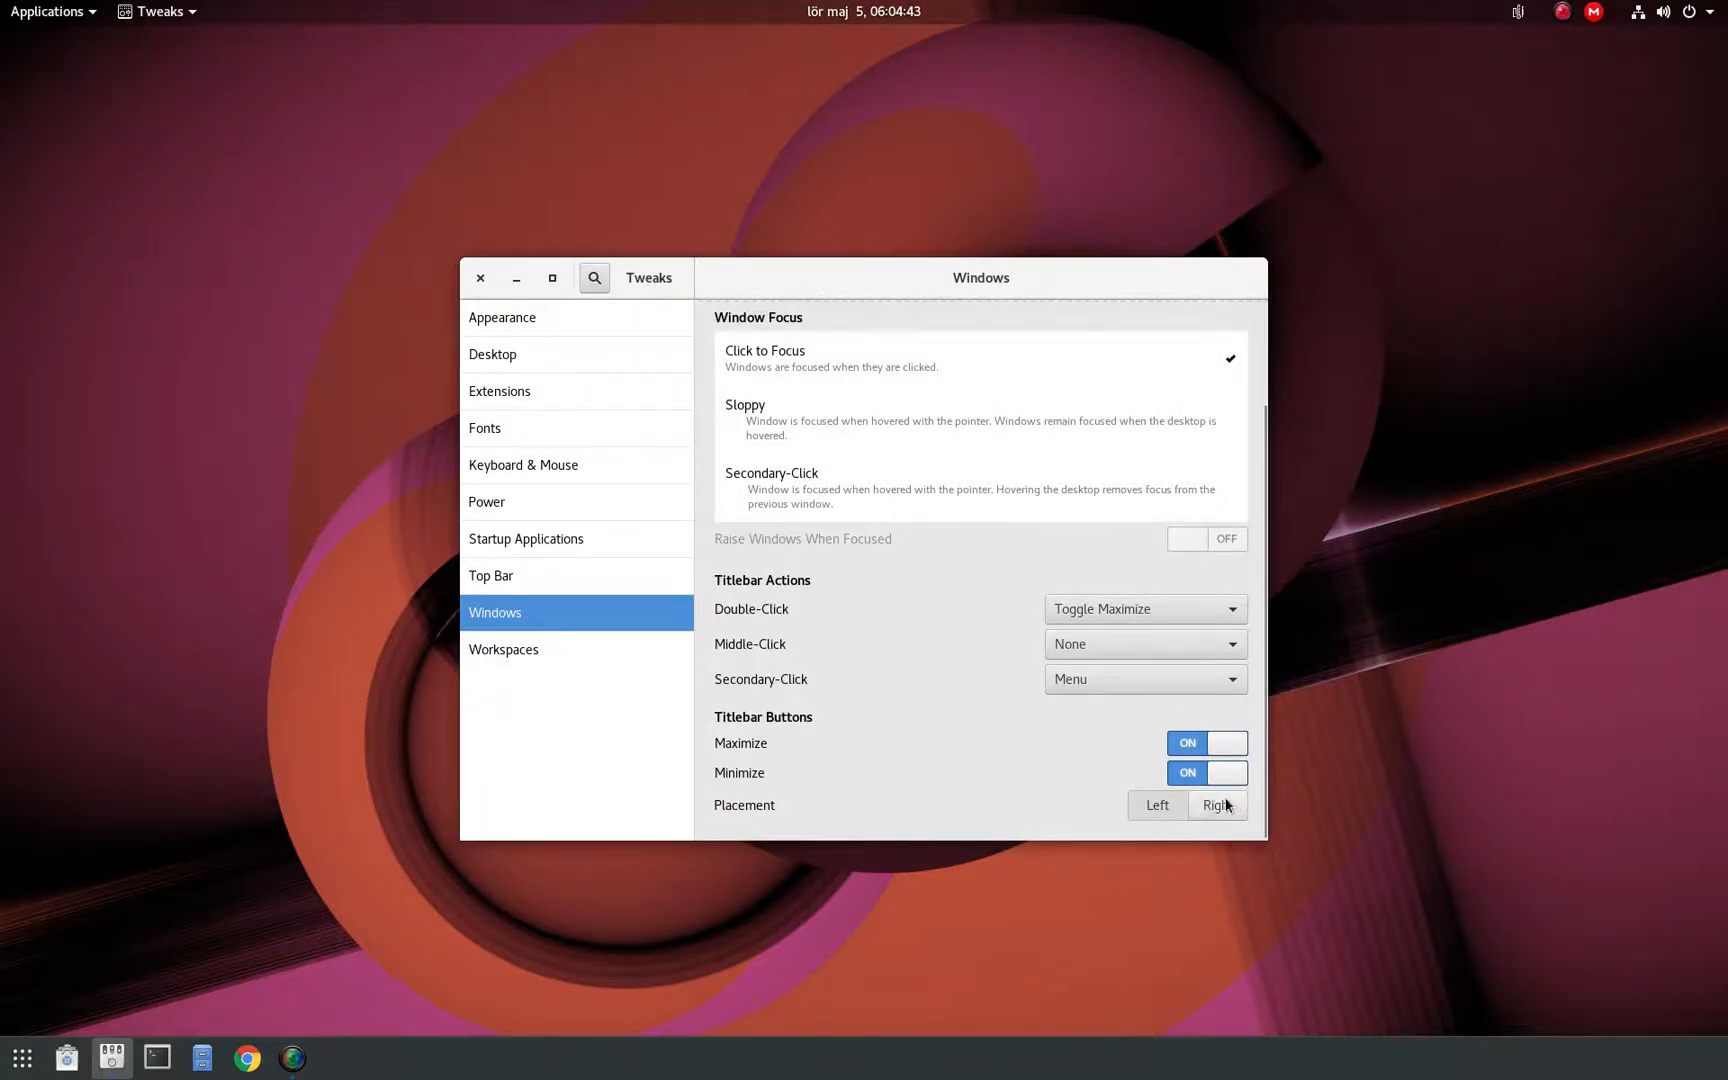
left_click(1217, 804)
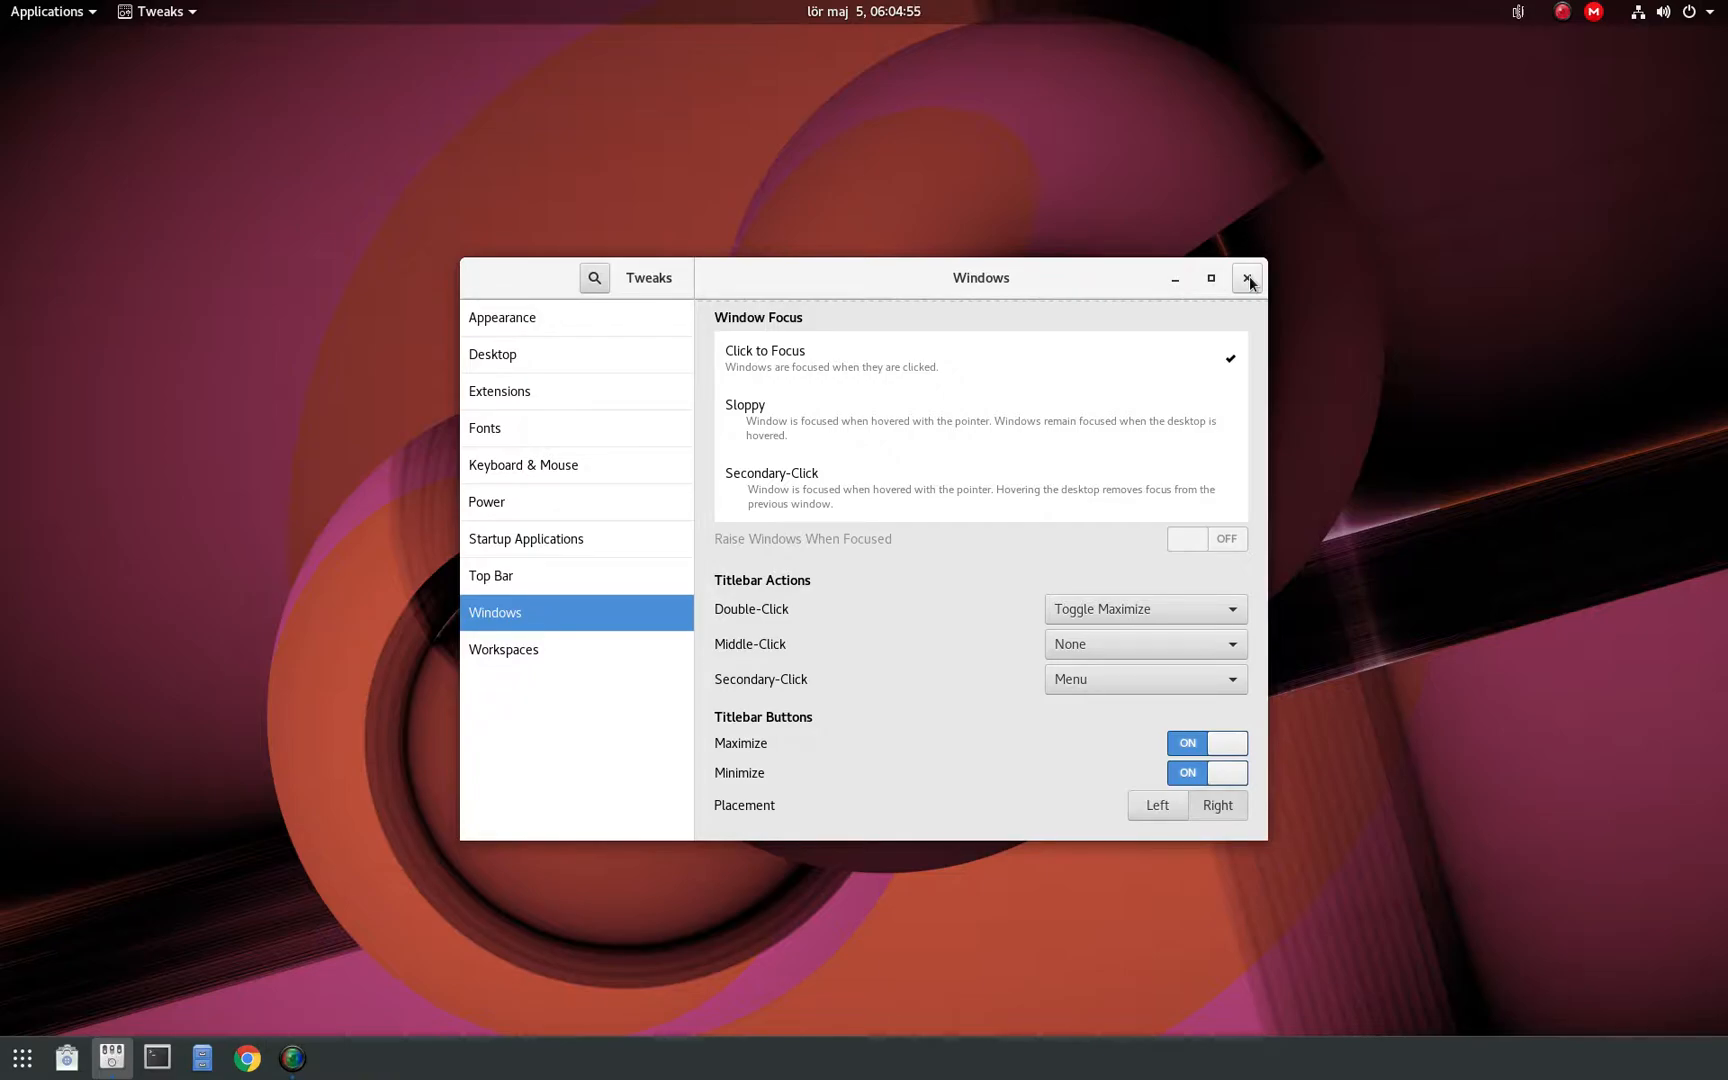
left_click(1246, 278)
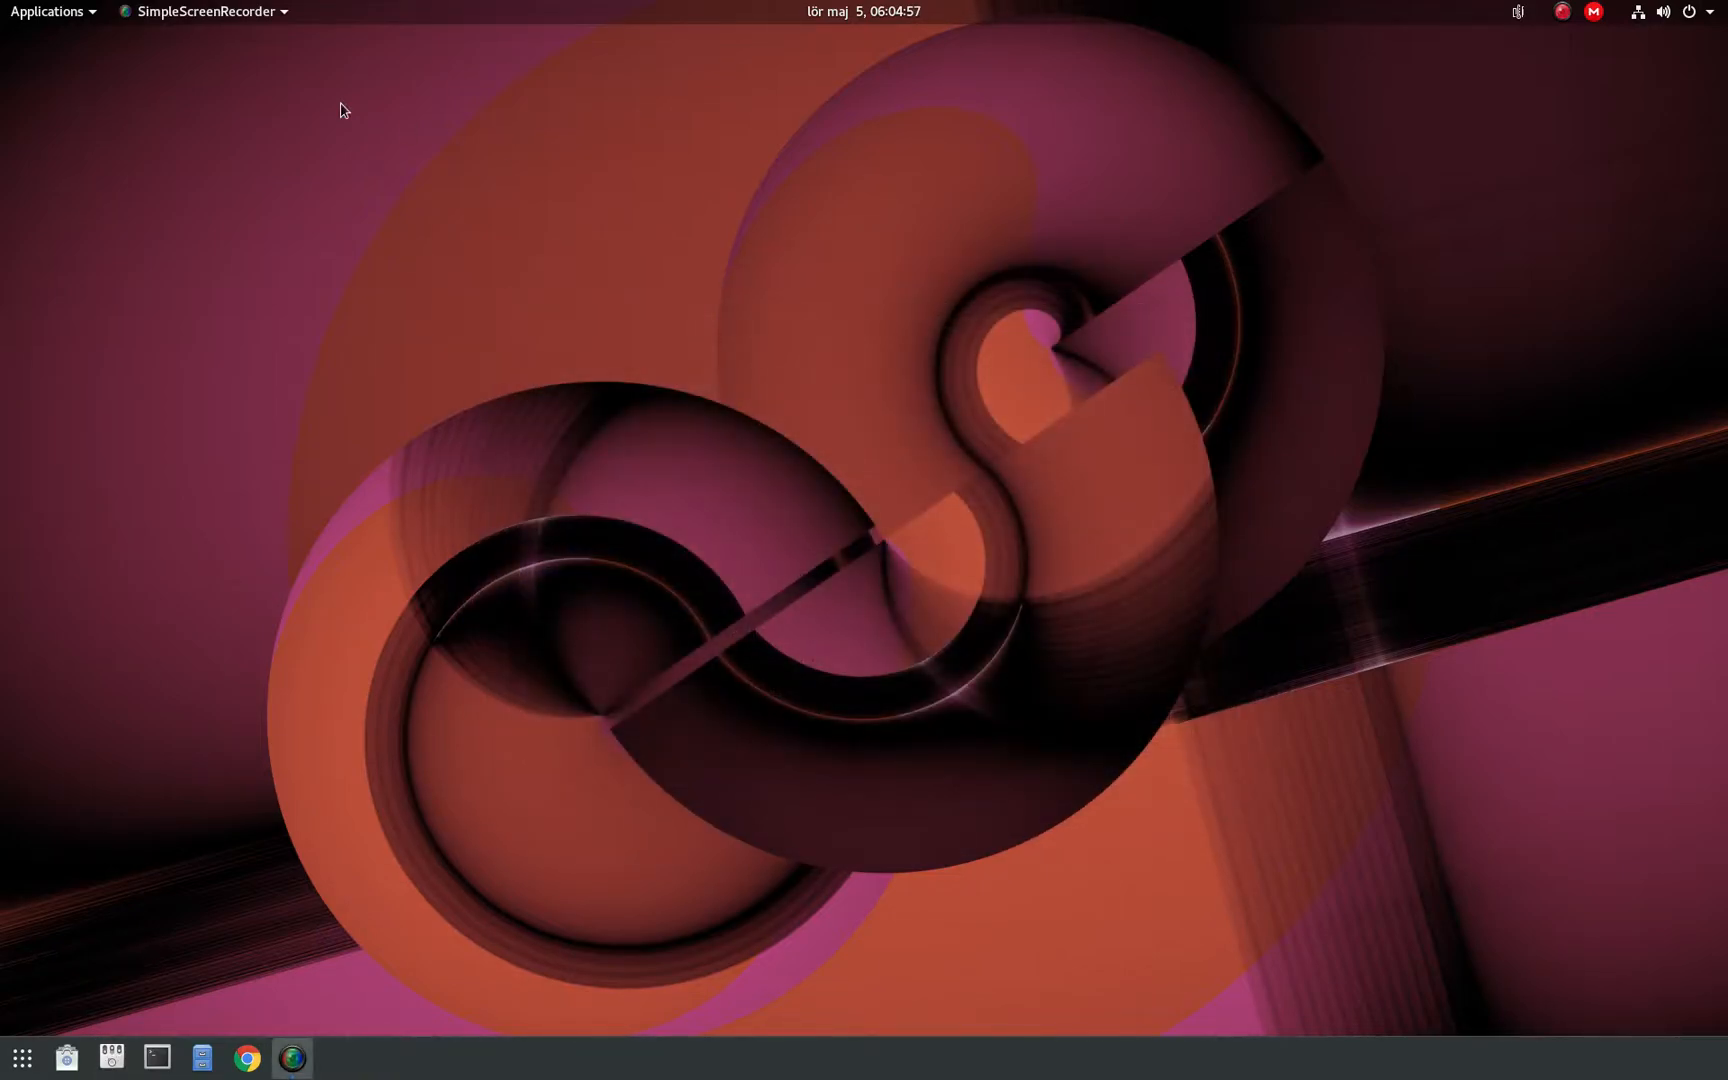
Open the Applications menu's Internet category listing Firefox, Chrome and MEGAsync.
left_click(50, 11)
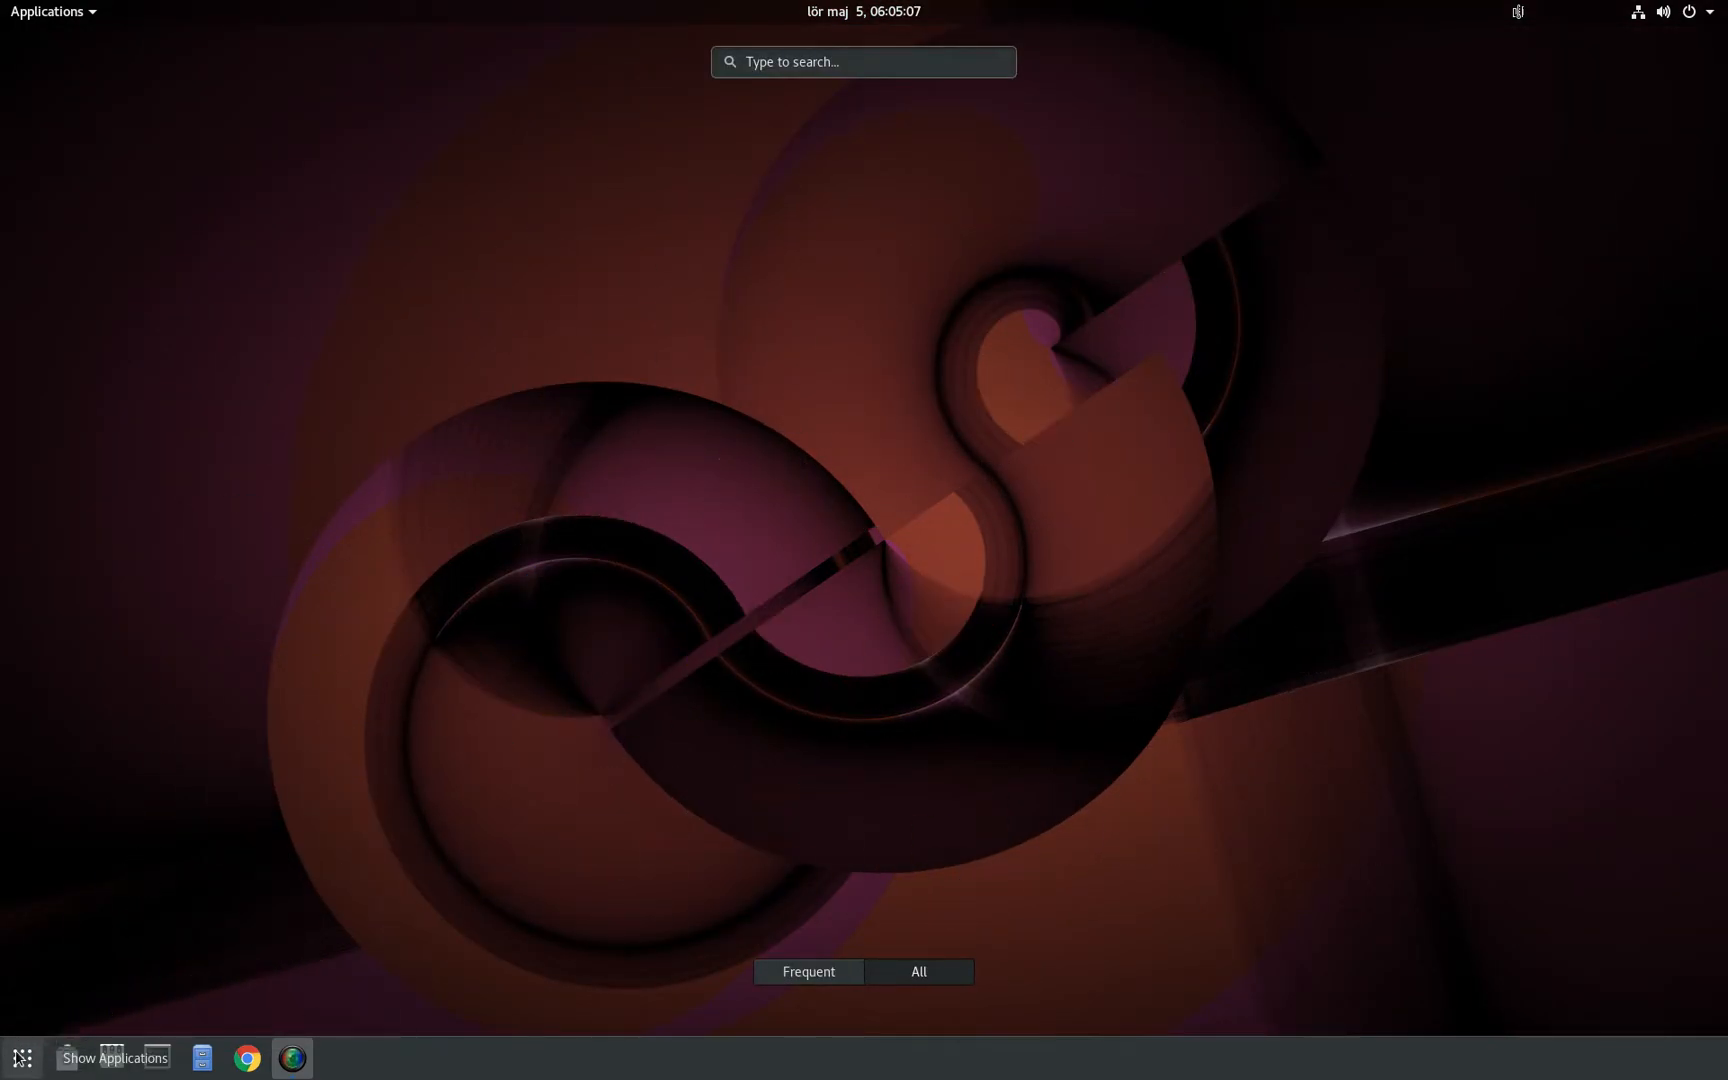
left_click(48, 11)
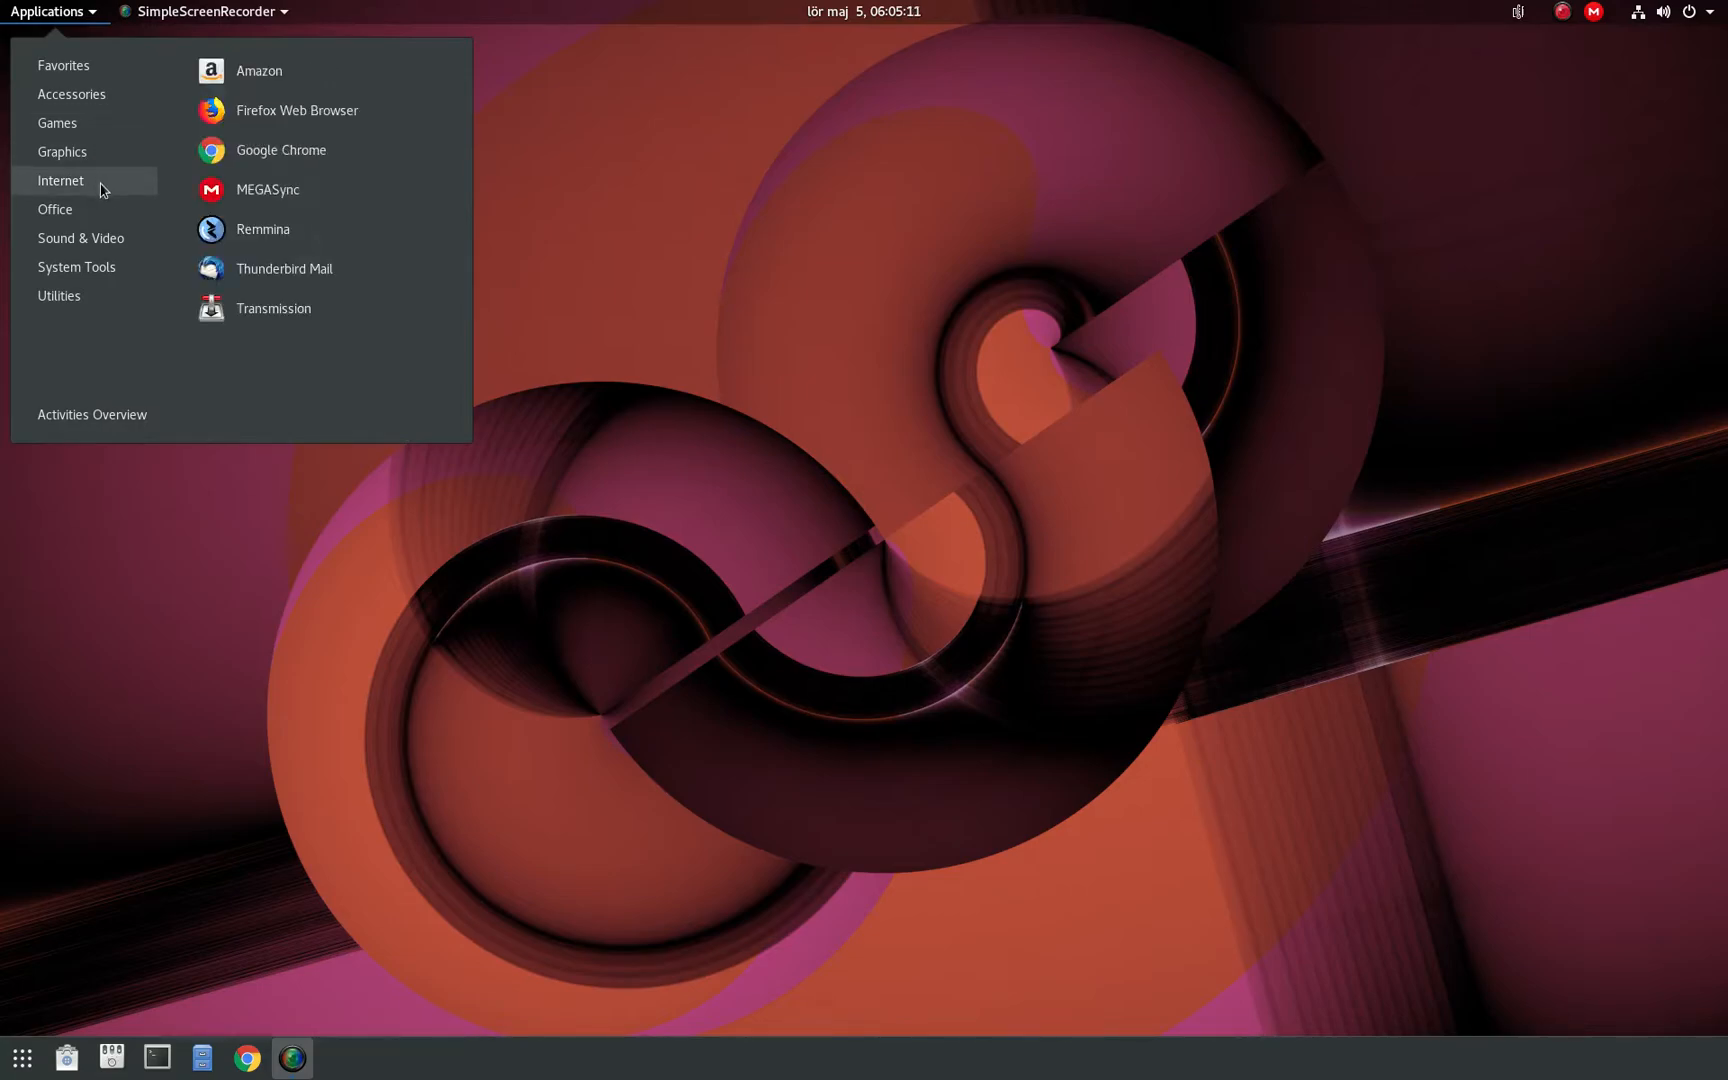
mouse_move(788, 209)
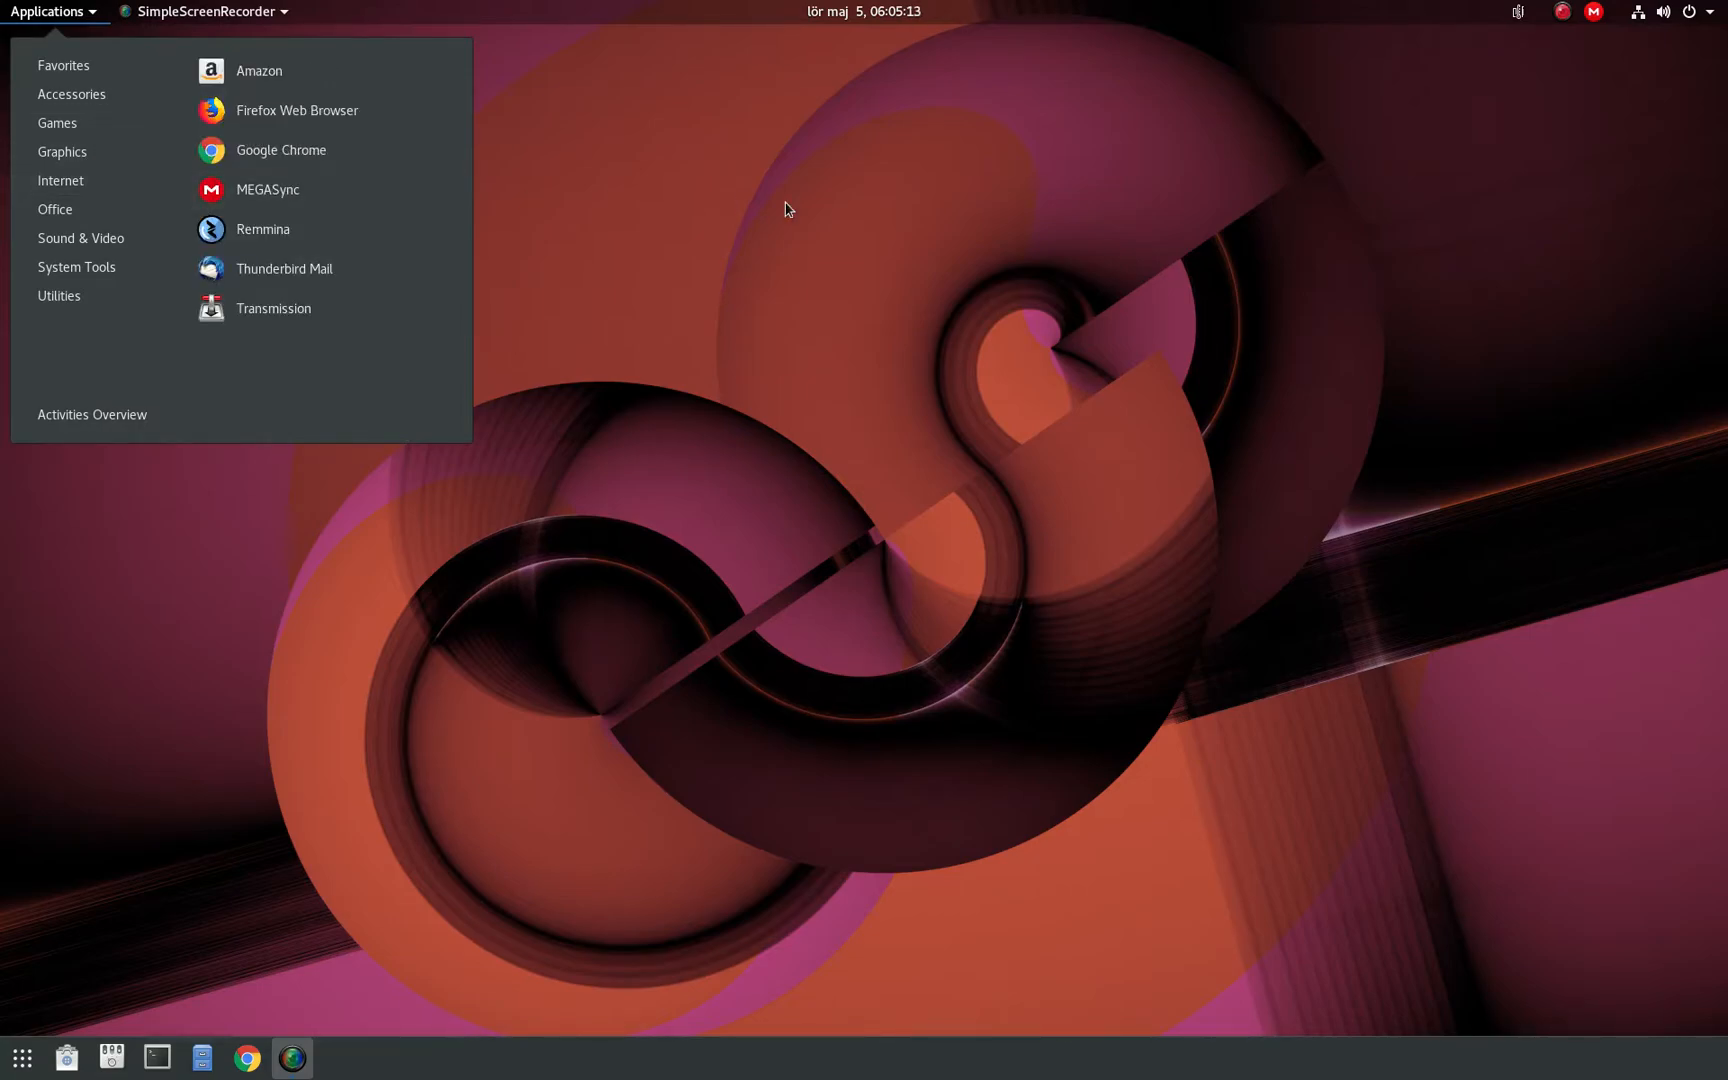